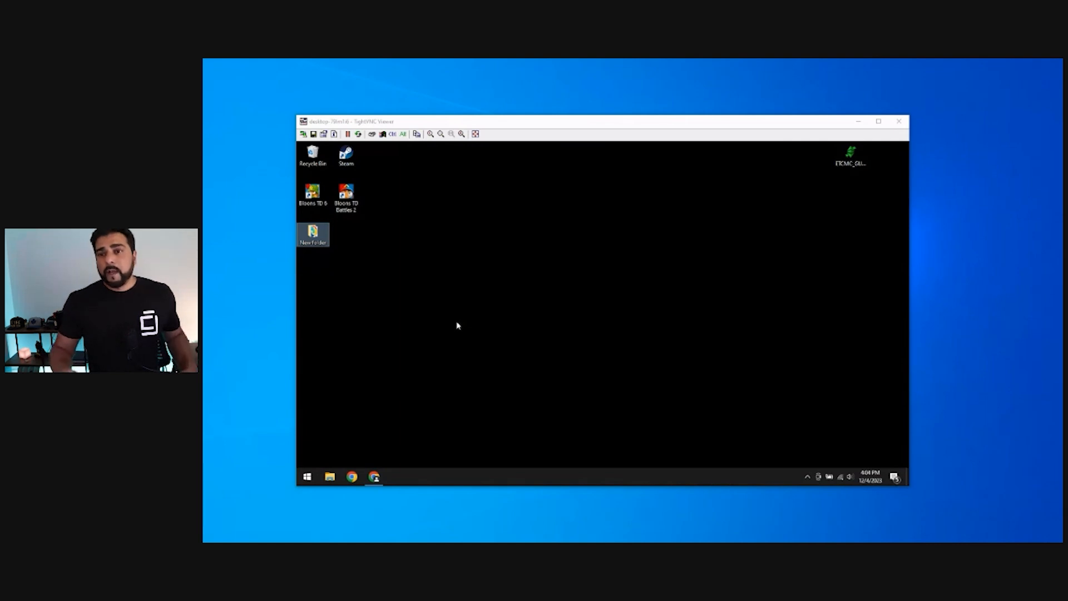
Step: Go to Settings > Update & Security, where Windows Update reports the PC is up to date
{"action": "left_click", "coordinate": [878, 122]}
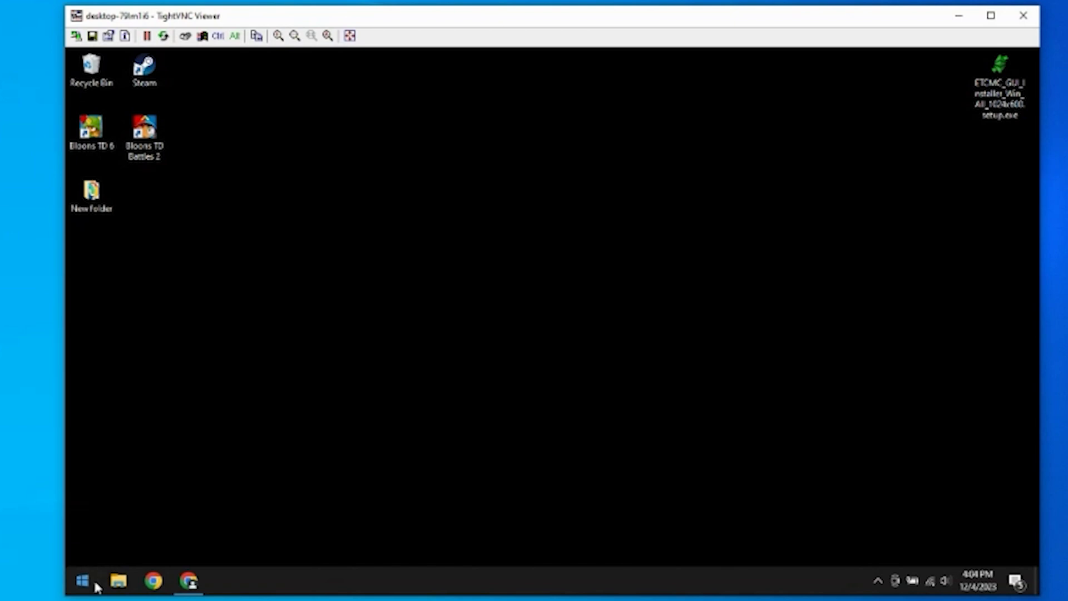
{"action": "left_click", "coordinate": [82, 581]}
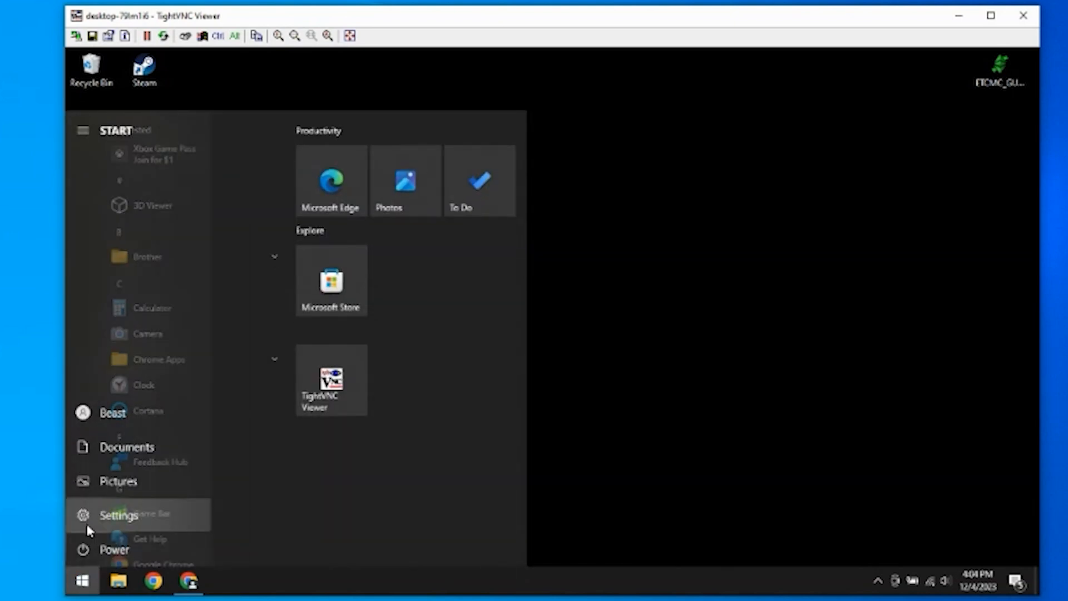
{"action": "left_click", "coordinate": [118, 514]}
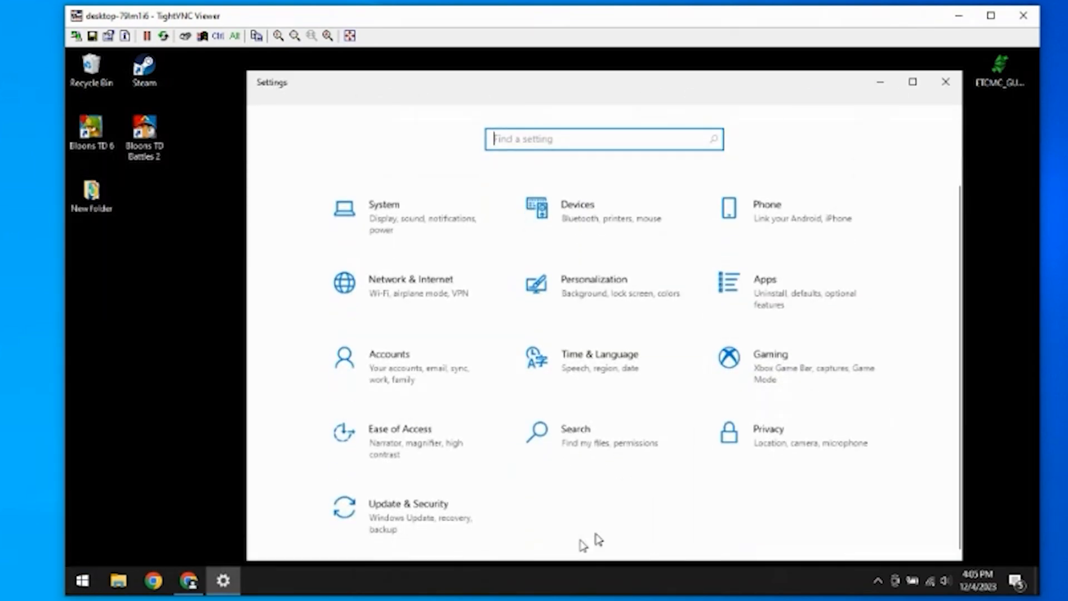
{"action": "left_click", "coordinate": [408, 503]}
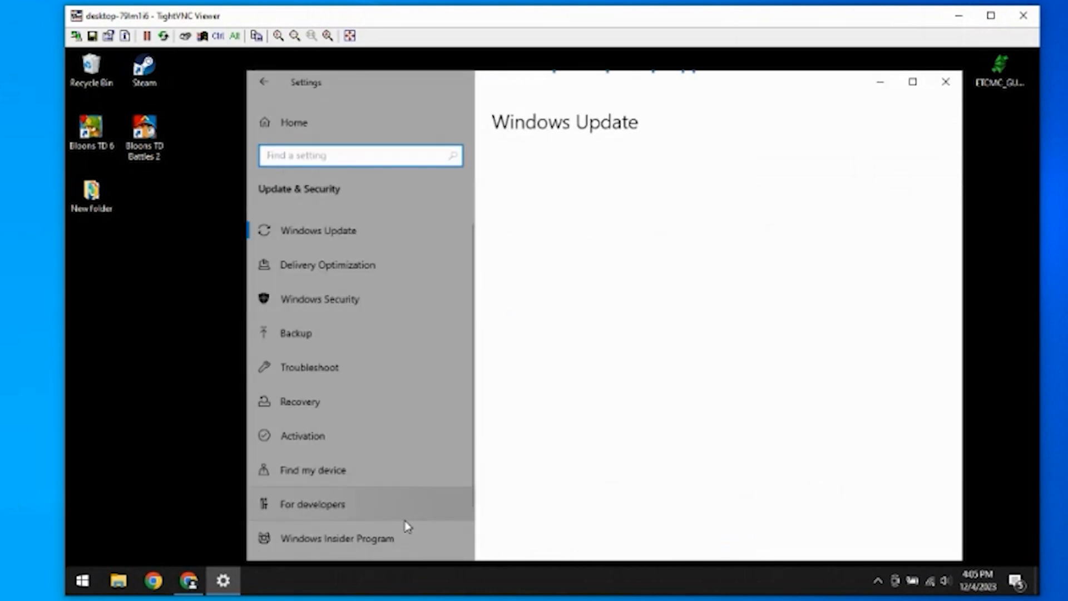
{"action": "left_click", "coordinate": [318, 231]}
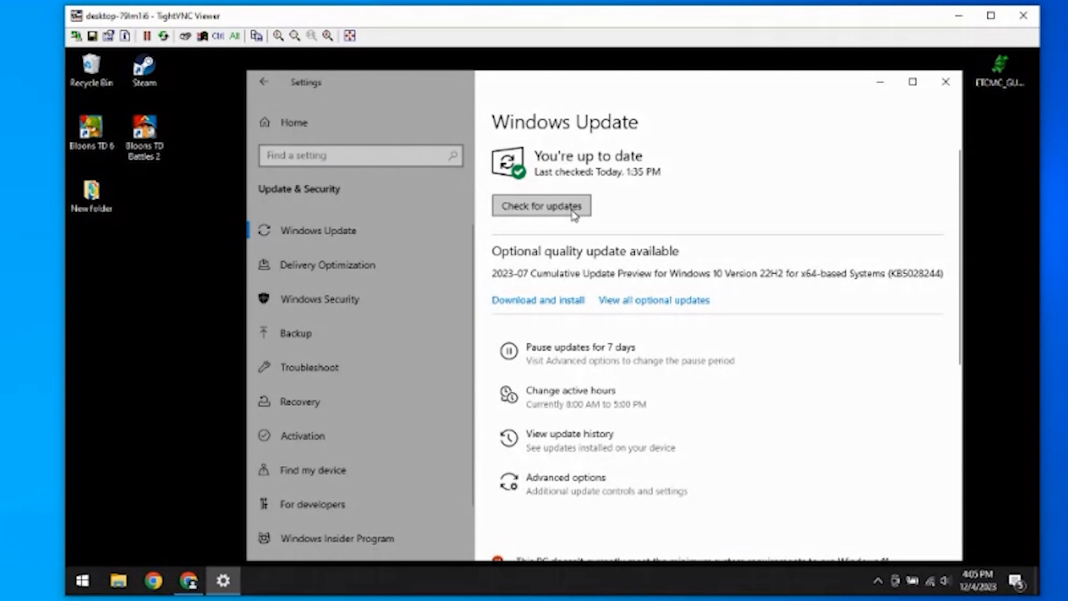
{"action": "mouse_move", "coordinate": [550, 211]}
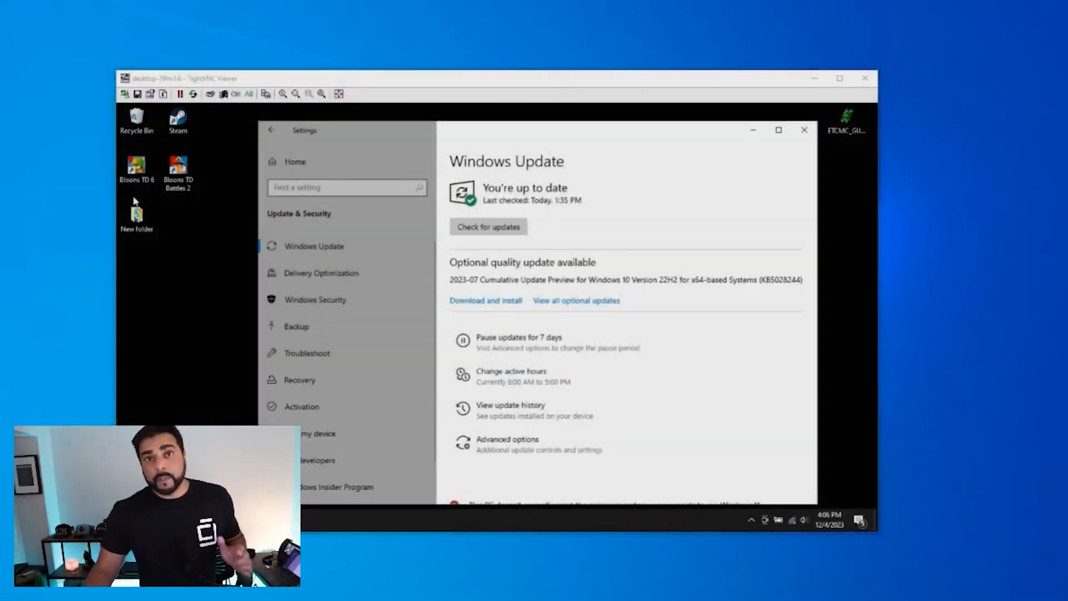
Step: Pause updates until January 8, 2024 in Advanced options, then return to Windows Update
{"action": "left_click", "coordinate": [778, 130]}
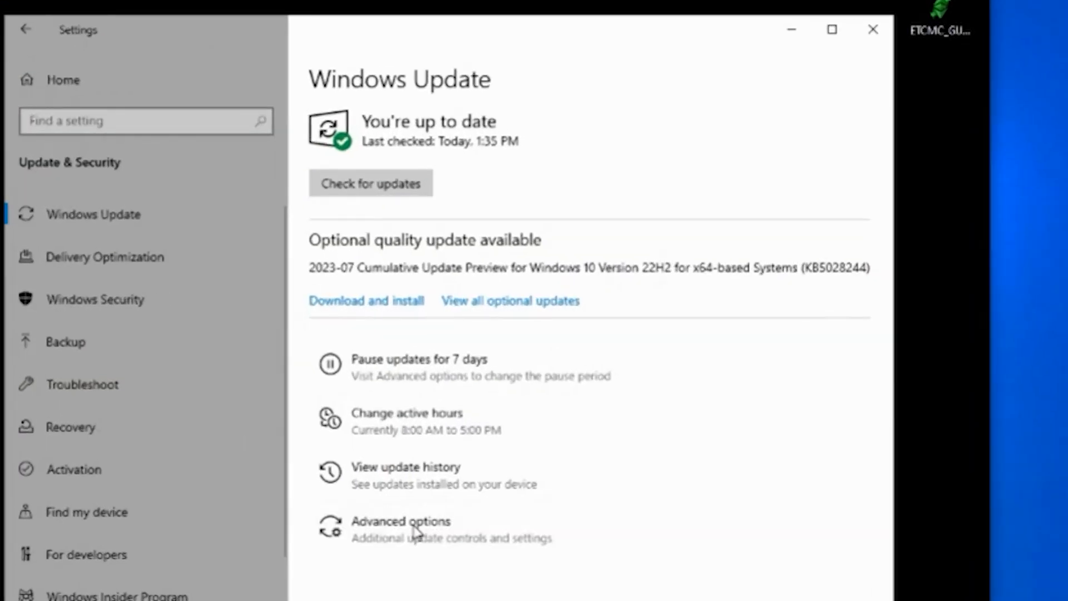
{"action": "left_click", "coordinate": [401, 522]}
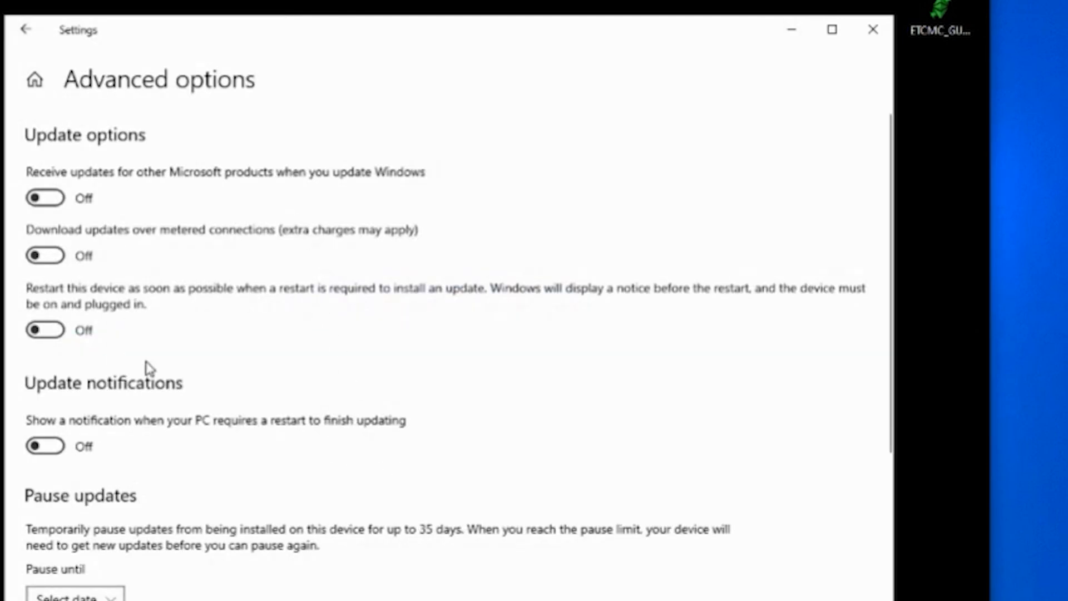
{"action": "scroll", "scroll_direction": "down", "scroll_amount": 3}
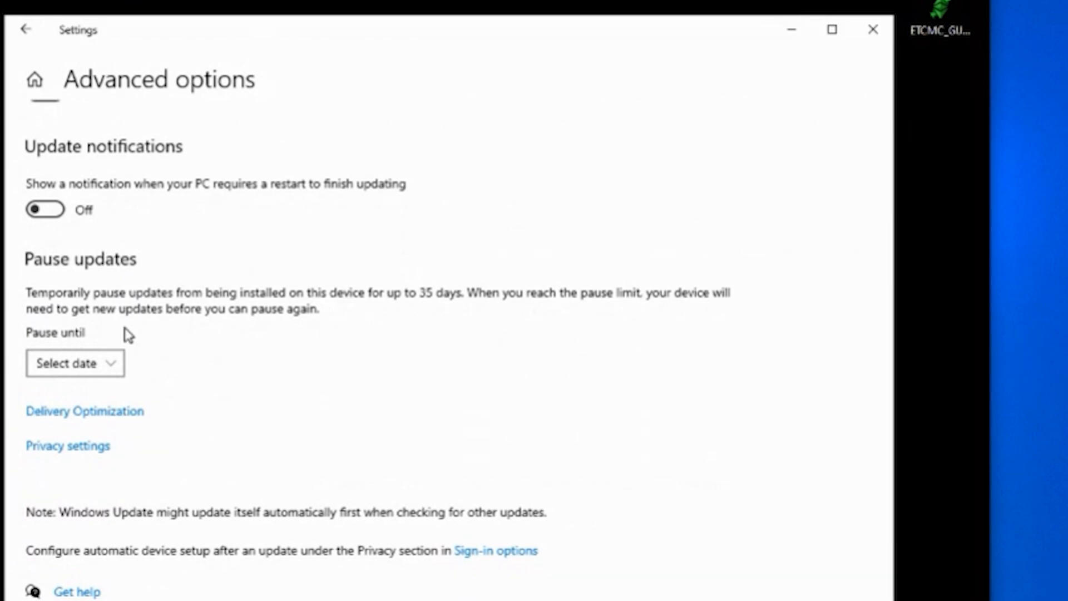
{"action": "left_click", "coordinate": [75, 364]}
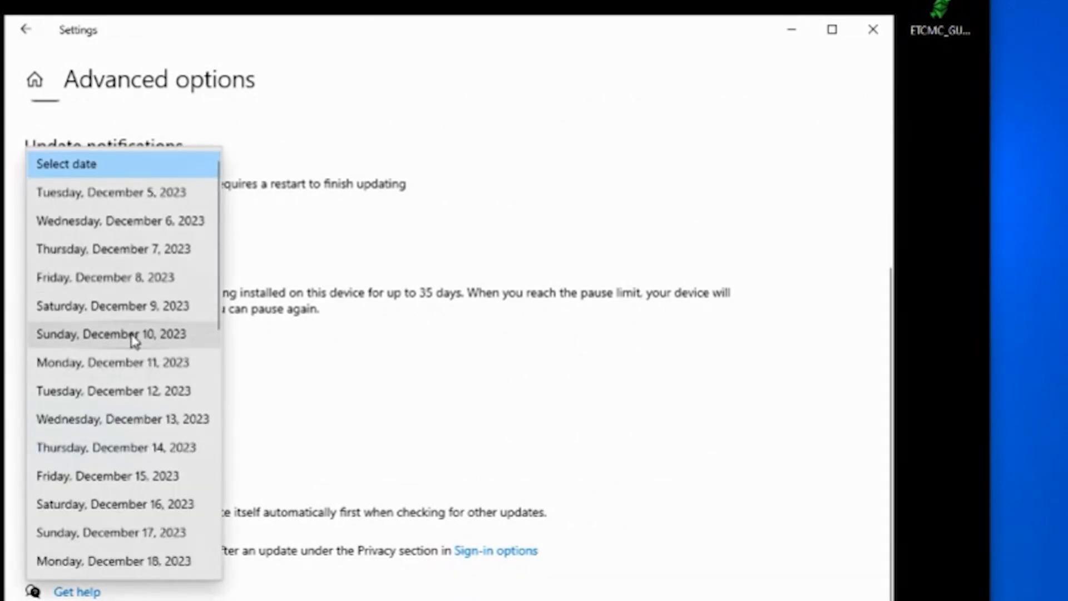
{"action": "scroll", "scroll_direction": "down", "scroll_amount": 3}
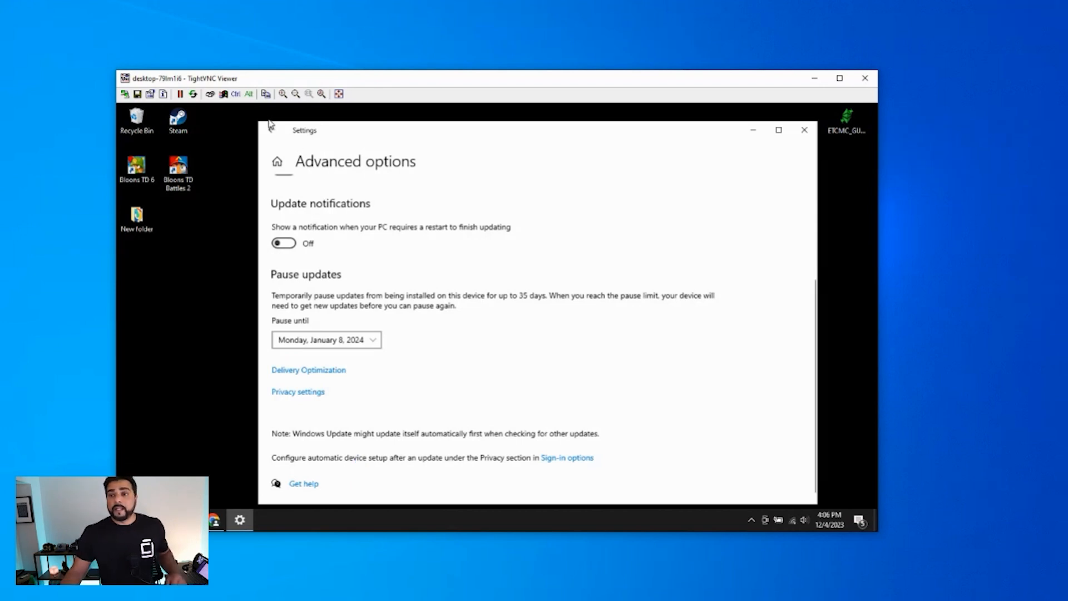
{"action": "left_click", "coordinate": [272, 130]}
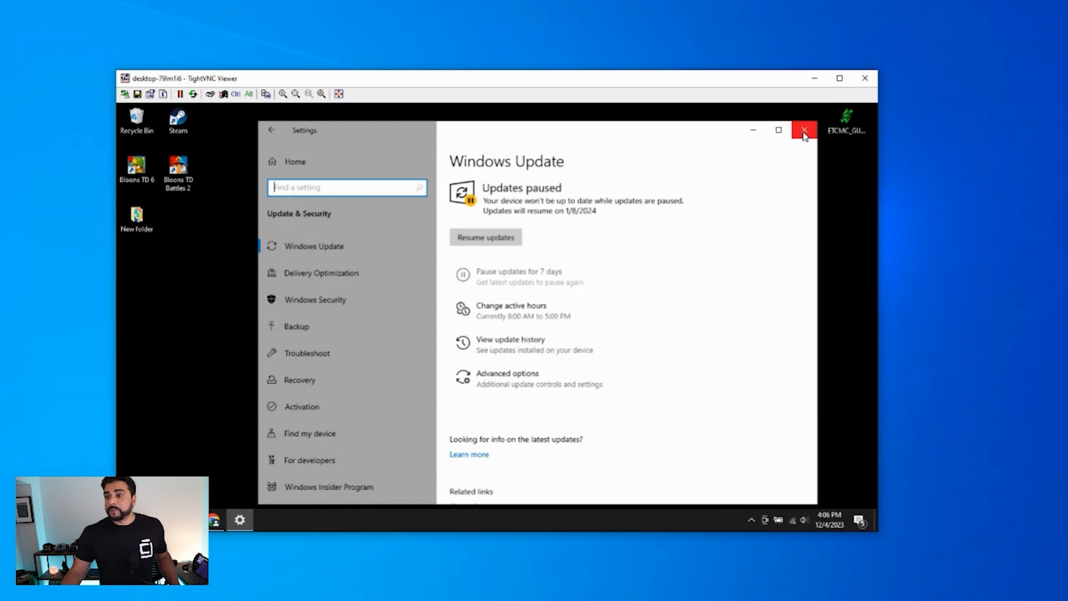
Step: Close Settings and install ETCMC ETC NODE LAUNCHER 1024x600 with default folder and desktop shortcut
{"action": "left_click", "coordinate": [804, 131]}
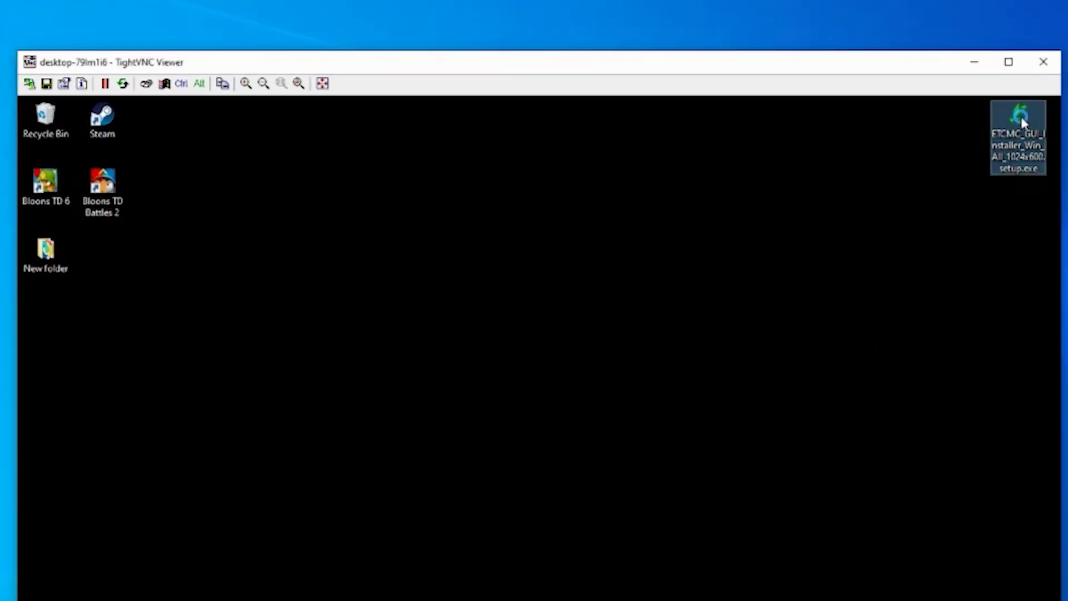
{"action": "double_click", "coordinate": [1019, 119]}
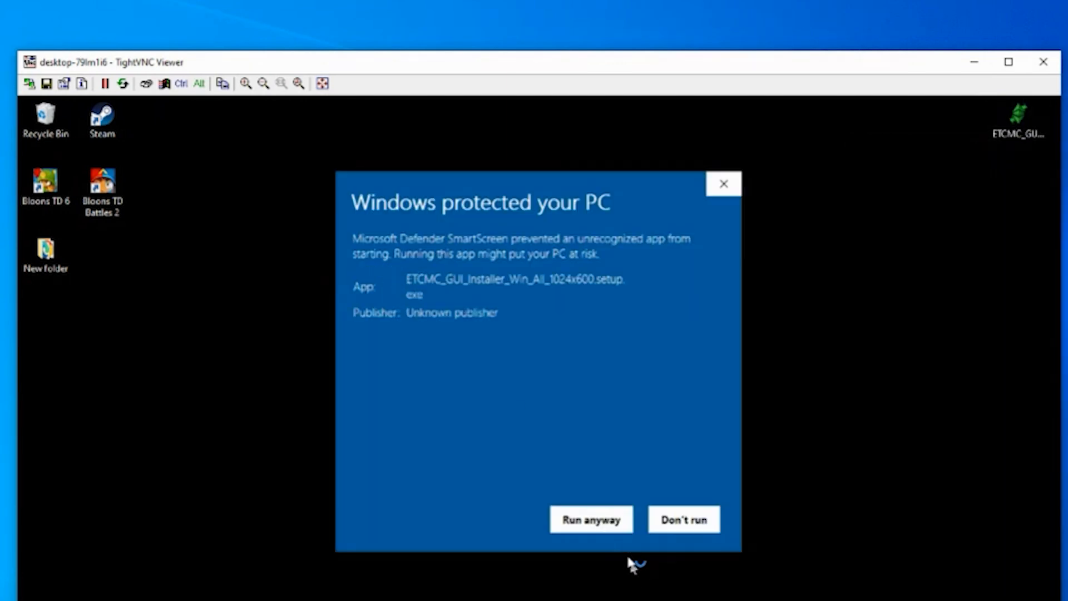
{"action": "left_click", "coordinate": [590, 519]}
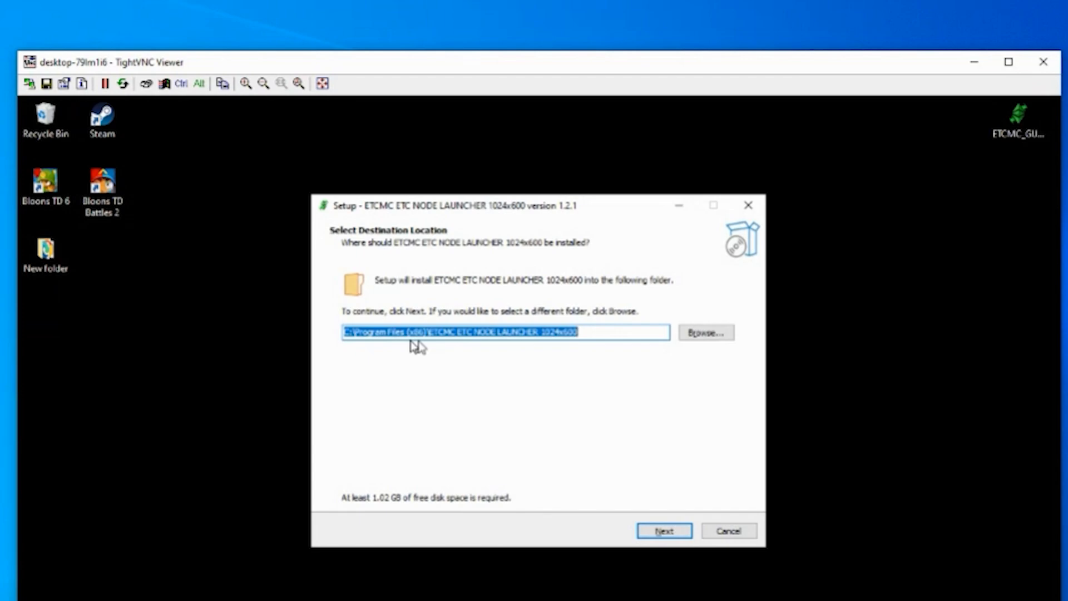
{"action": "left_click", "coordinate": [663, 531]}
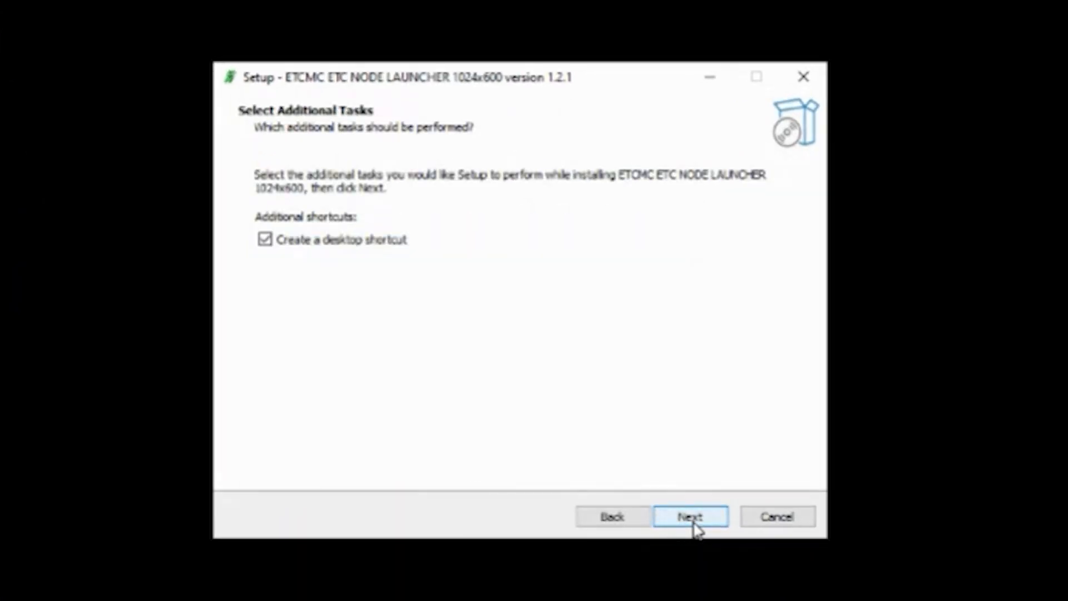
{"action": "left_click", "coordinate": [689, 516]}
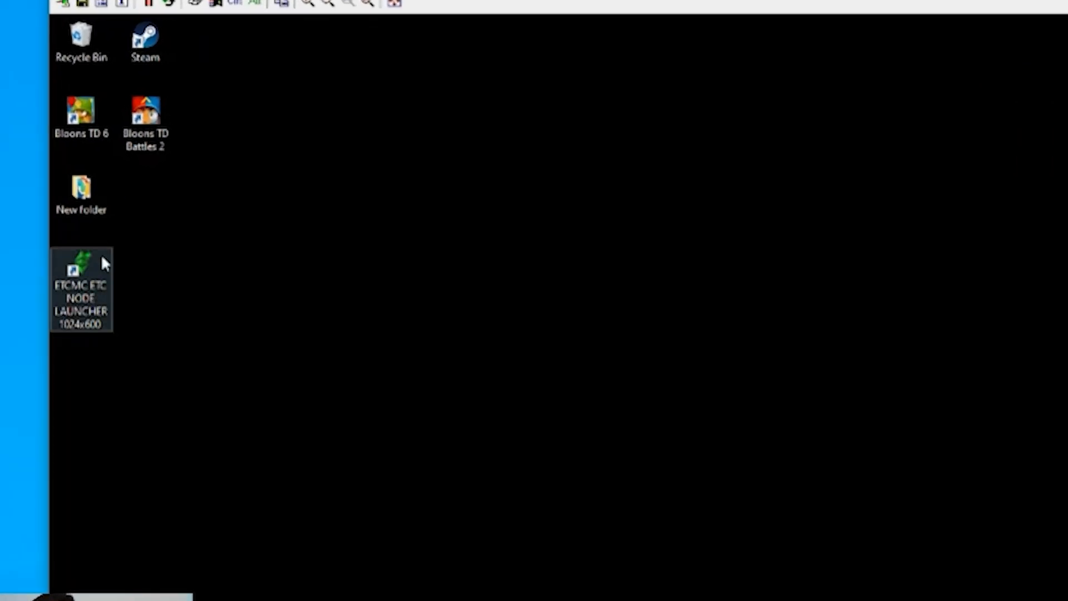
Step: Tick Run as administrator in the launcher shortcut's advanced properties and confirm
{"action": "right_click", "coordinate": [80, 290]}
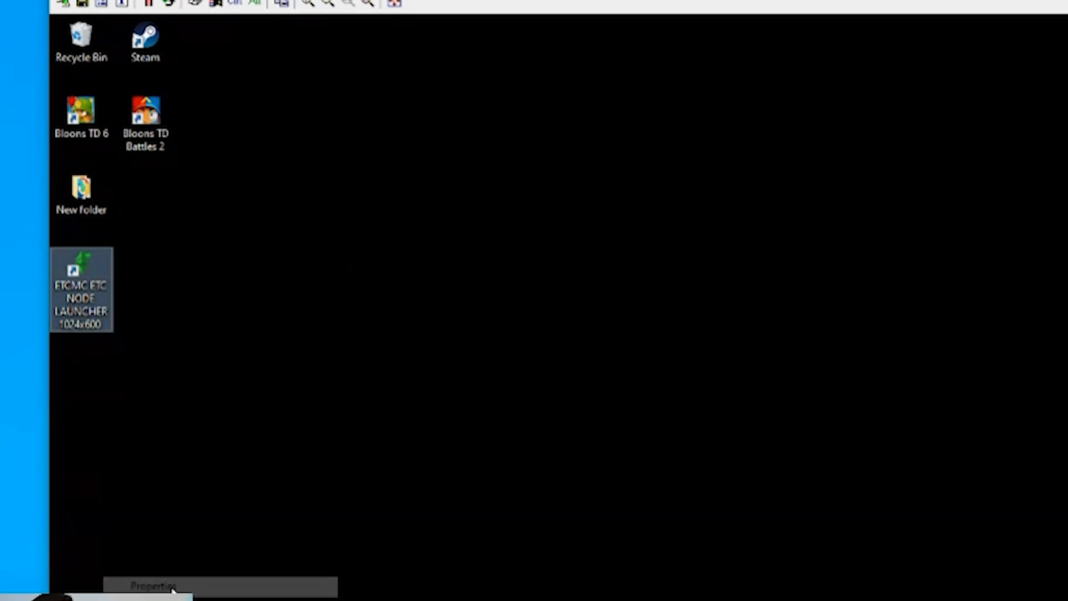
{"action": "left_click", "coordinate": [153, 586]}
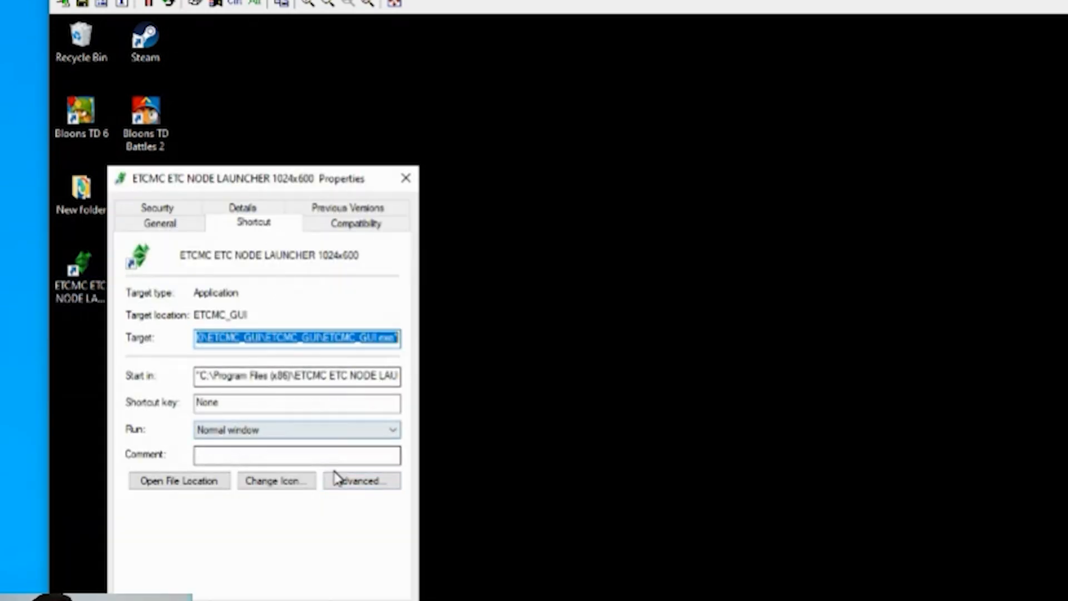
{"action": "left_click", "coordinate": [361, 480]}
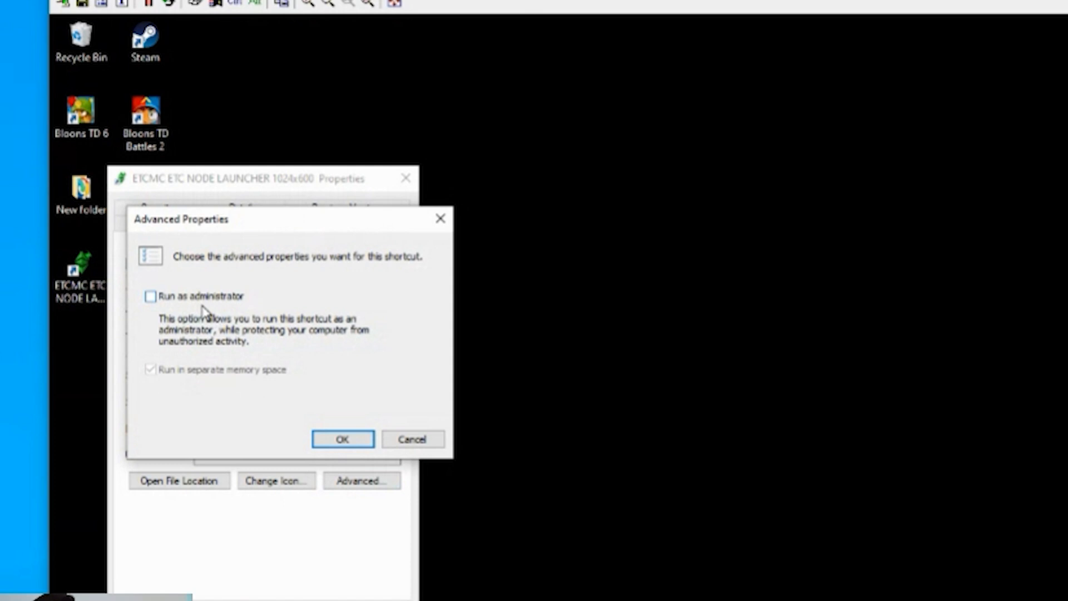
{"action": "left_click", "coordinate": [149, 296]}
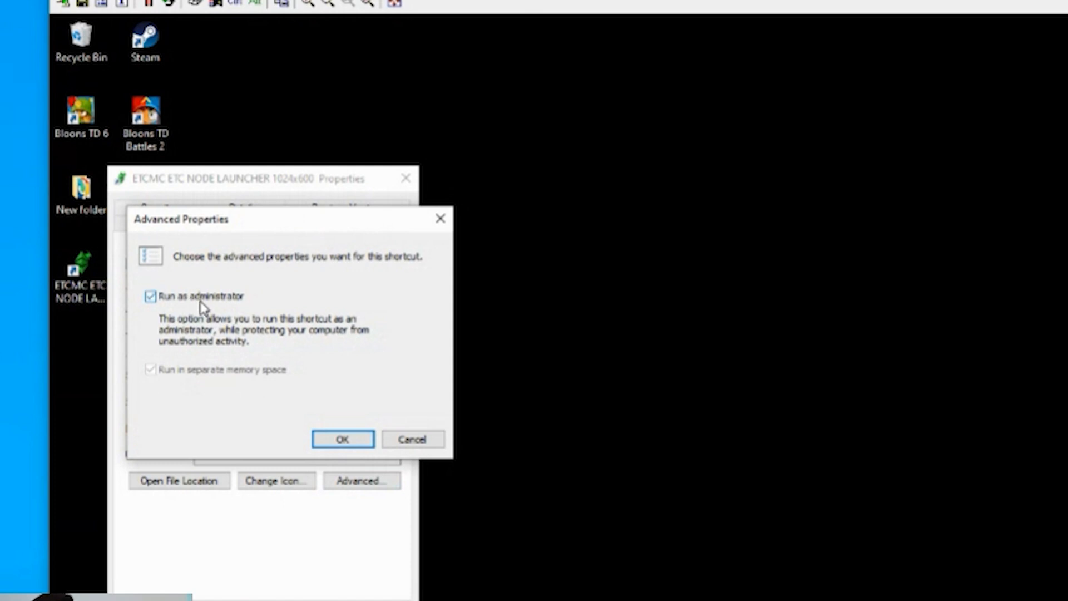
{"action": "left_click", "coordinate": [342, 439]}
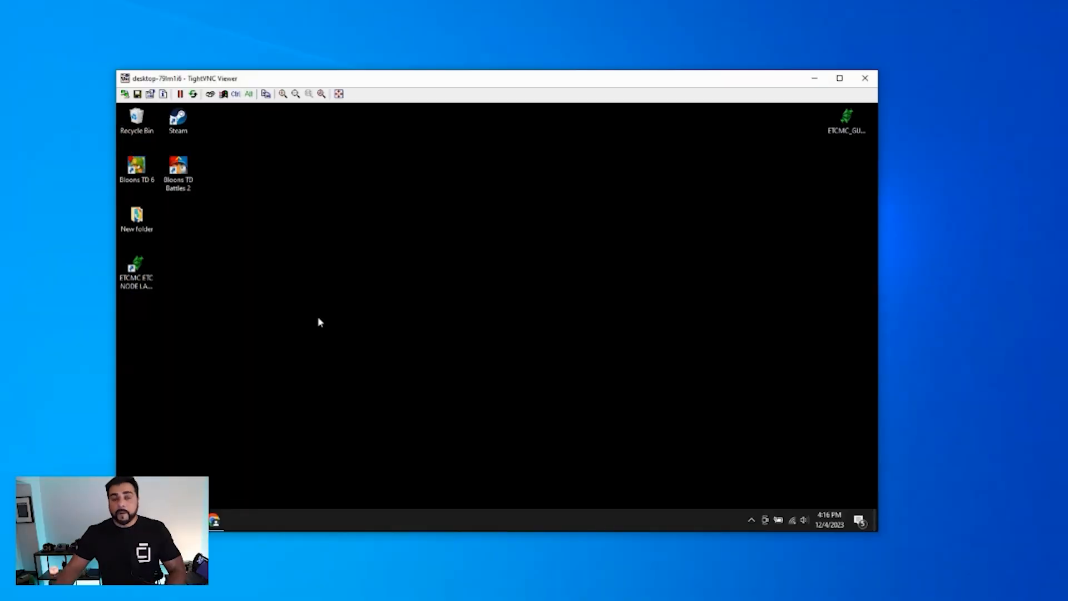
{"action": "mouse_move", "coordinate": [294, 330]}
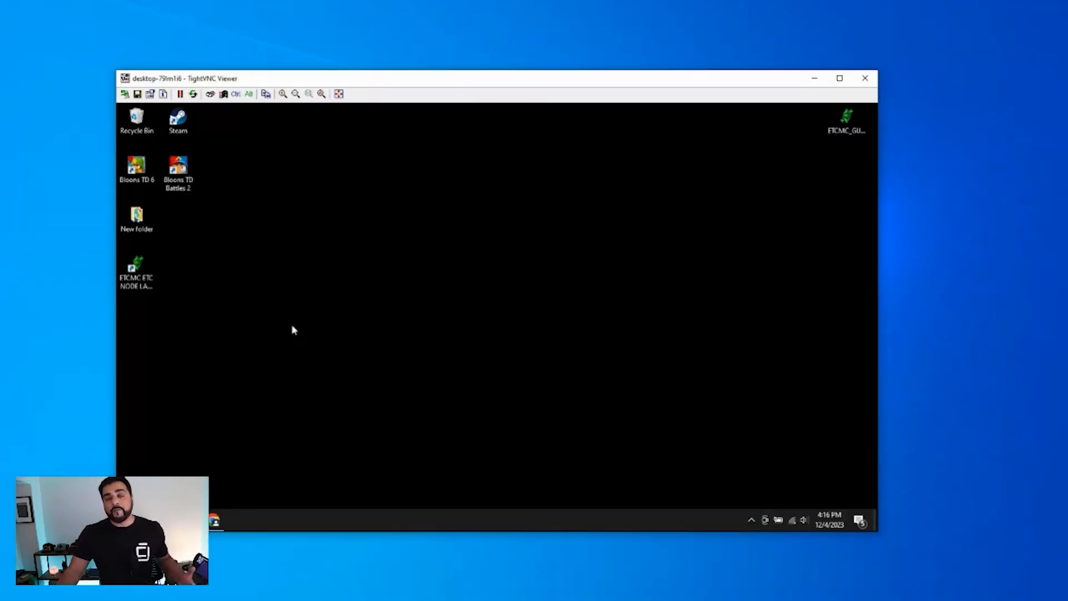
Step: Search 'firewall' and open the Allow an app through firewall settings
{"action": "left_click", "coordinate": [137, 271]}
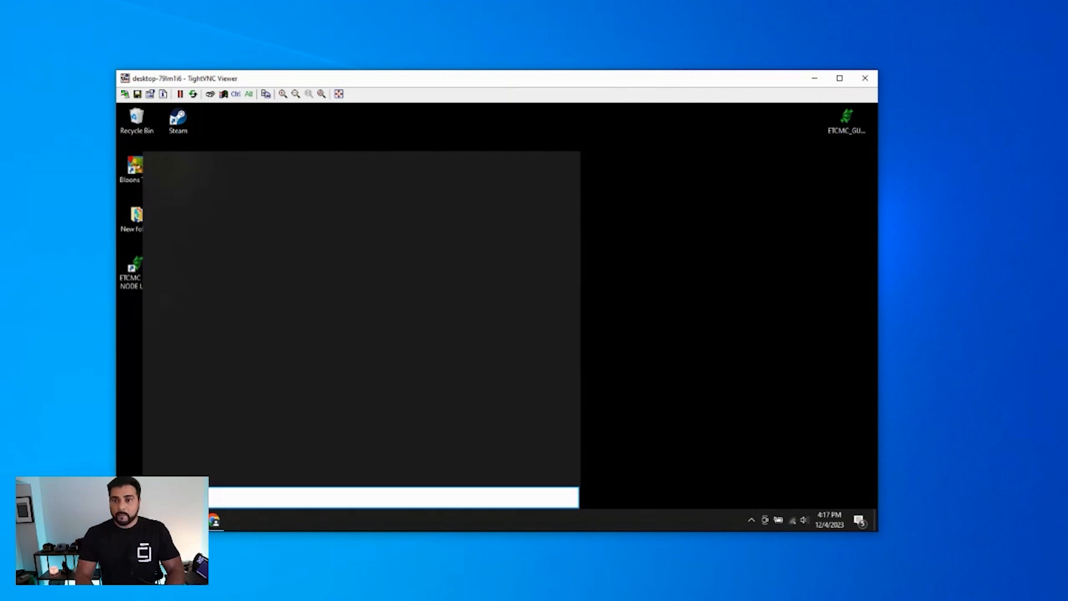
{"action": "type", "text": "firewall"}
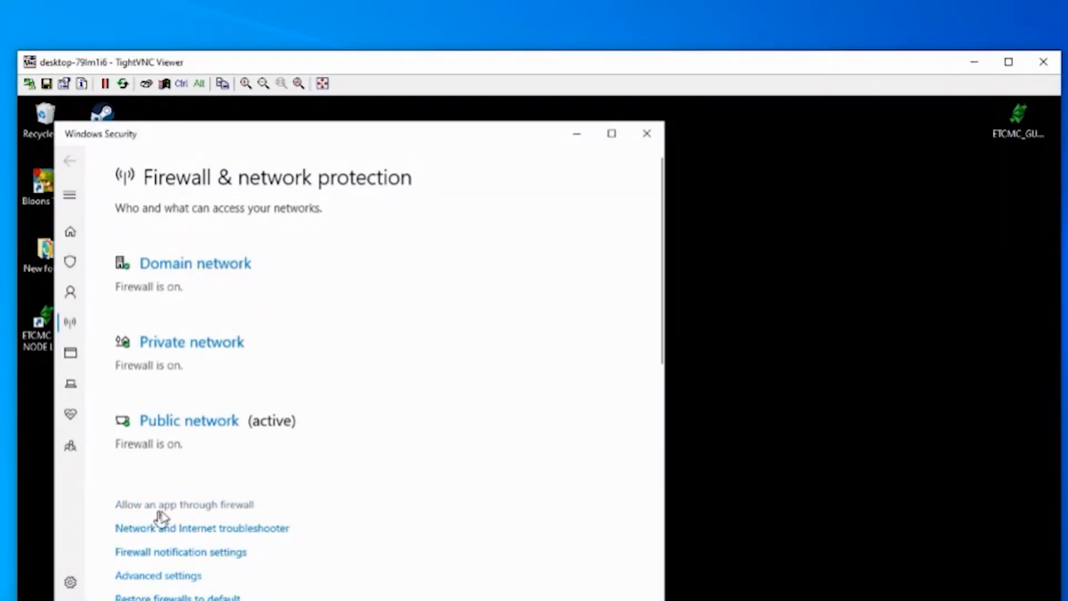
{"action": "mouse_move", "coordinate": [179, 516]}
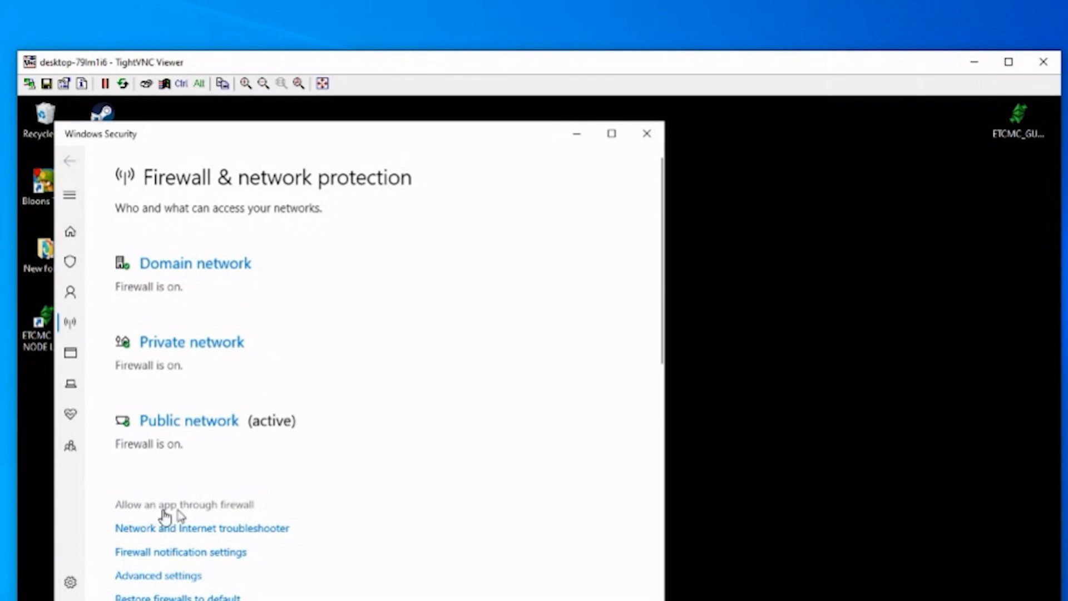
{"action": "left_click", "coordinate": [181, 505]}
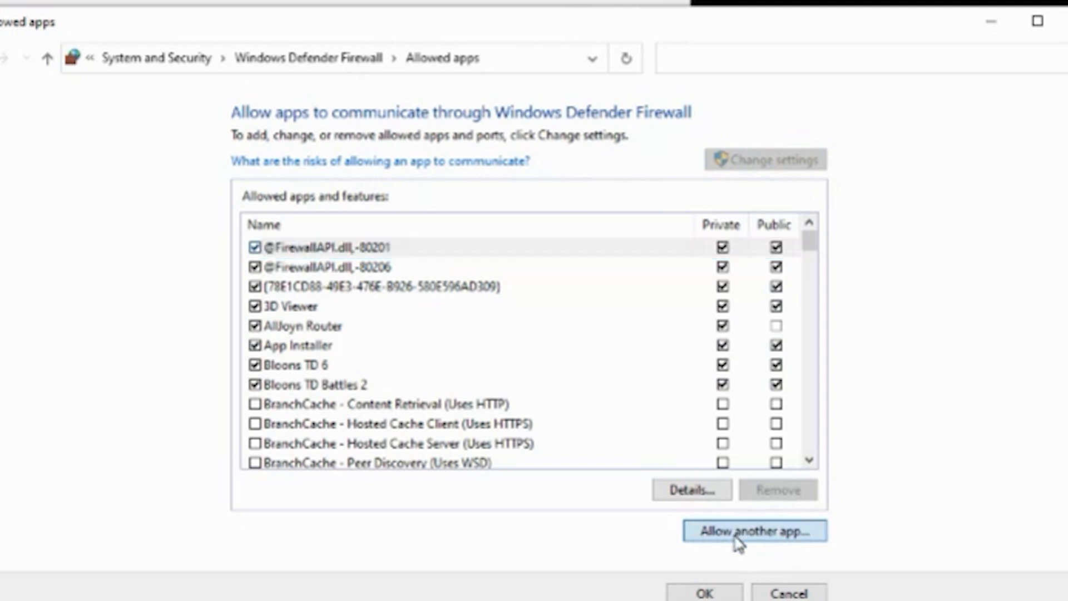
Step: Browse to C:\Program Files (x86)\ETCMC ETC NODE LAUNCHER 1024x600\ETCMC_GUI\ETCMC_GETH for a new allowed app
{"action": "left_click", "coordinate": [754, 531]}
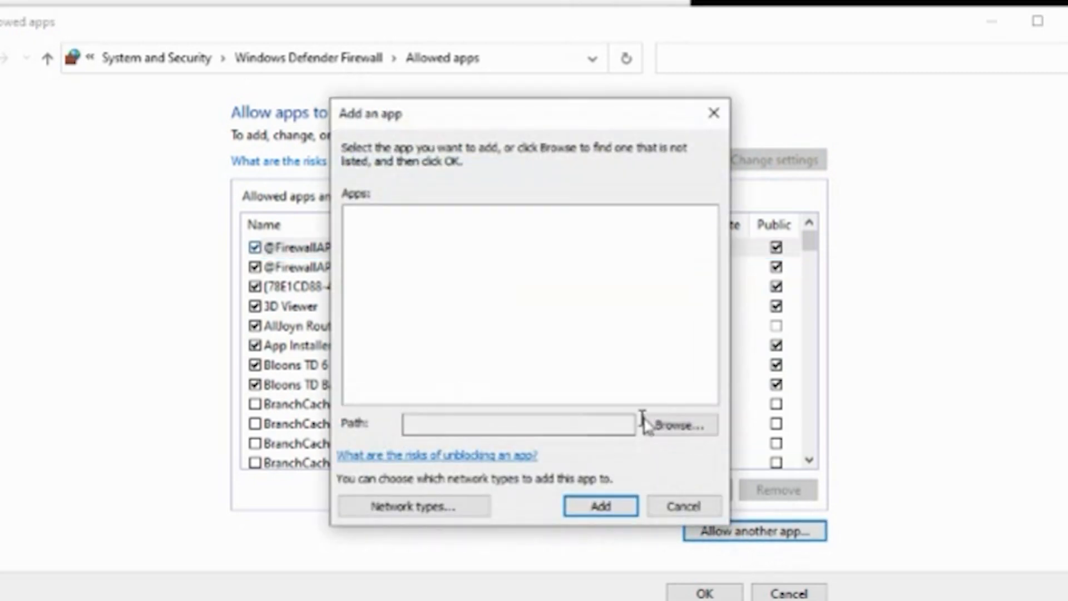
{"action": "left_click", "coordinate": [675, 424]}
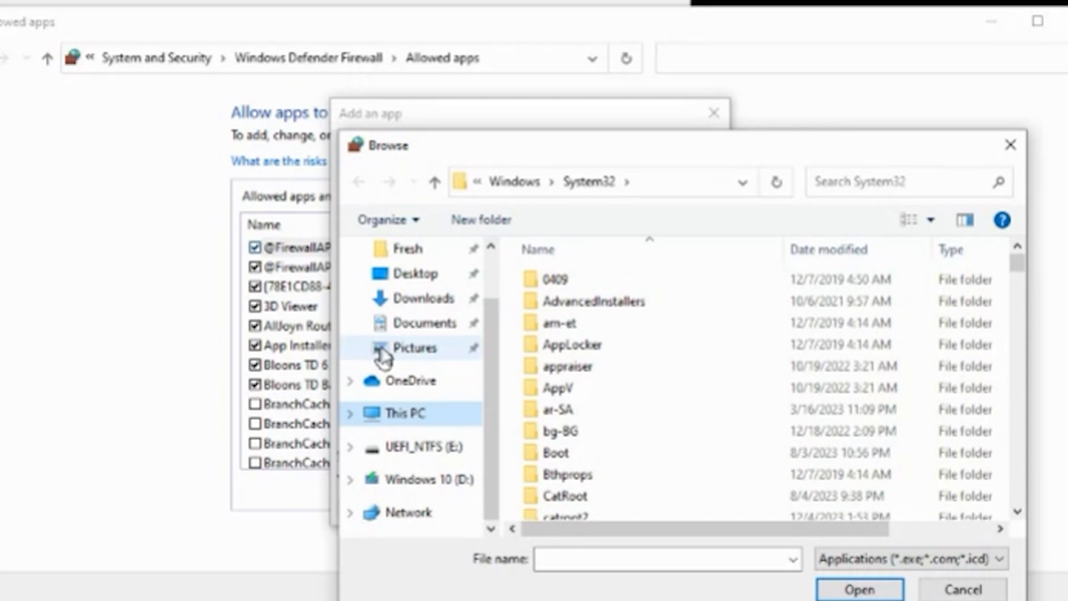
{"action": "left_click", "coordinate": [399, 413]}
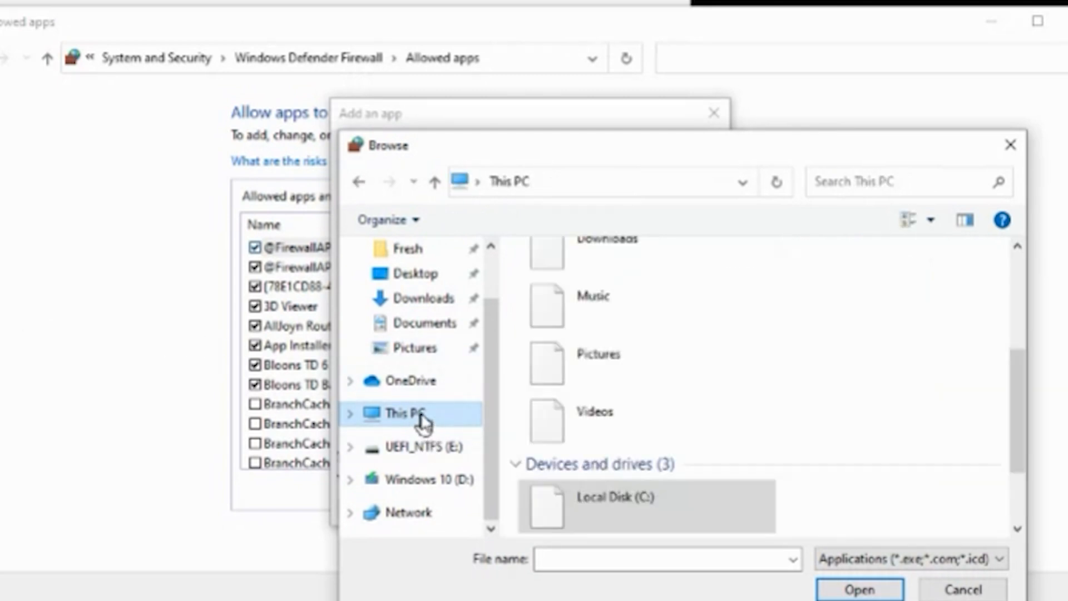
{"action": "double_click", "coordinate": [616, 505]}
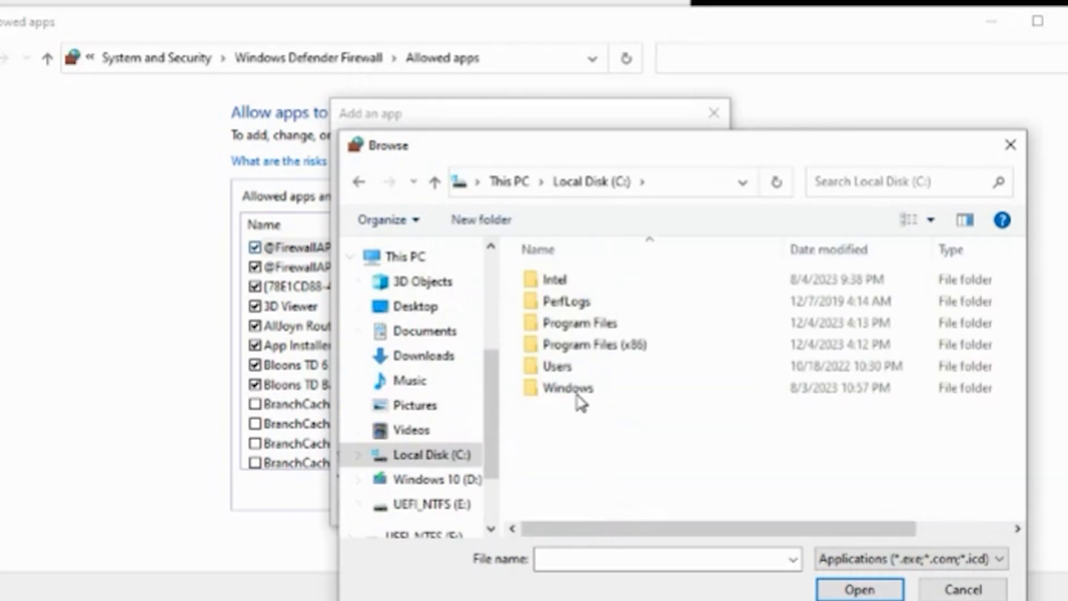
{"action": "left_click", "coordinate": [591, 344]}
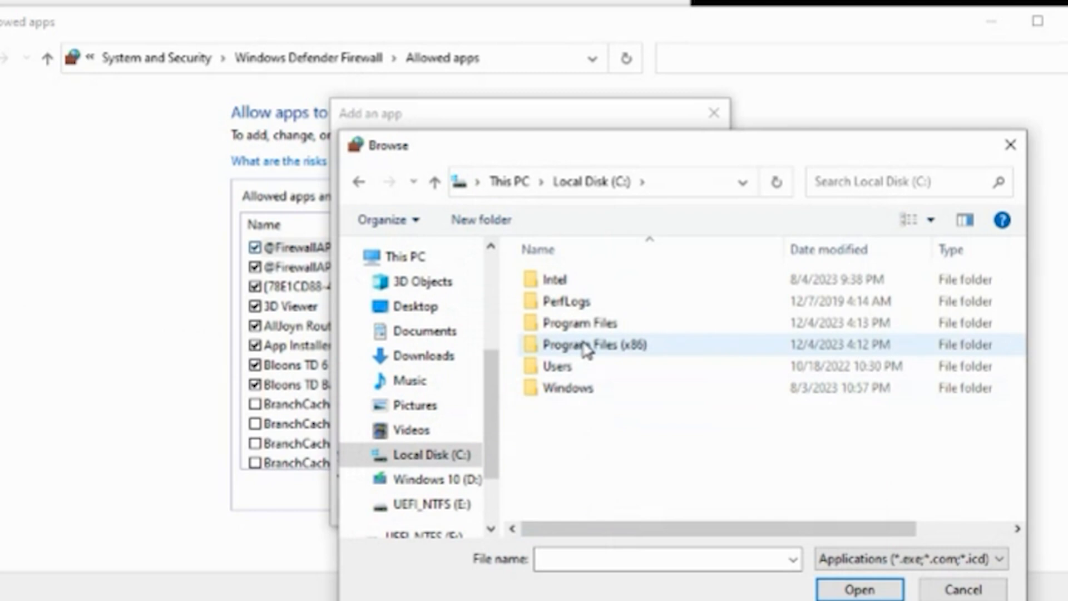
{"action": "double_click", "coordinate": [592, 345]}
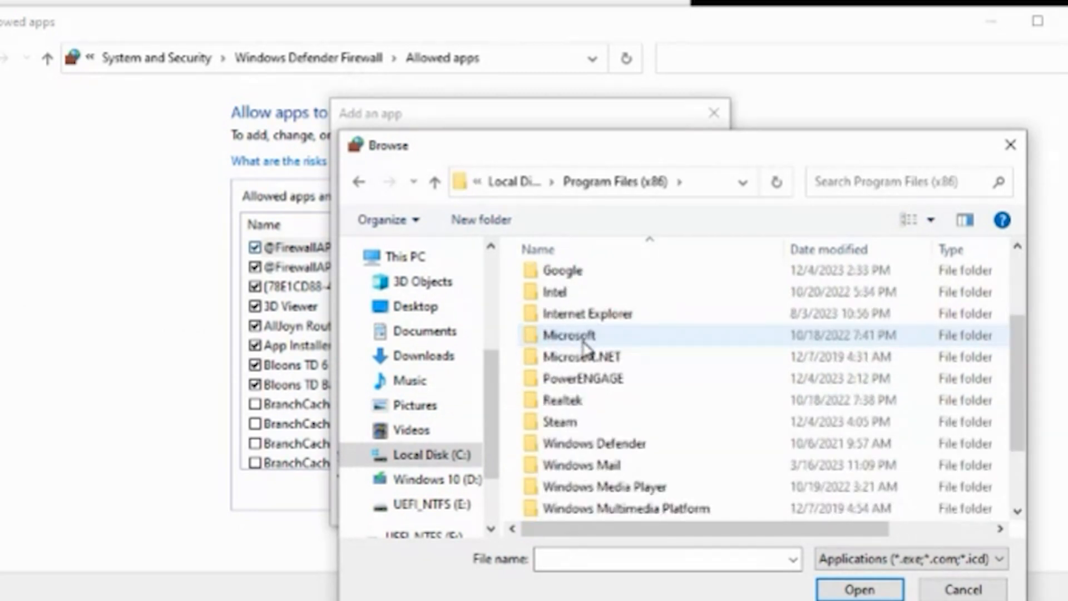
{"action": "scroll", "scroll_direction": "up", "scroll_amount": 3}
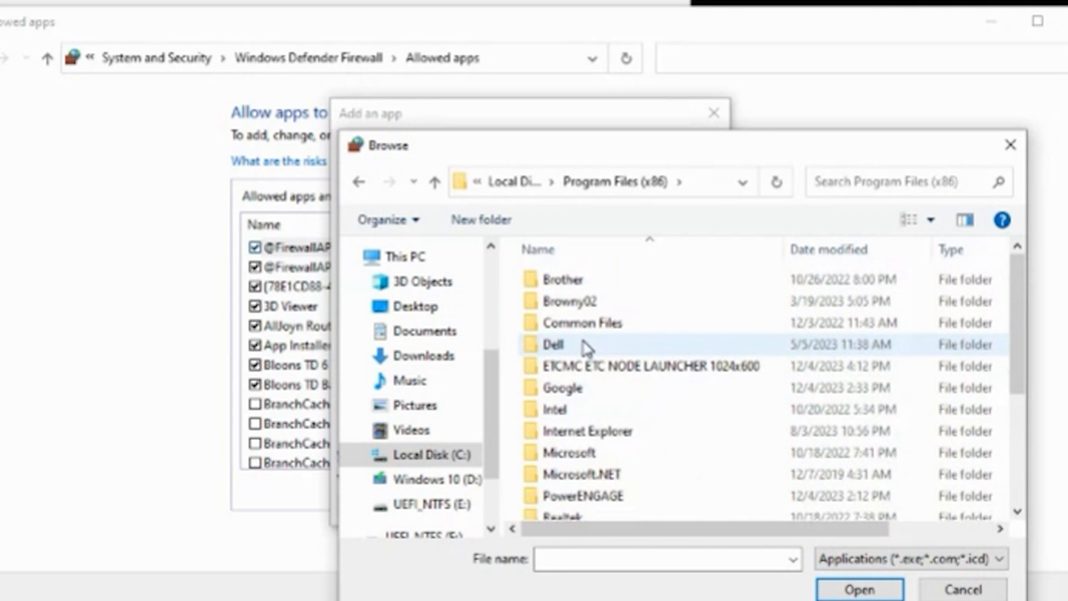
{"action": "left_click", "coordinate": [640, 366]}
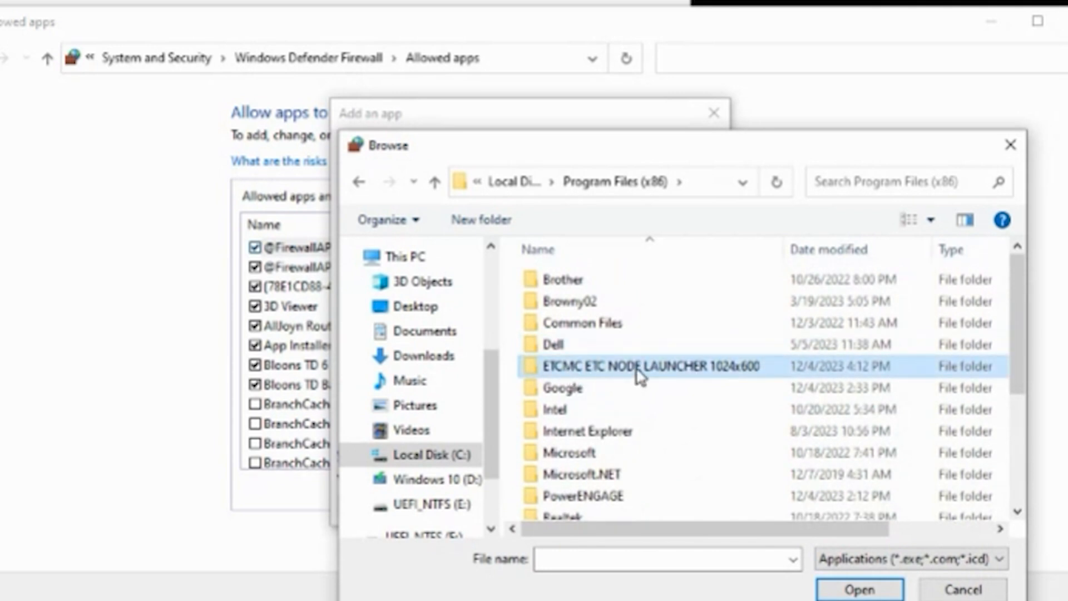
{"action": "double_click", "coordinate": [644, 366]}
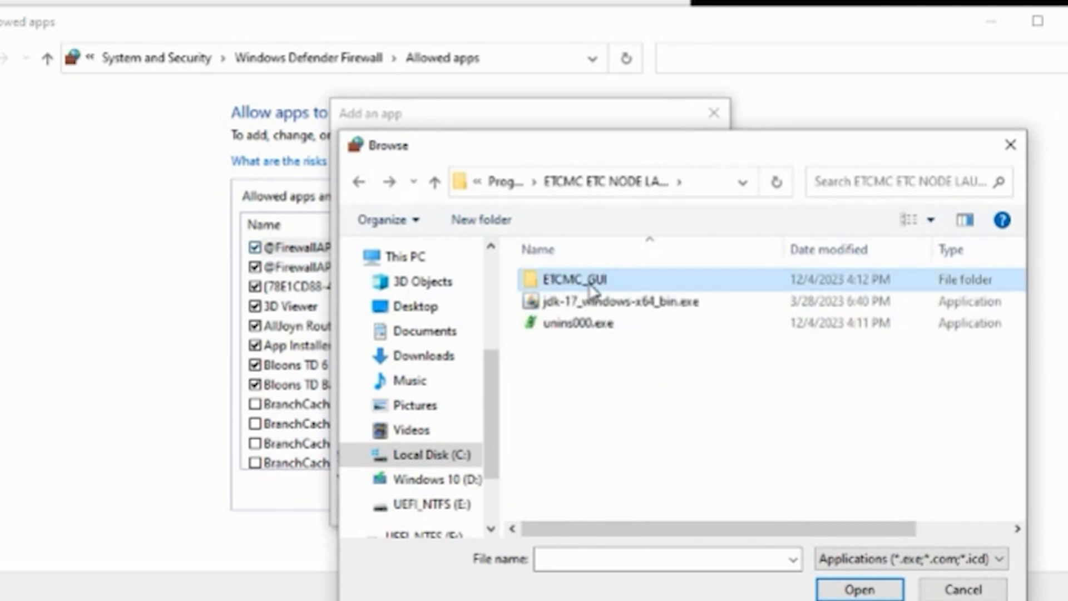
{"action": "double_click", "coordinate": [575, 280]}
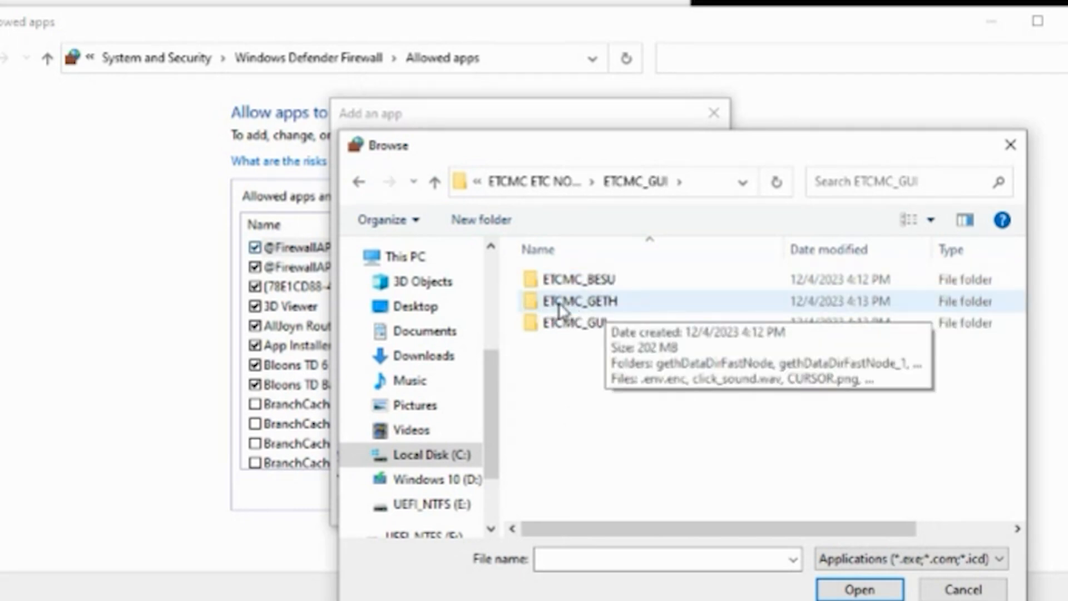
{"action": "double_click", "coordinate": [582, 301]}
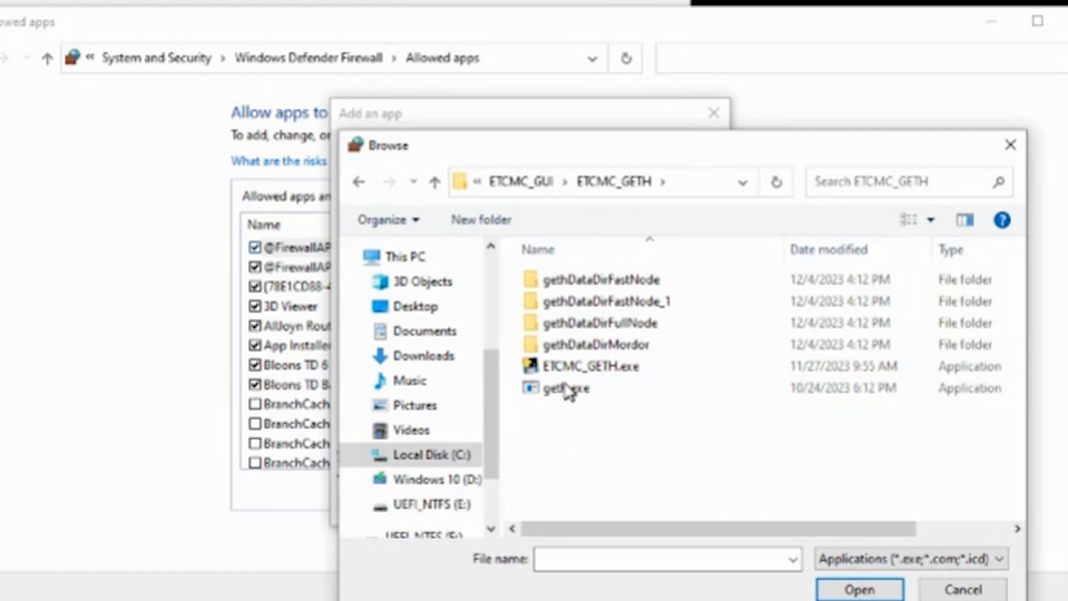
Step: Add ETCMC_GETH.exe to the allowed apps and enable it on private networks
{"action": "left_click", "coordinate": [590, 366]}
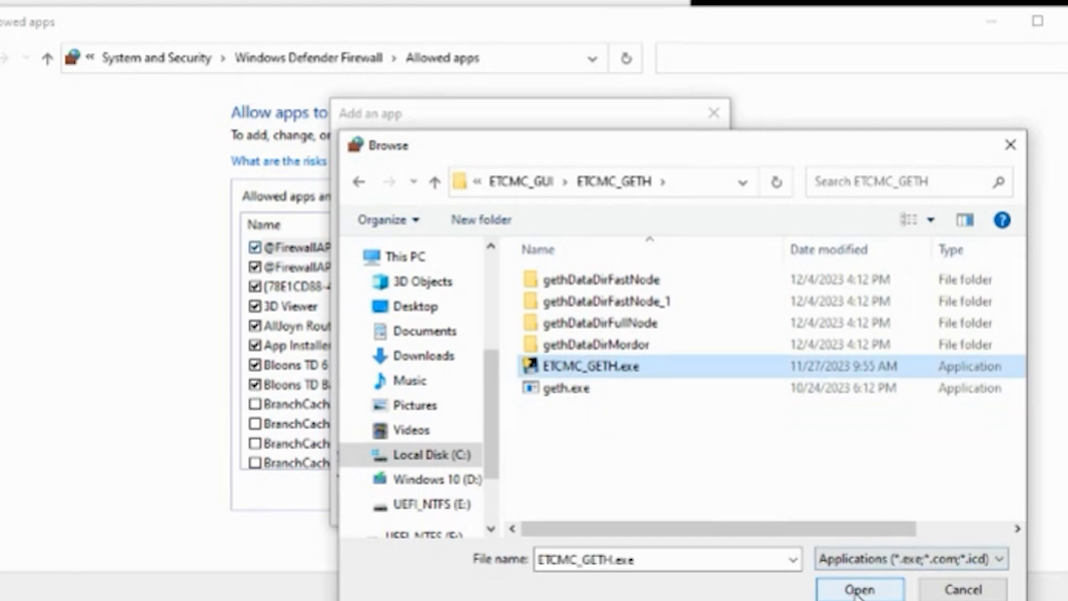
{"action": "left_click", "coordinate": [859, 590]}
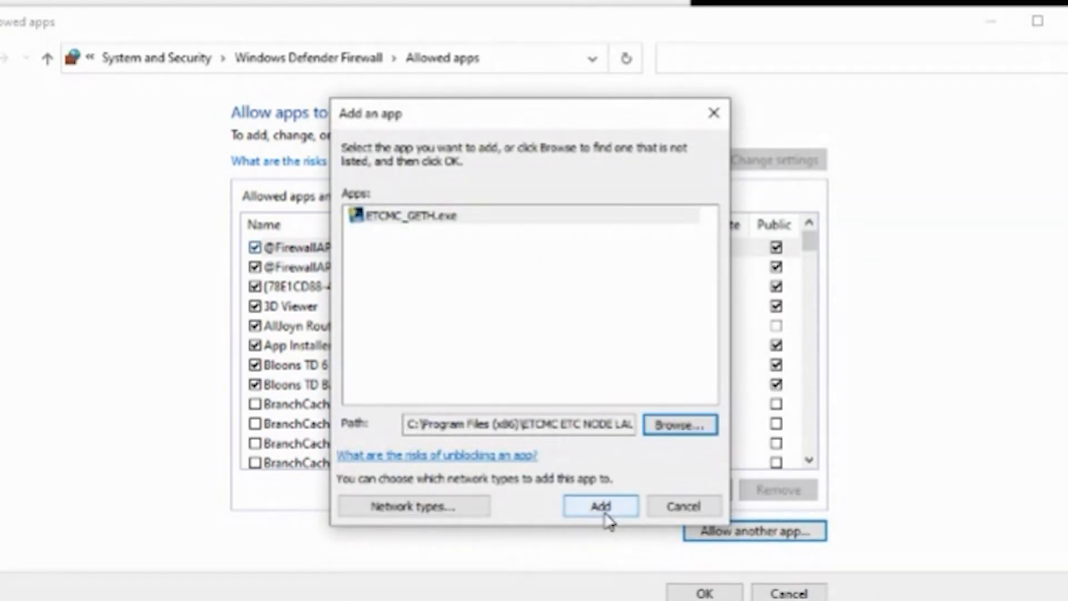
{"action": "left_click", "coordinate": [599, 506]}
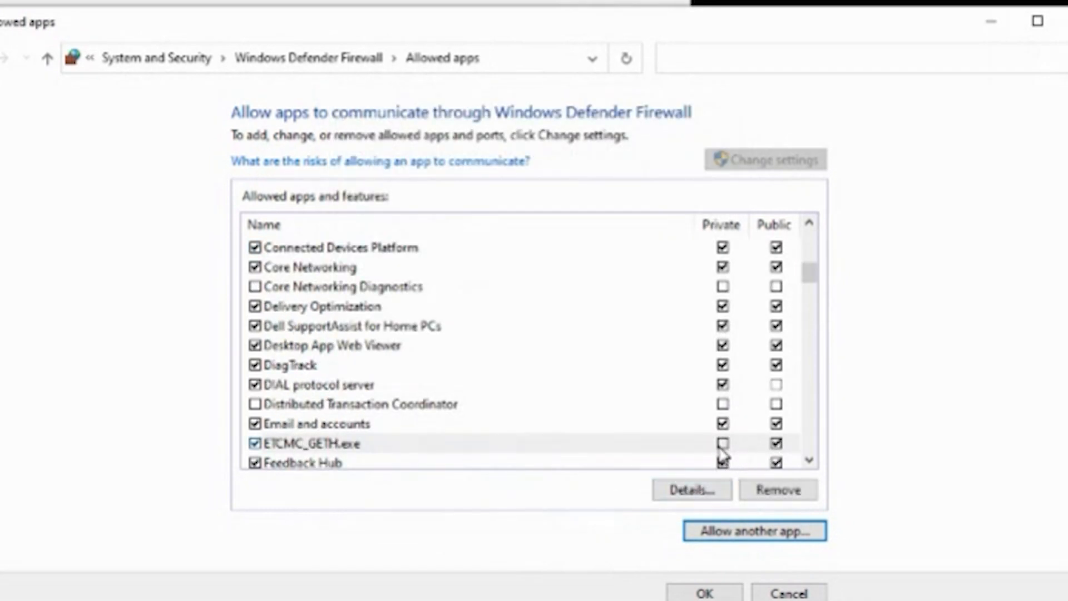
{"action": "left_click", "coordinate": [722, 443]}
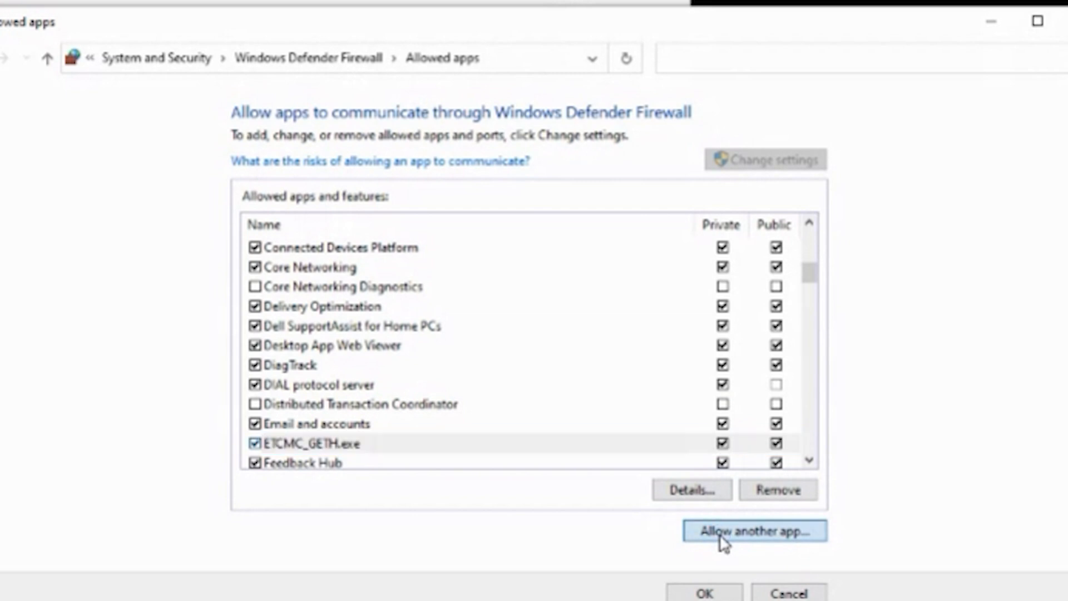
Step: Add geth.exe to the allowed apps and enable it on private networks
{"action": "left_click", "coordinate": [754, 531]}
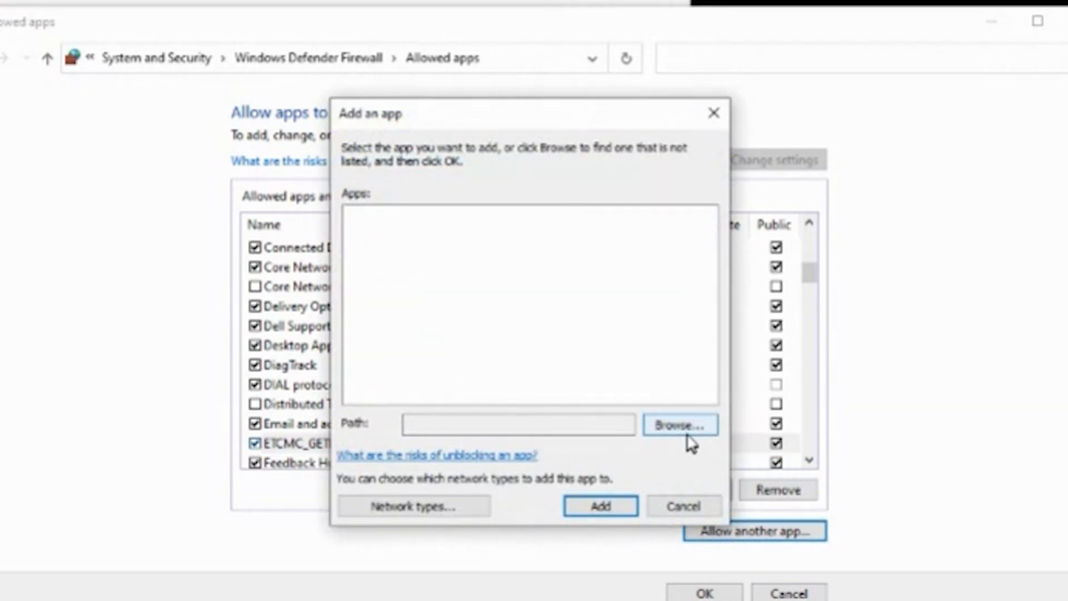
{"action": "left_click", "coordinate": [680, 424]}
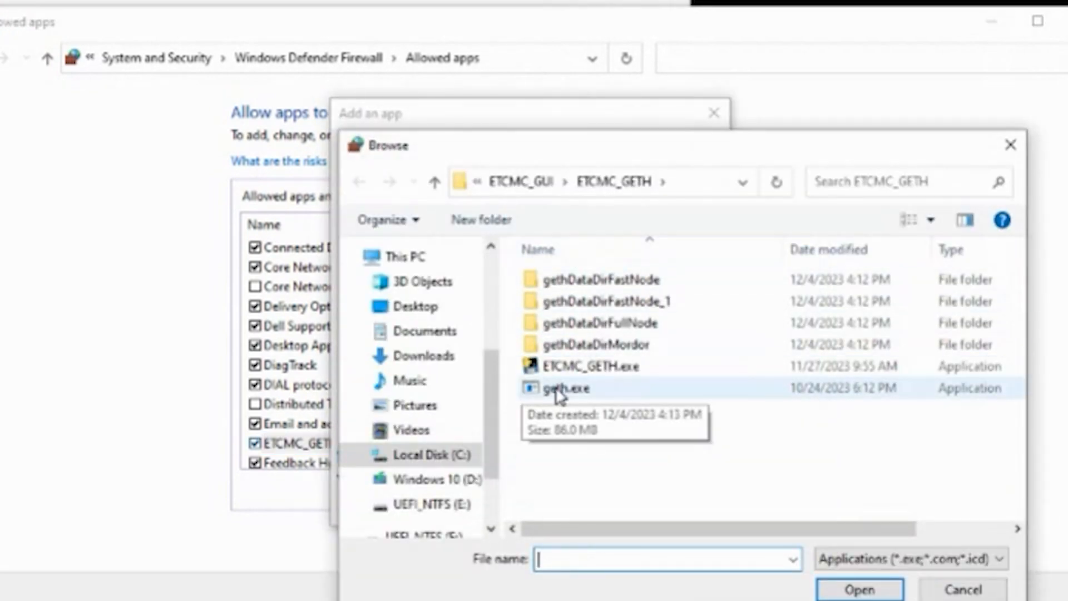
{"action": "left_click", "coordinate": [565, 388]}
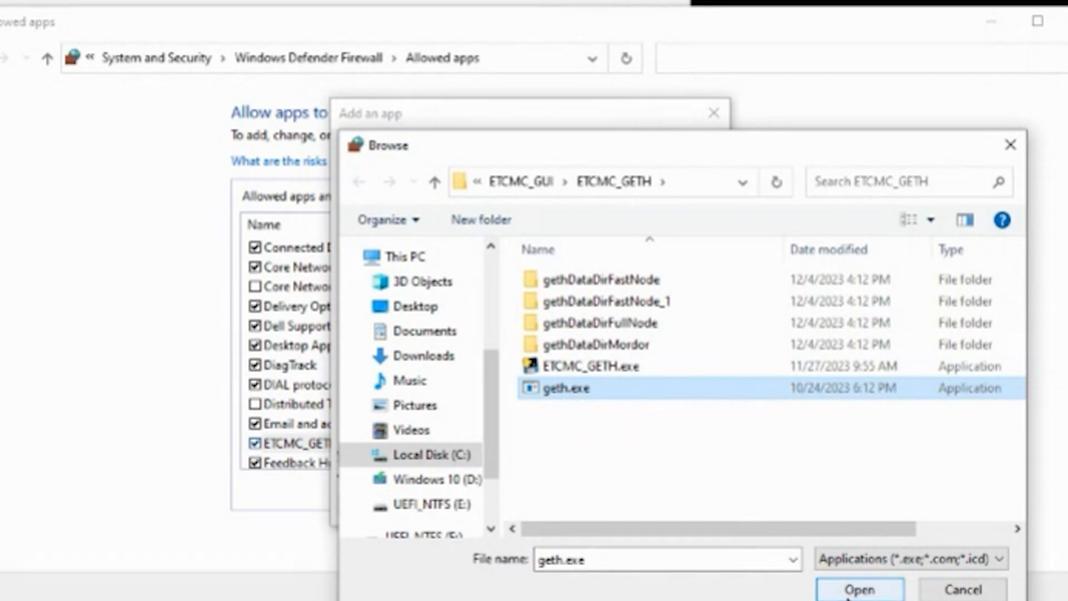
{"action": "left_click", "coordinate": [858, 589]}
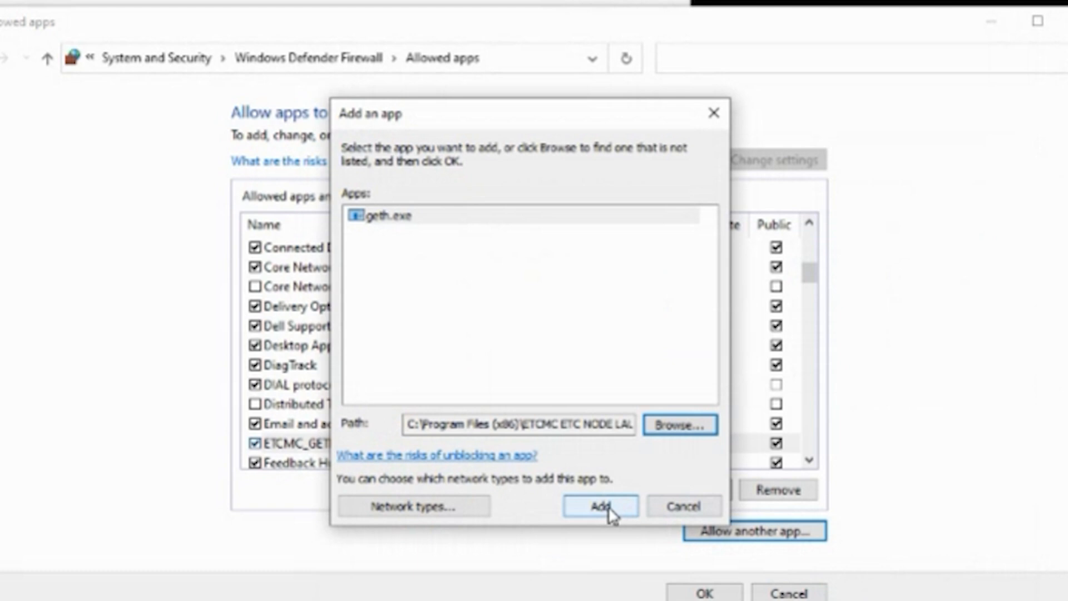
{"action": "left_click", "coordinate": [599, 507]}
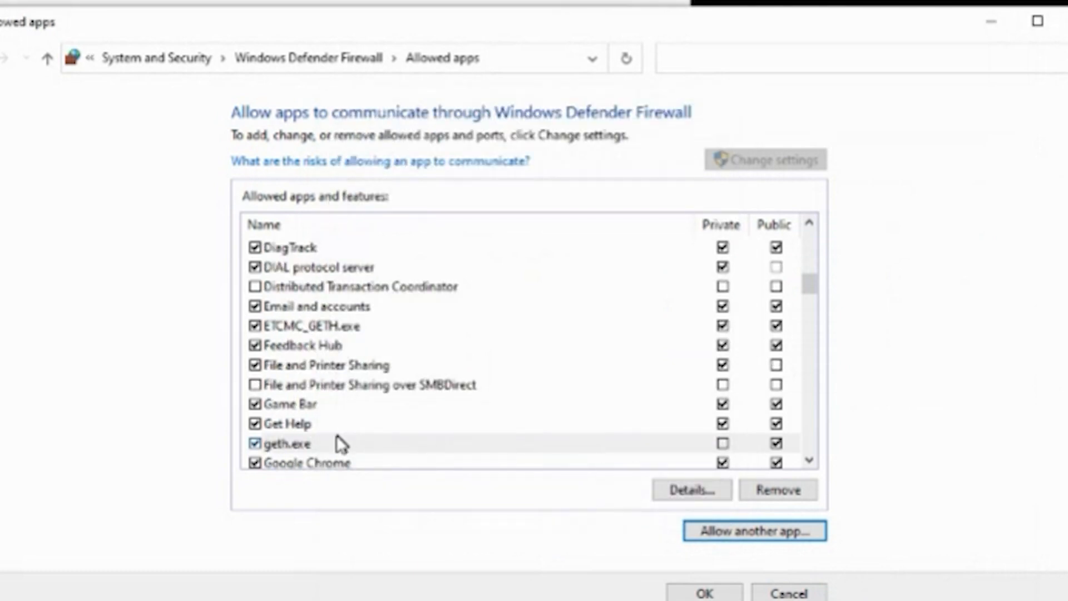
{"action": "left_click", "coordinate": [289, 443]}
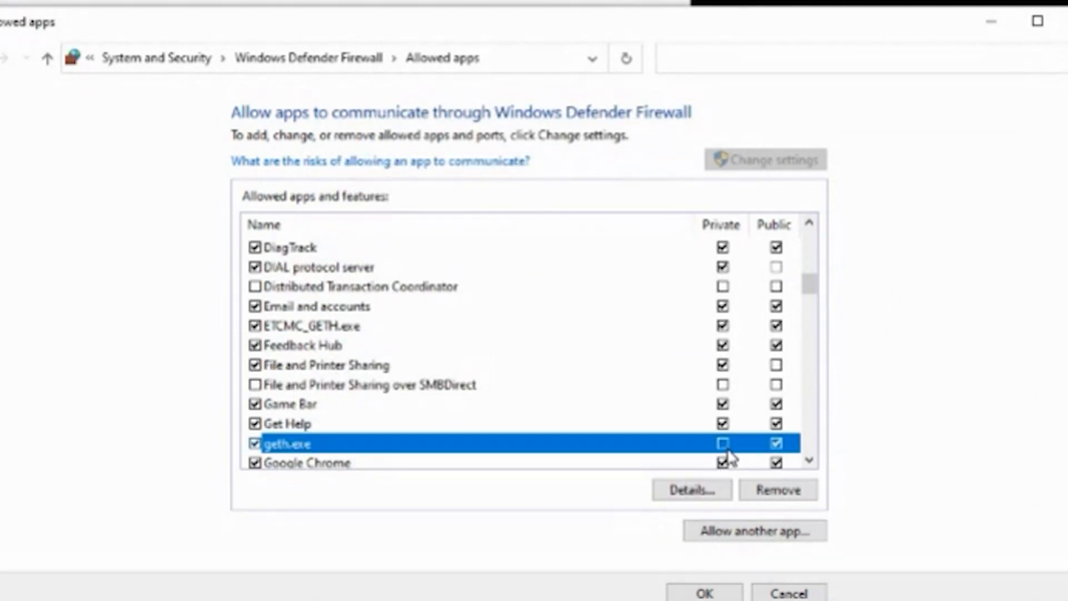
{"action": "left_click", "coordinate": [722, 443]}
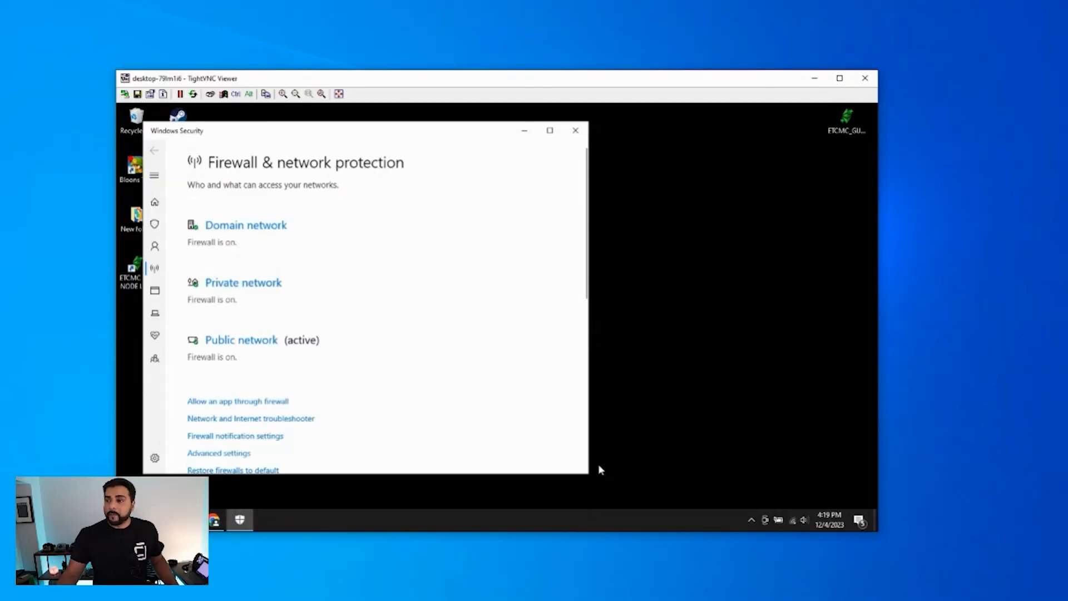
Step: Search wf.msc to launch Windows Defender Firewall with Advanced Security
{"action": "left_click", "coordinate": [575, 130]}
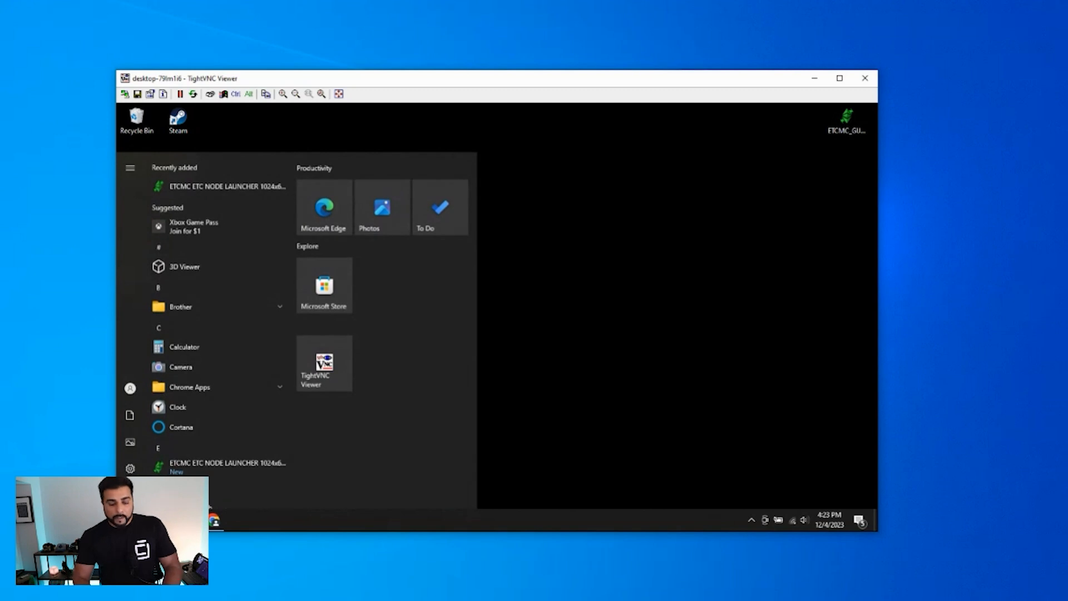
{"action": "type", "text": "wf"}
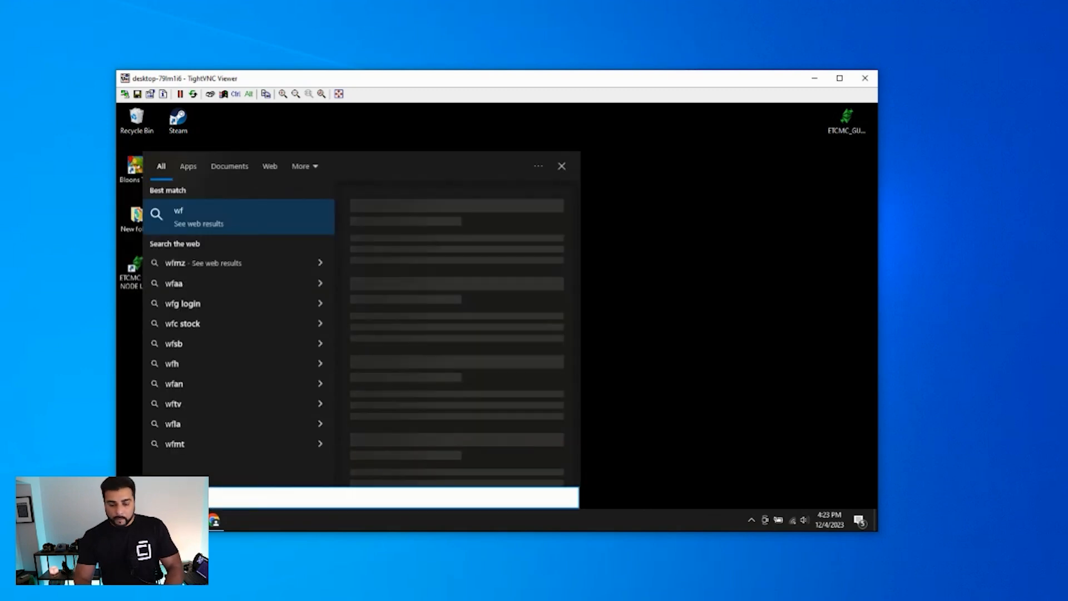
{"action": "type", "text": ".ms"}
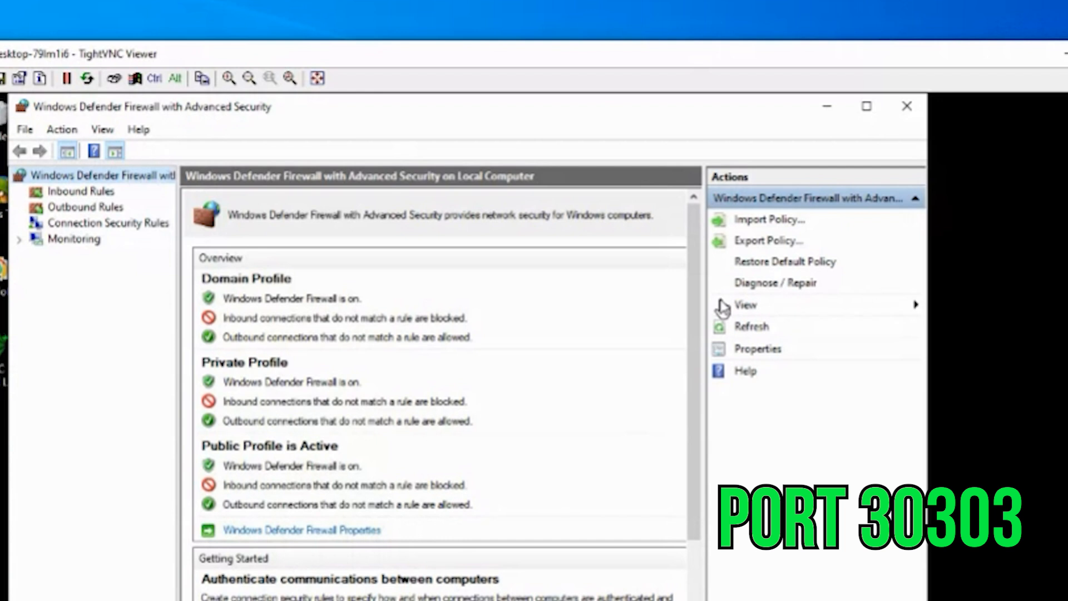
{"action": "mouse_move", "coordinate": [254, 223]}
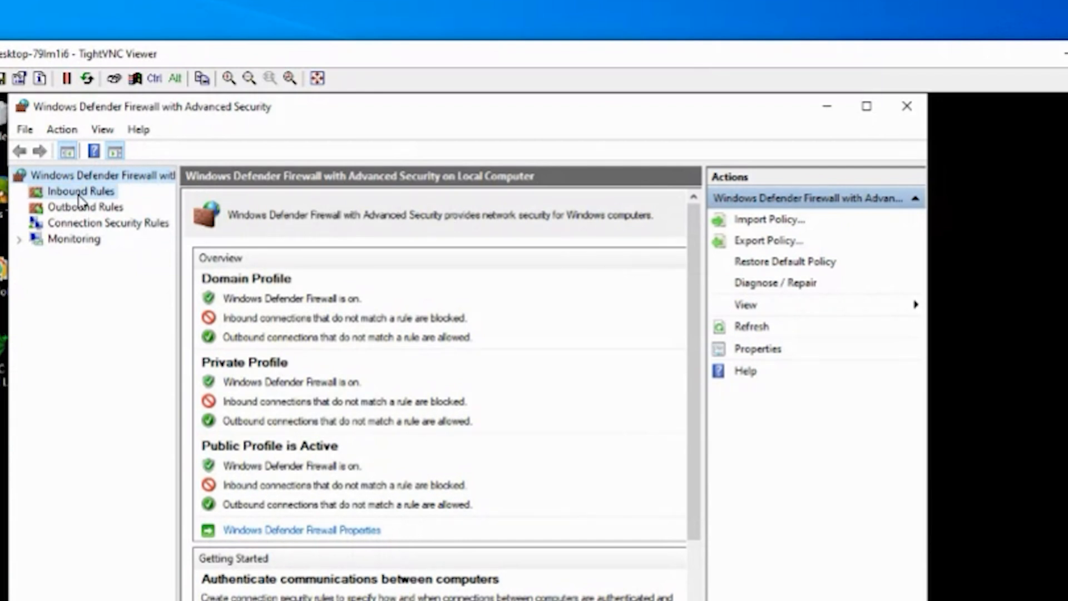
Step: Create a new inbound port rule, entering port 3030, and name it ETCMC-PF-TCP
{"action": "left_click", "coordinate": [80, 191]}
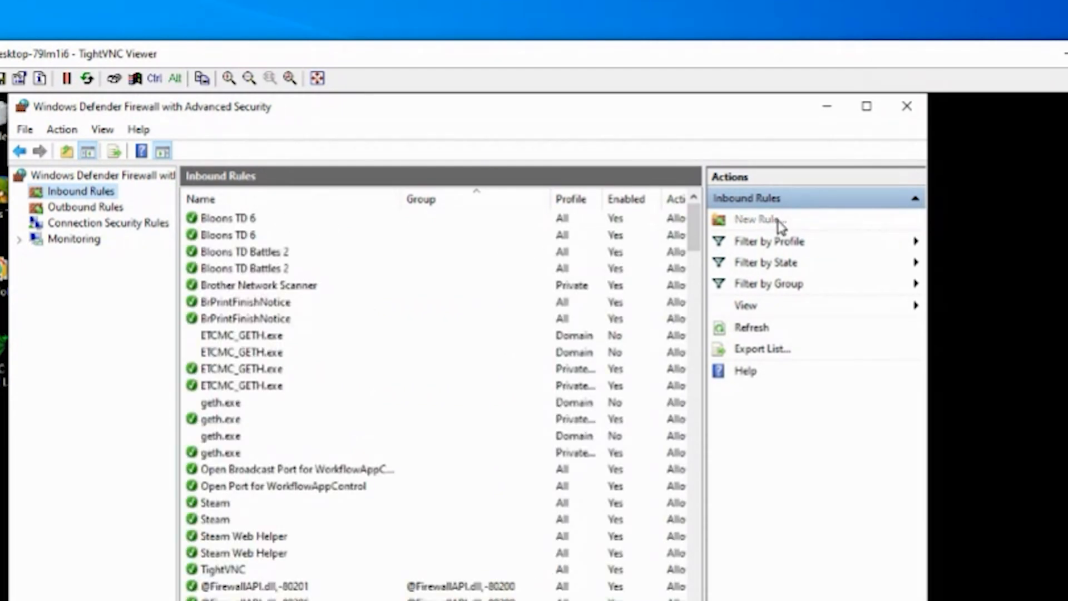
{"action": "left_click", "coordinate": [757, 218]}
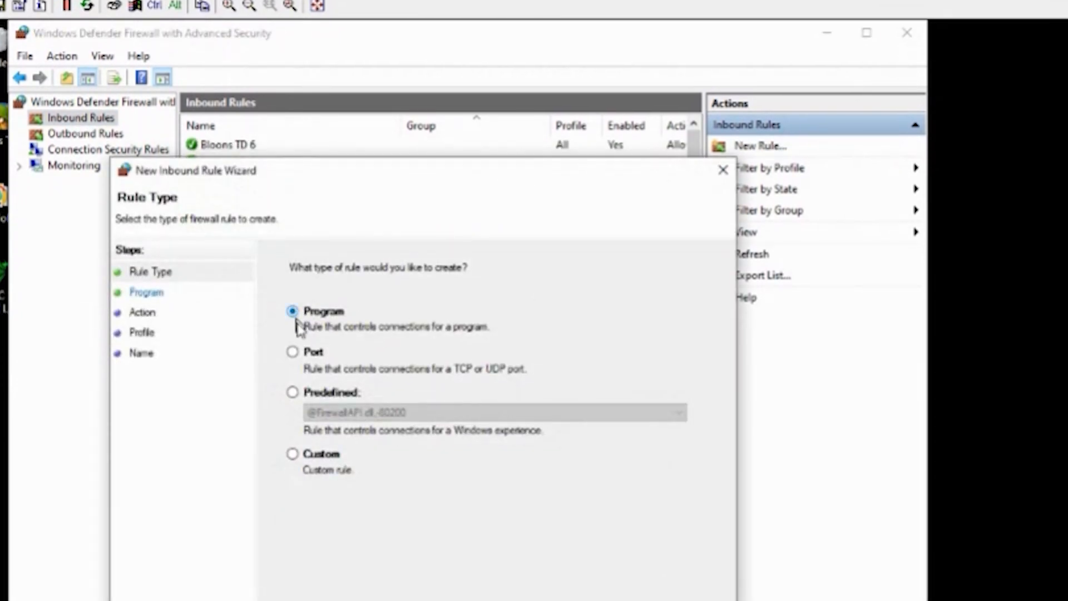
{"action": "left_click", "coordinate": [294, 352]}
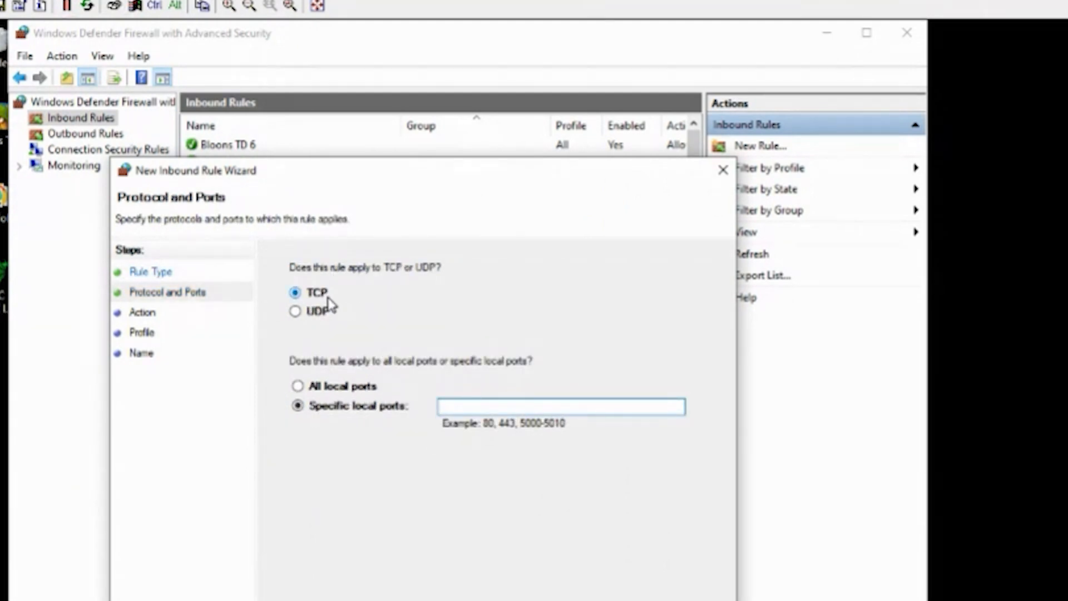
{"action": "mouse_move", "coordinate": [346, 330]}
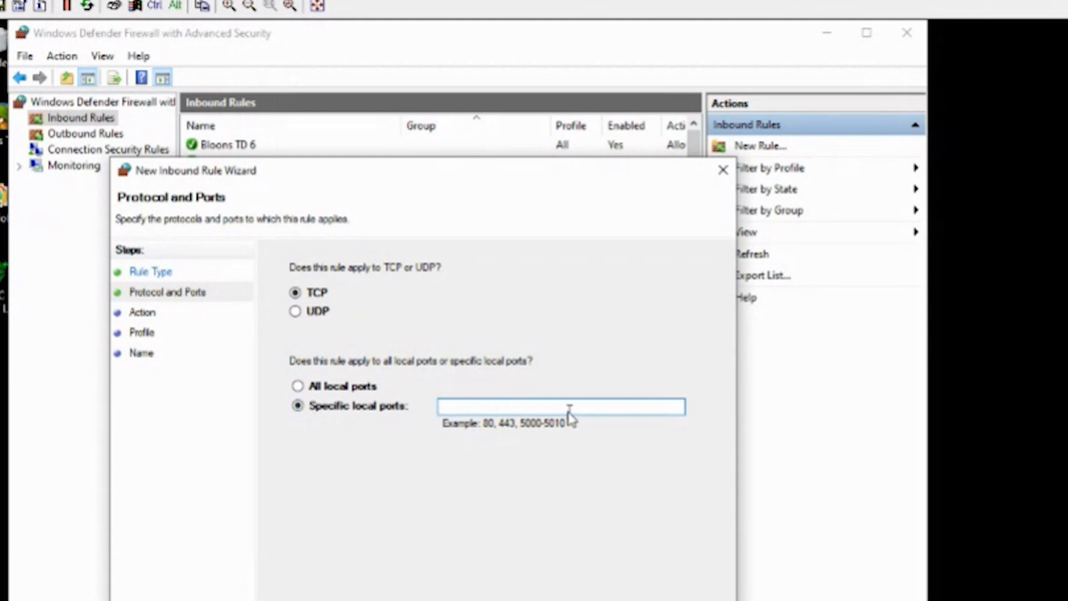
{"action": "type", "text": "3030"}
{"action": "type", "text": "ETCMC-PF"}
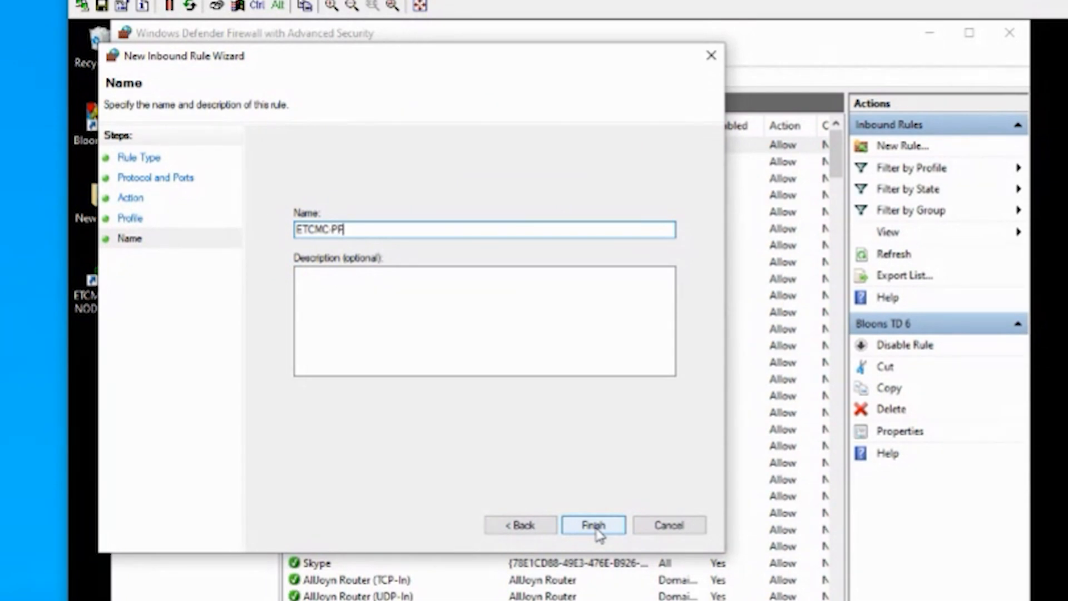
{"action": "type", "text": "-TCP"}
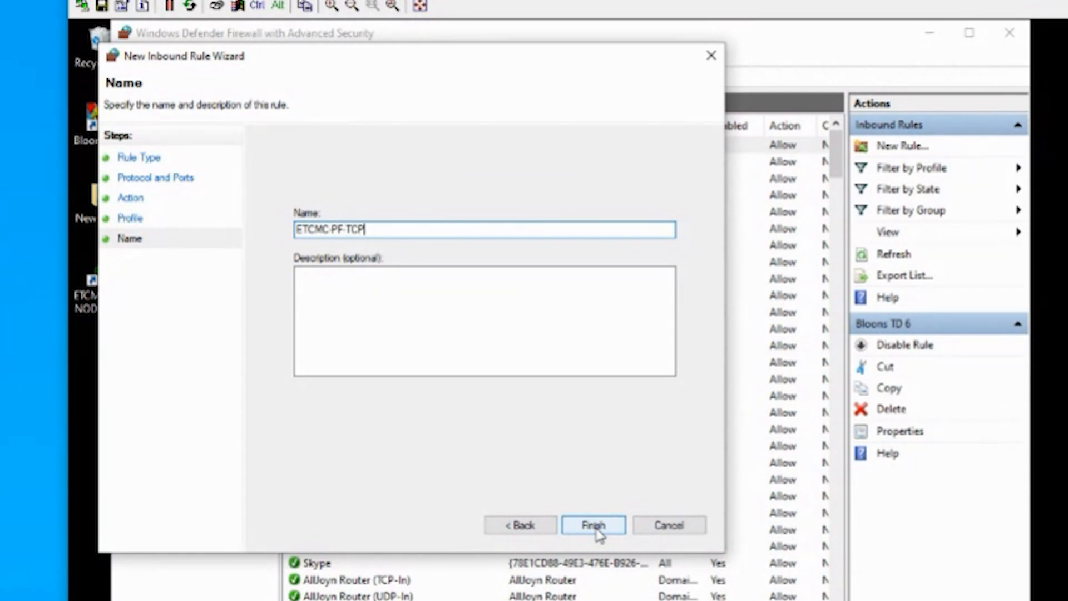
{"action": "left_click", "coordinate": [592, 525]}
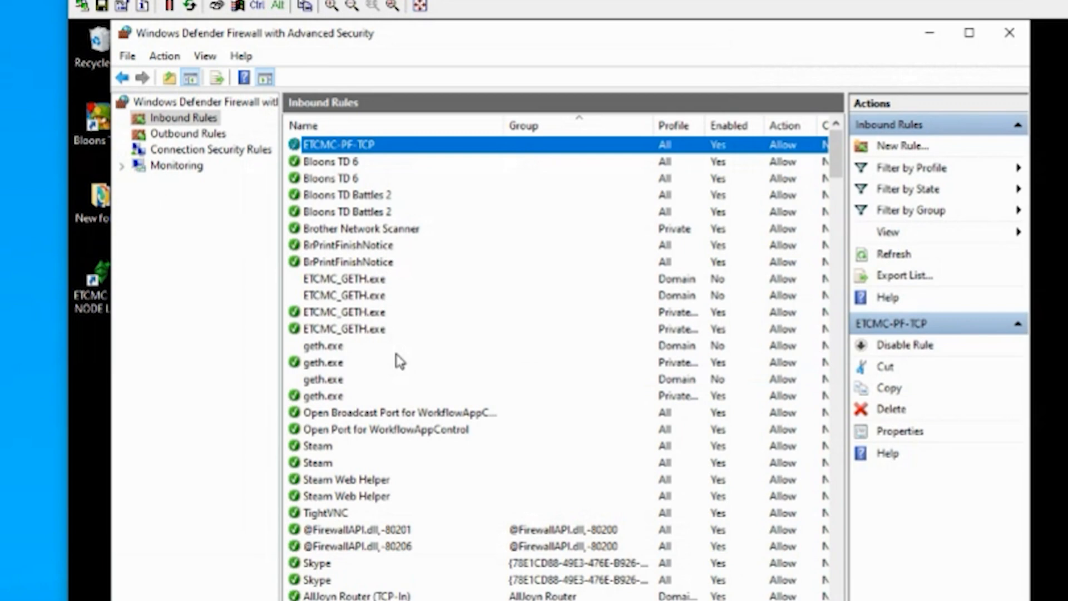
{"action": "mouse_move", "coordinate": [924, 150]}
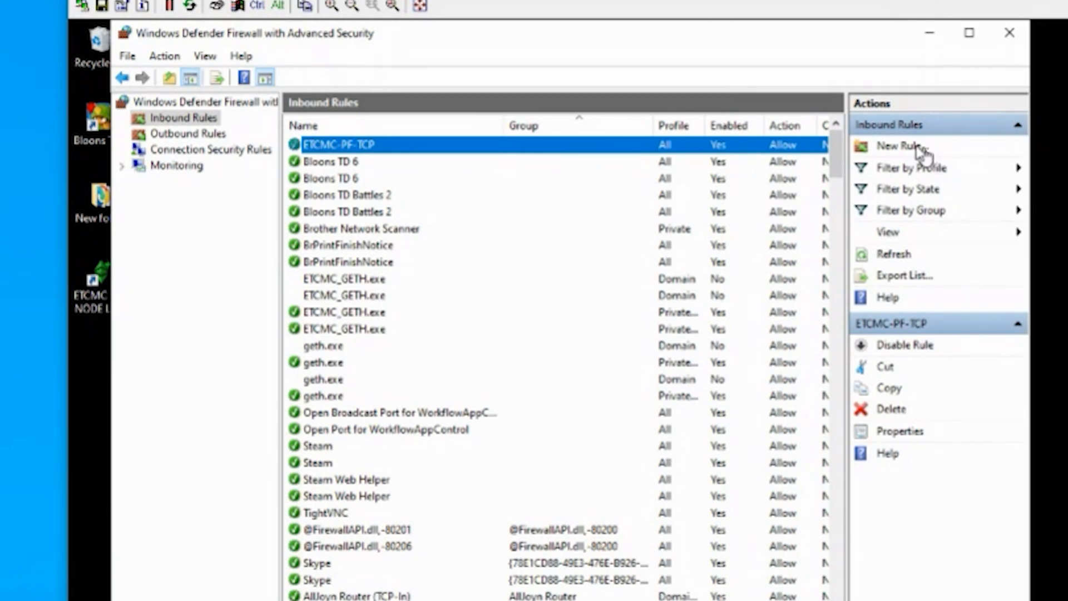
Step: Start a new inbound port rule for local port 30303
{"action": "left_click", "coordinate": [901, 145]}
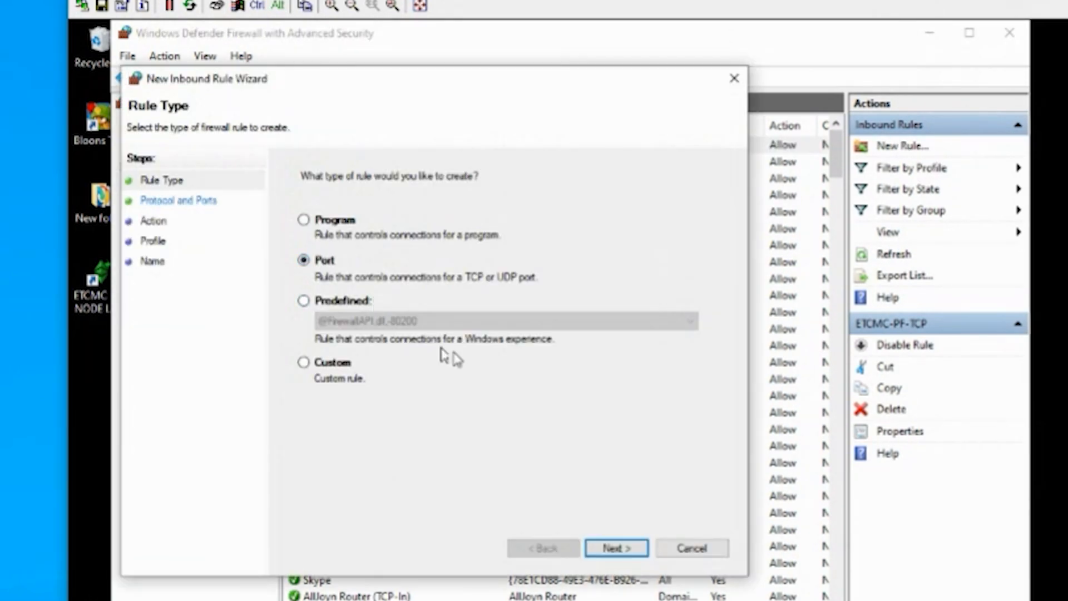
{"action": "left_click", "coordinate": [615, 547]}
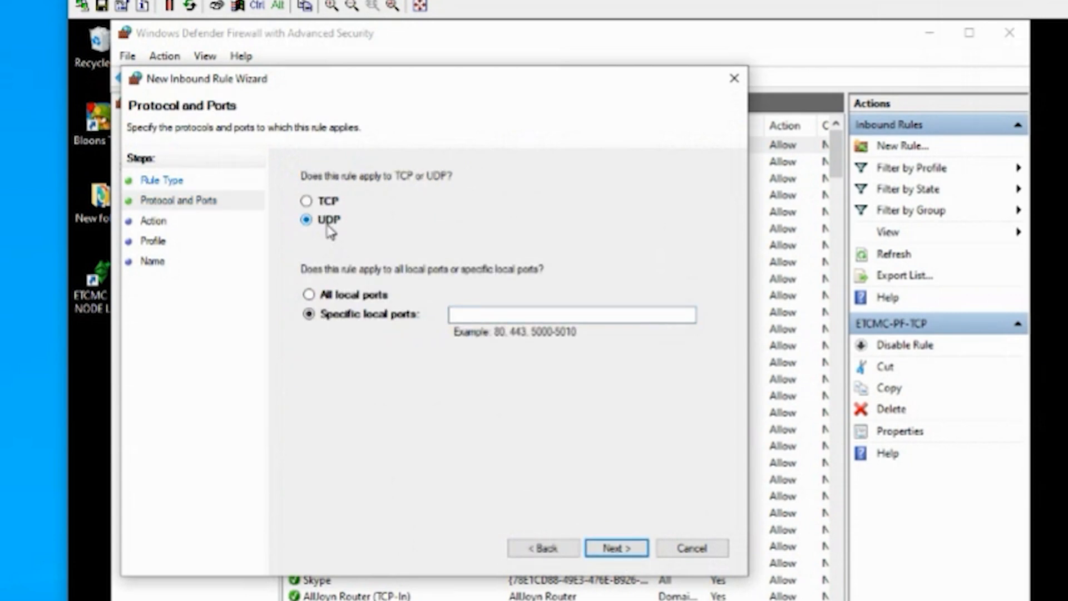
{"action": "left_click", "coordinate": [571, 314]}
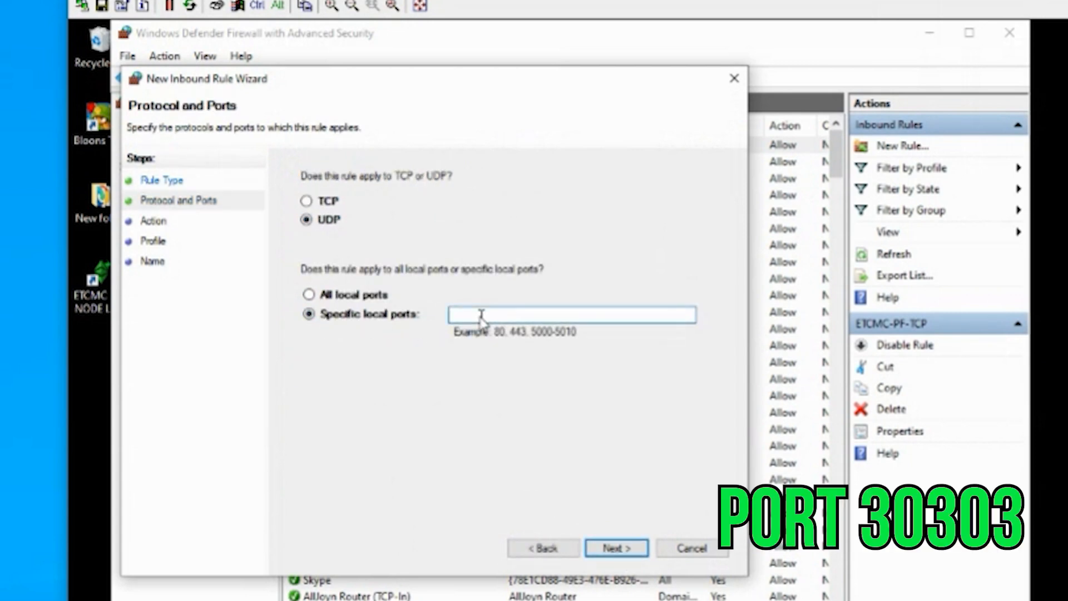
{"action": "type", "text": "30303"}
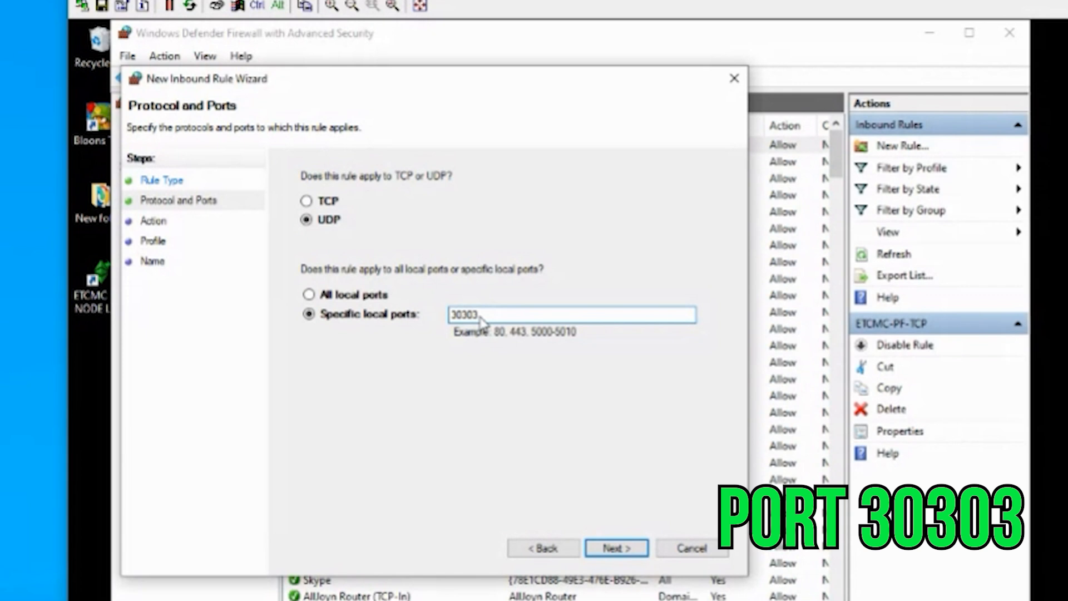
{"action": "left_click", "coordinate": [615, 548]}
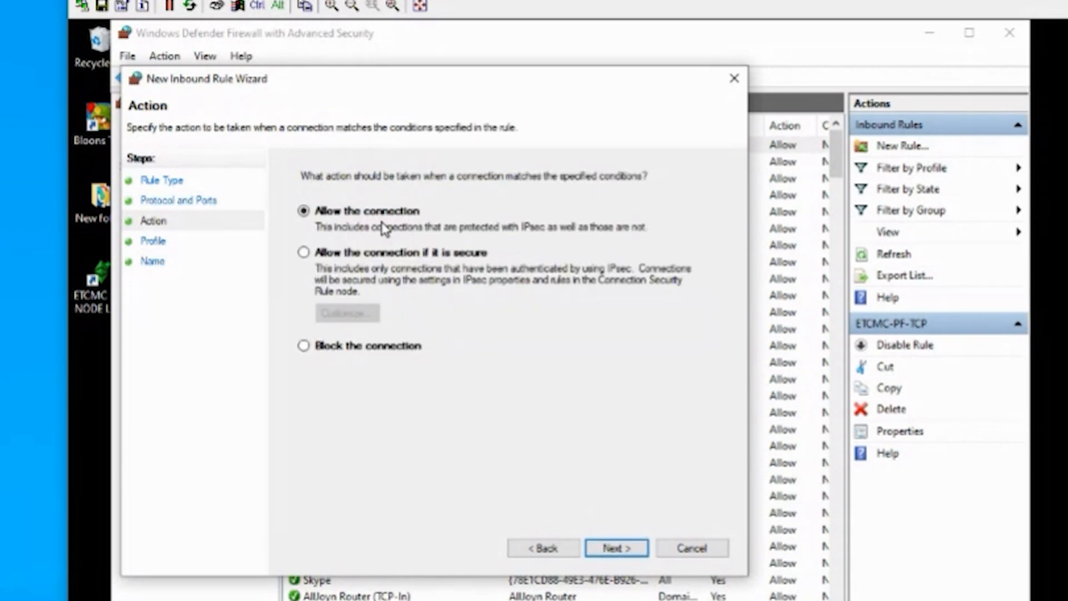
Step: Allow the connection on all profiles and name the rule ETCMC-PF-UDP
{"action": "left_click", "coordinate": [614, 547]}
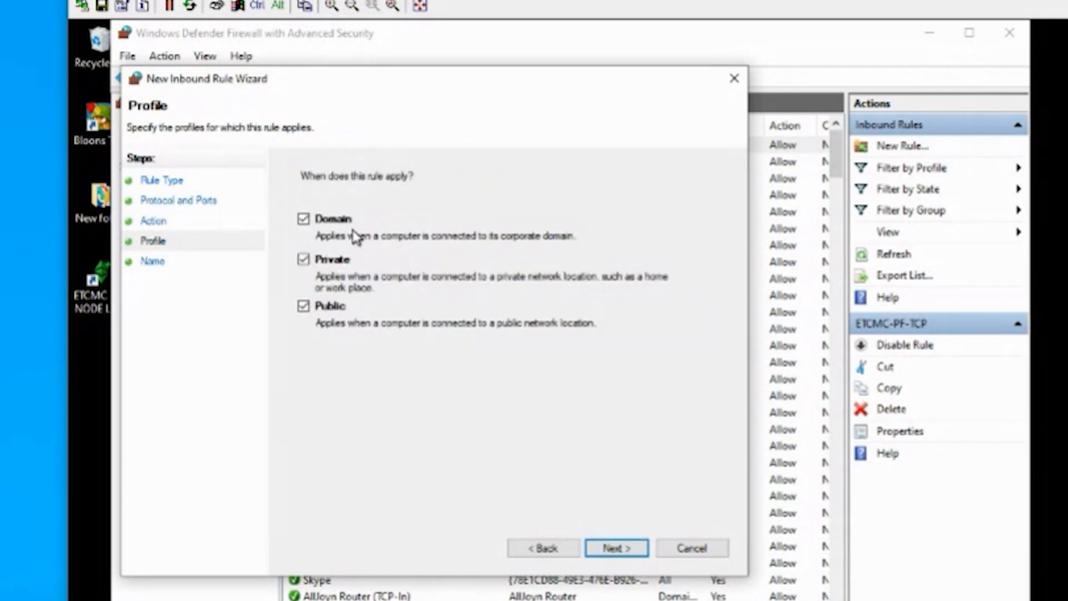
{"action": "left_click", "coordinate": [615, 547]}
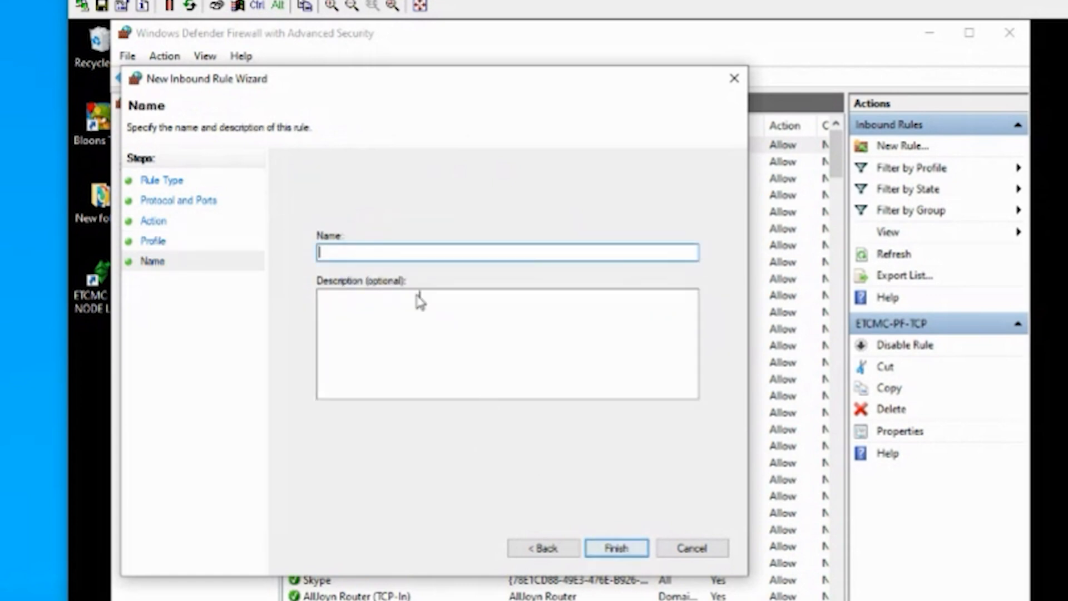
{"action": "type", "text": "ETCMC-"}
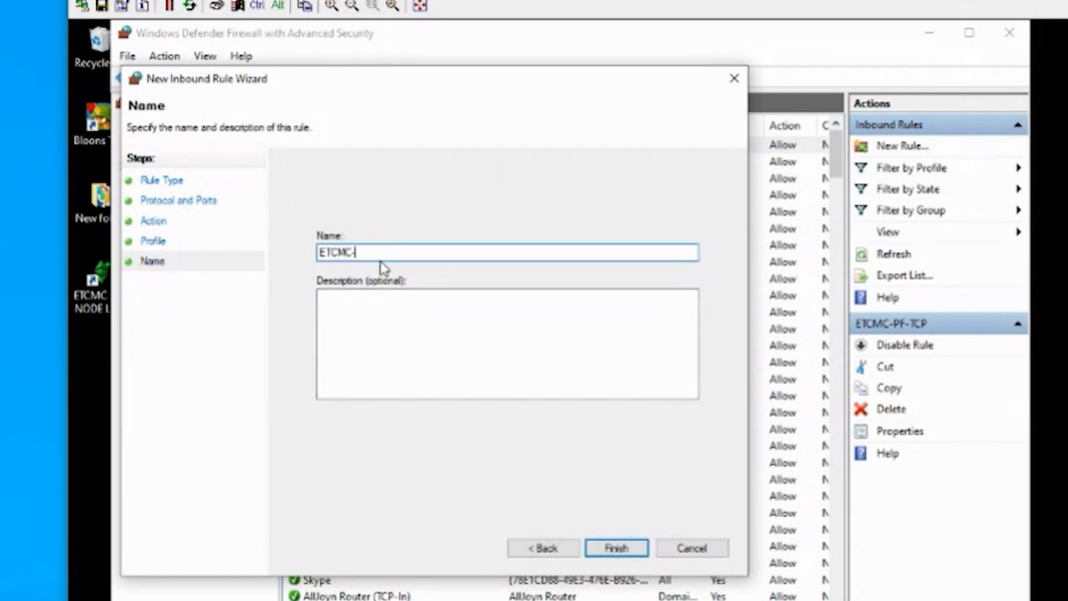
{"action": "type", "text": "PF-"}
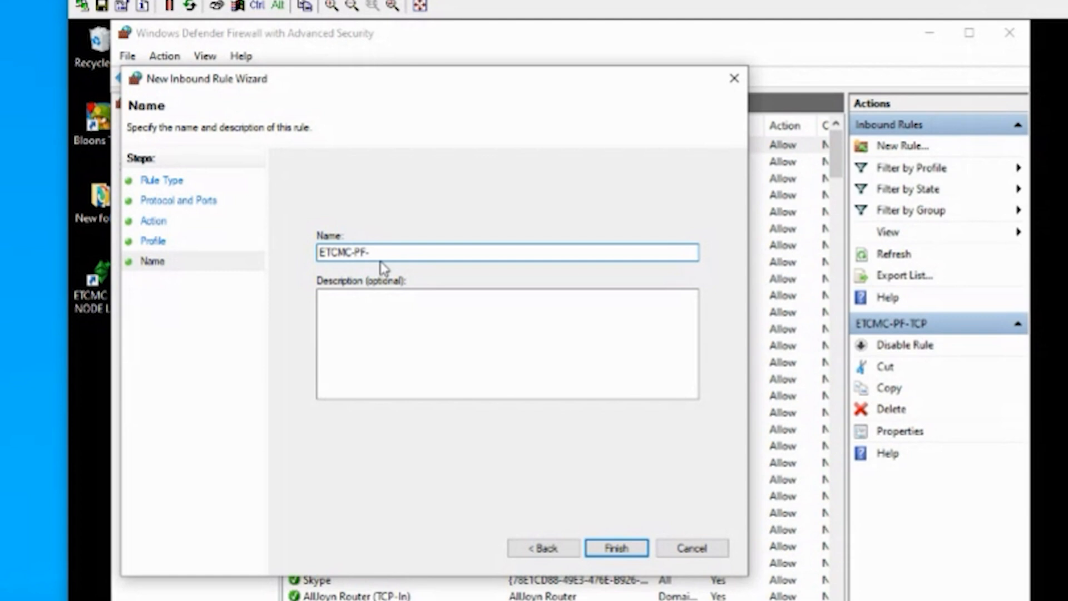
{"action": "type", "text": "UDP"}
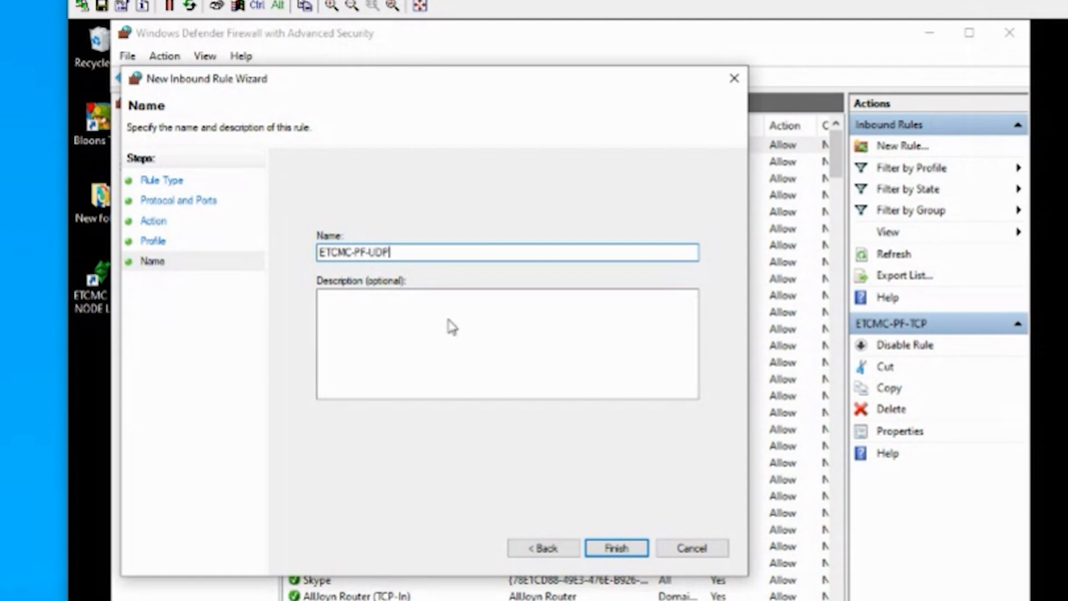
{"action": "left_click", "coordinate": [616, 547]}
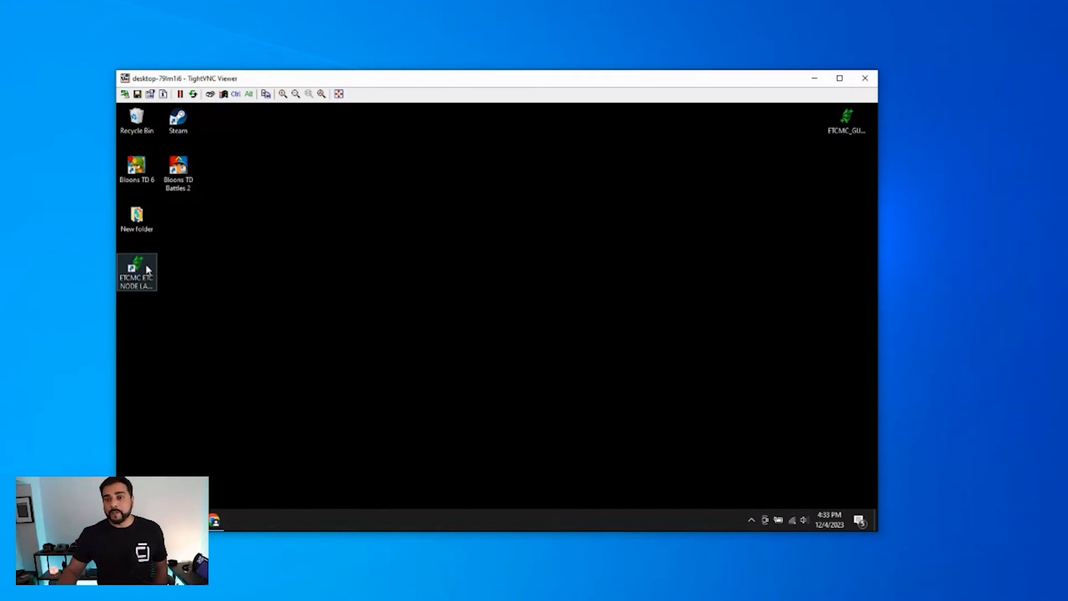
Step: Launch the ETCMC node launcher as administrator and confirm it is the latest version
{"action": "double_click", "coordinate": [136, 271]}
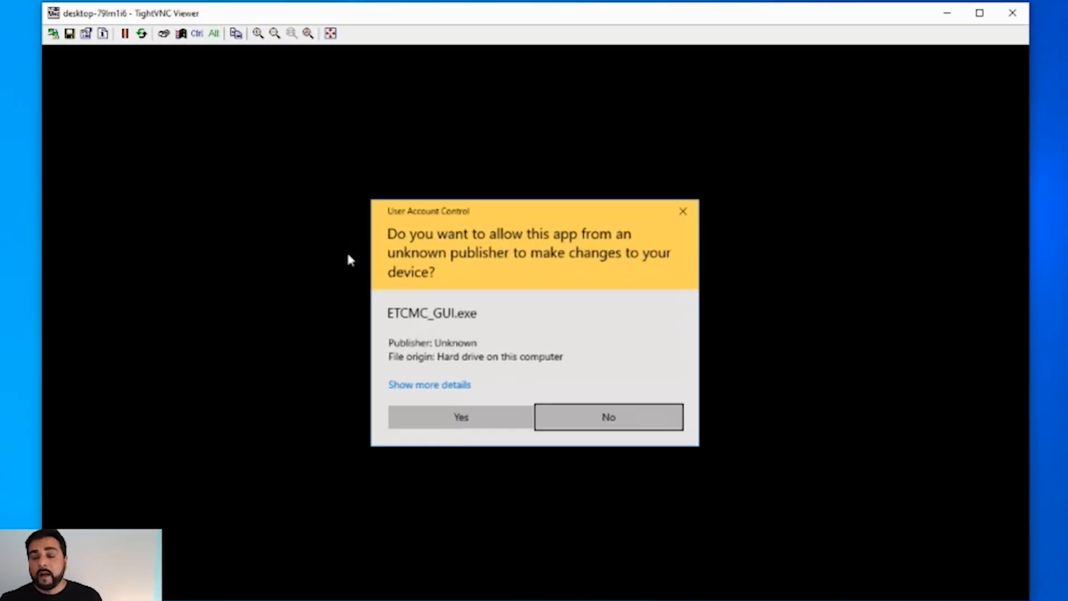
{"action": "left_click", "coordinate": [461, 417]}
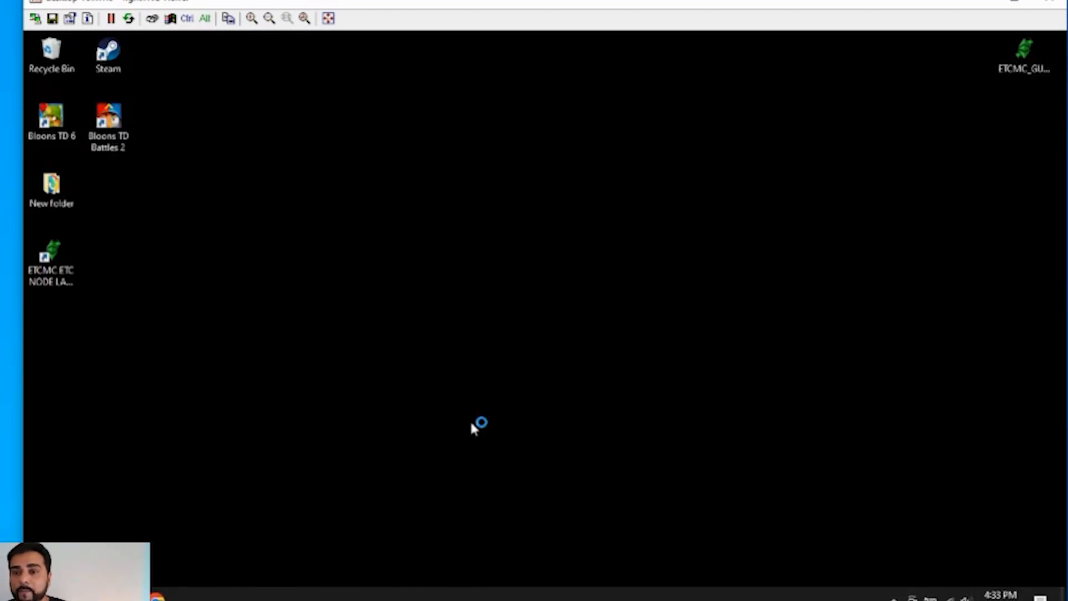
{"action": "double_click", "coordinate": [51, 256]}
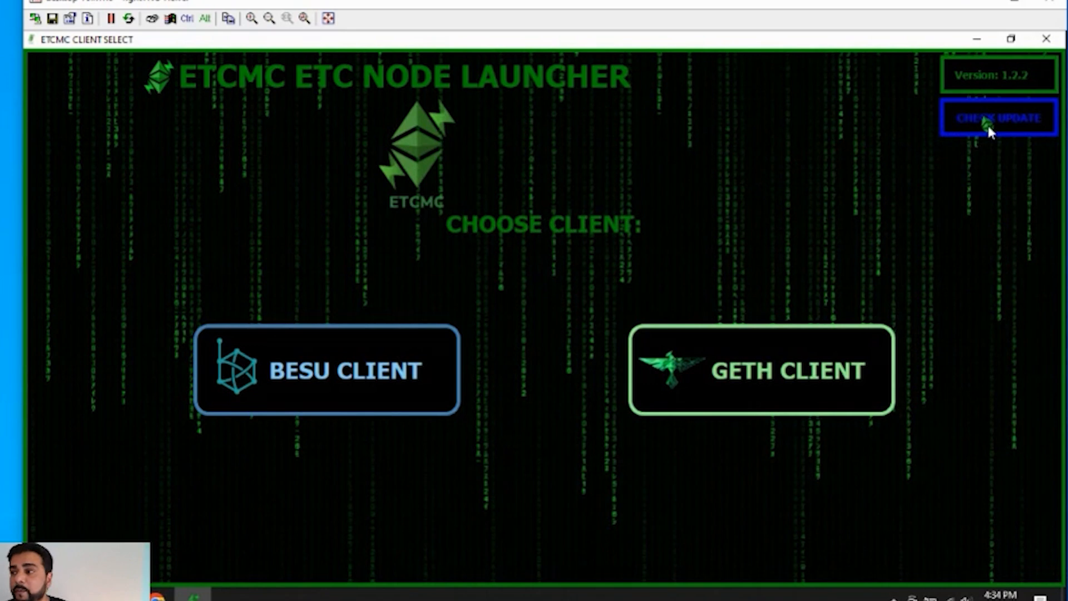
{"action": "left_click", "coordinate": [999, 118]}
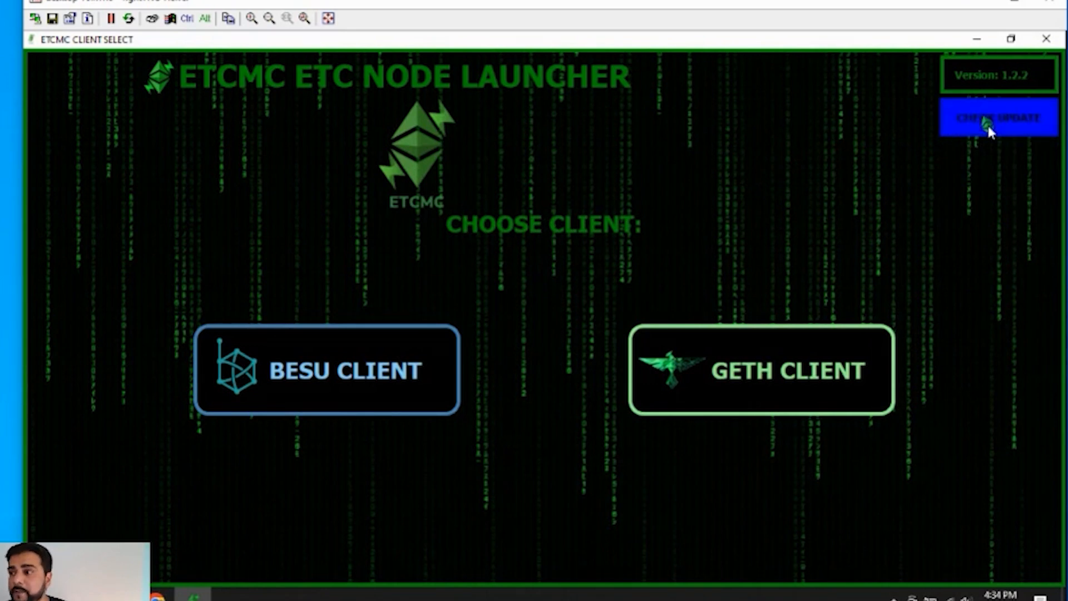
{"action": "left_click", "coordinate": [998, 118]}
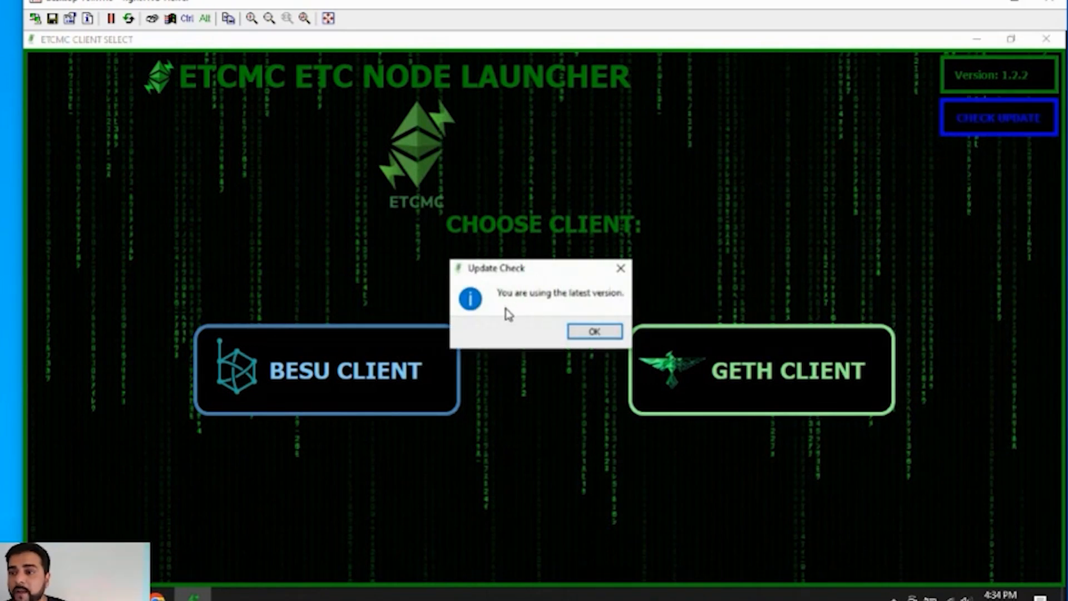
{"action": "left_click", "coordinate": [592, 331]}
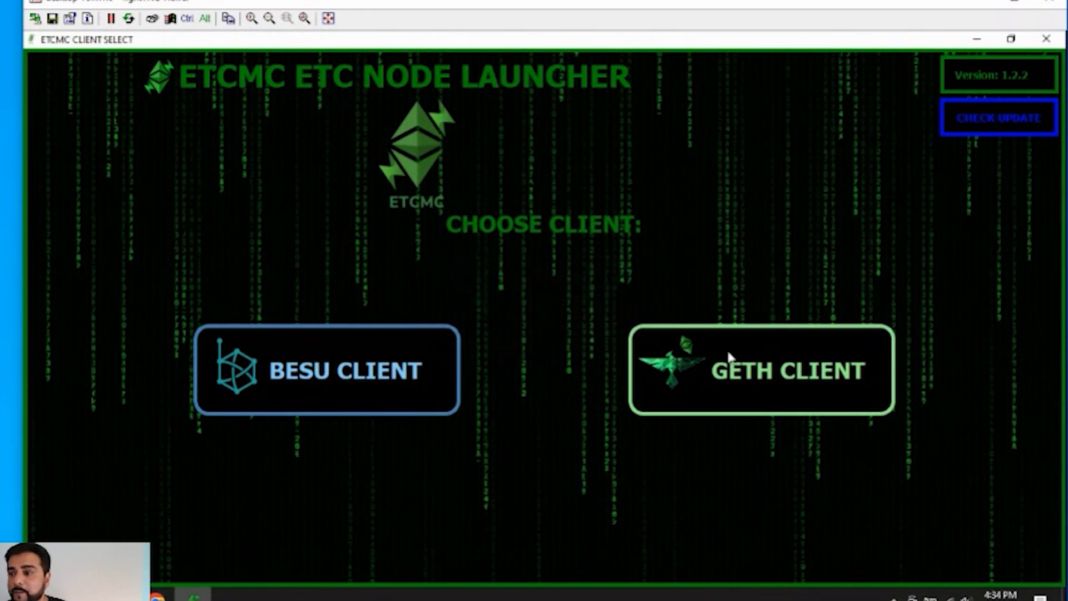
Step: Start the Geth client, dismiss its notices, and submit the node registration form
{"action": "left_click", "coordinate": [761, 370]}
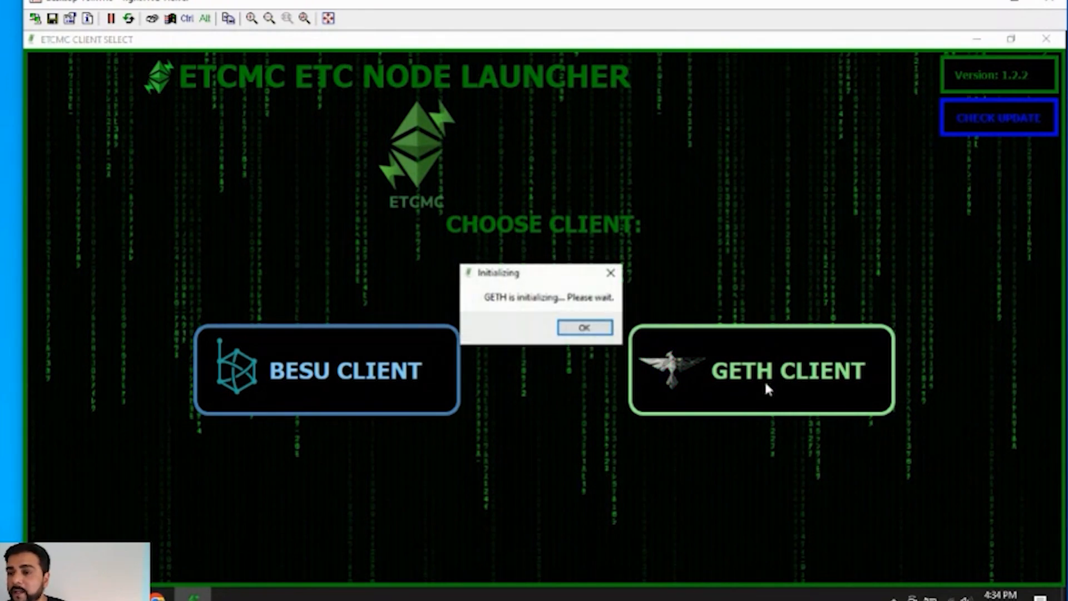
{"action": "left_click", "coordinate": [583, 327]}
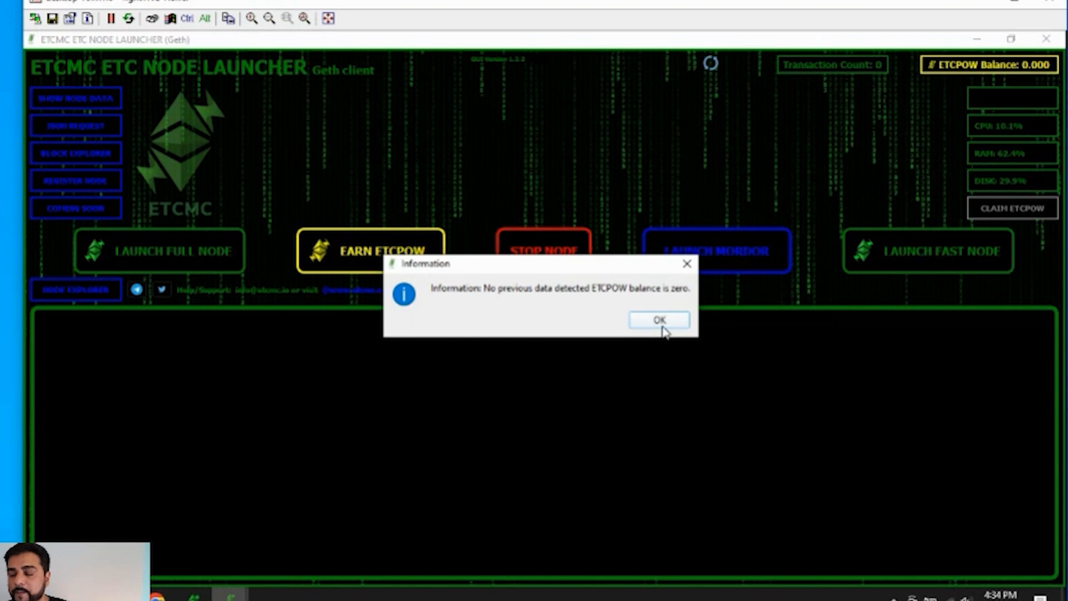
{"action": "left_click", "coordinate": [658, 320]}
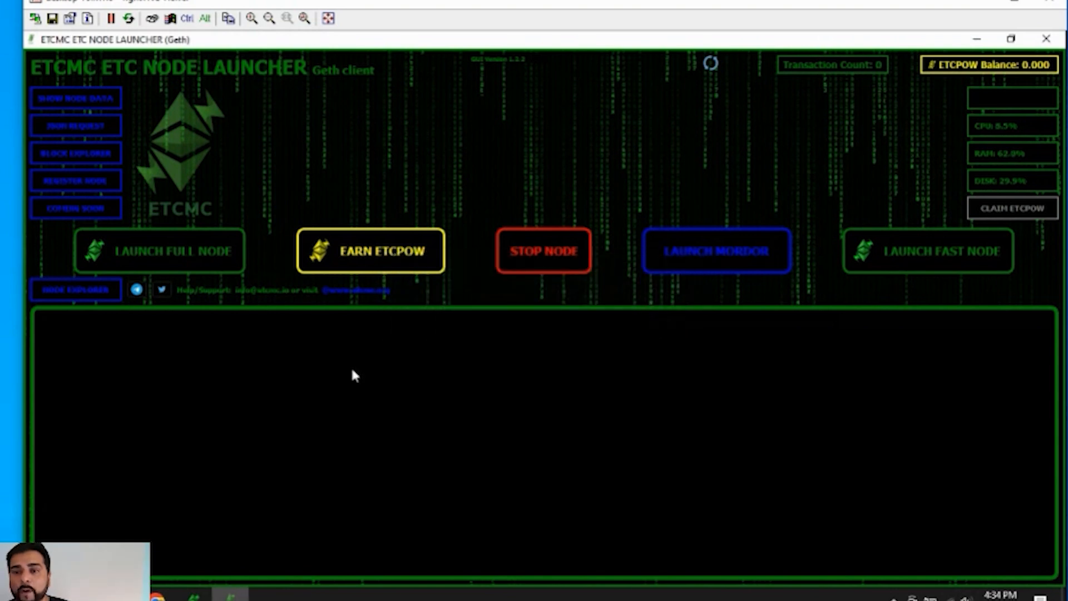
{"action": "mouse_move", "coordinate": [80, 198]}
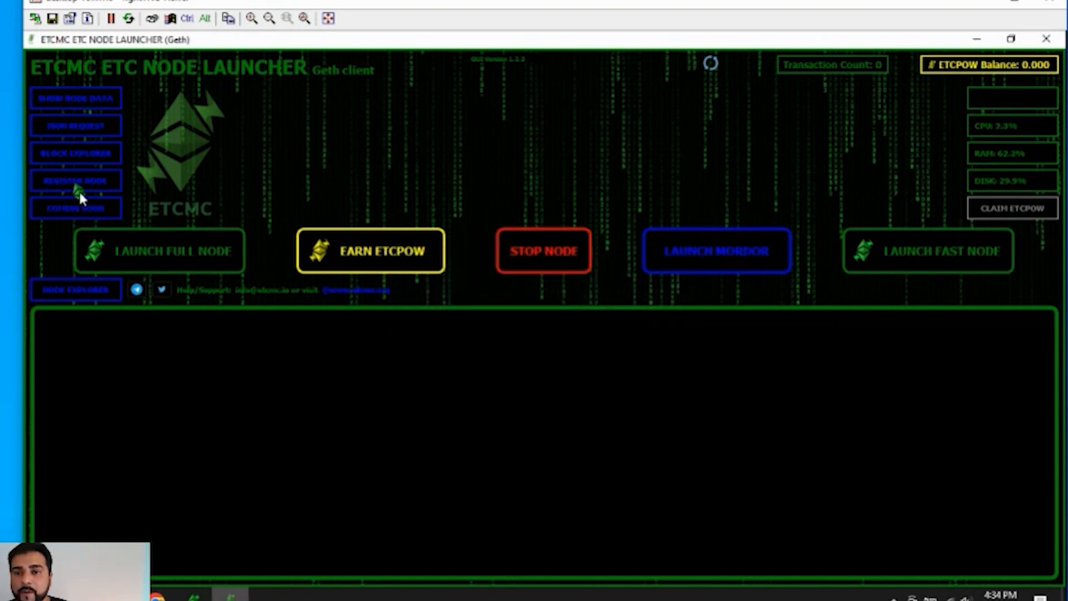
{"action": "left_click", "coordinate": [75, 180]}
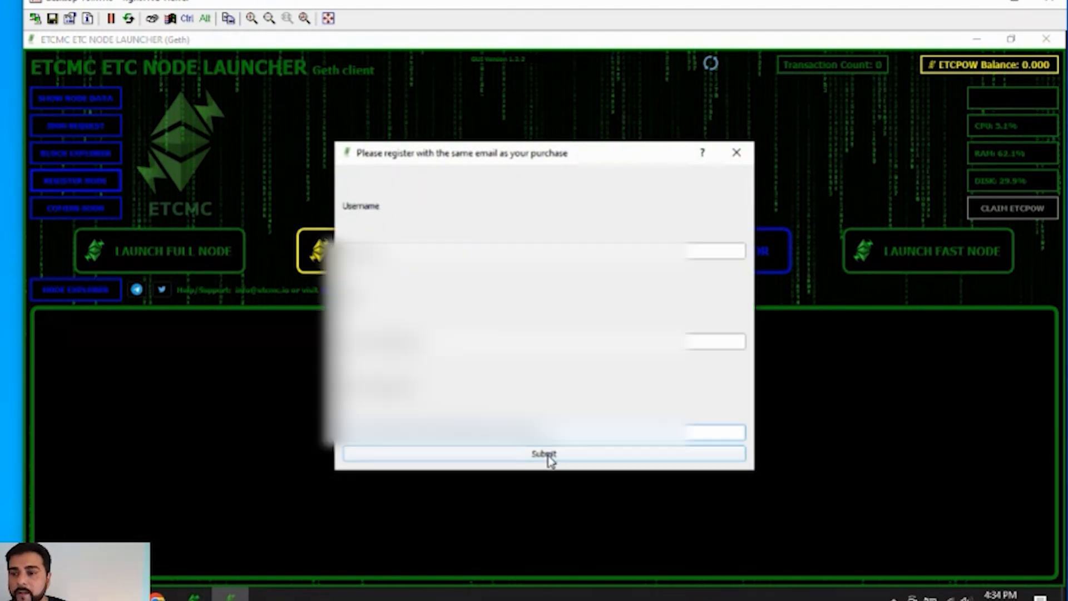
{"action": "left_click", "coordinate": [543, 453]}
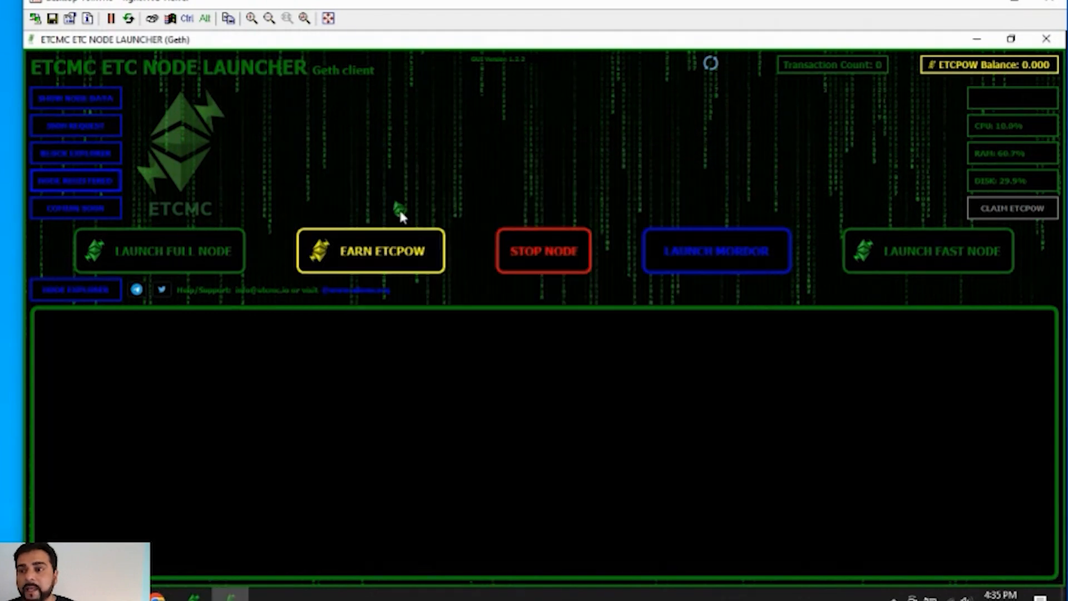
{"action": "mouse_move", "coordinate": [388, 265]}
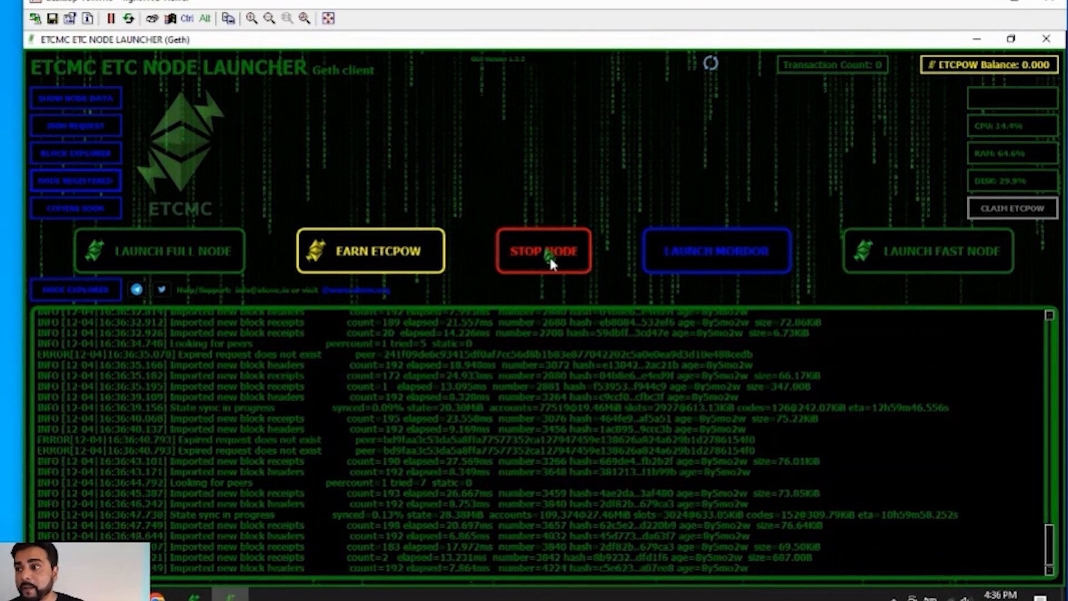
Step: Stop the running Geth node and close the ETCMC node launcher
{"action": "left_click", "coordinate": [544, 251]}
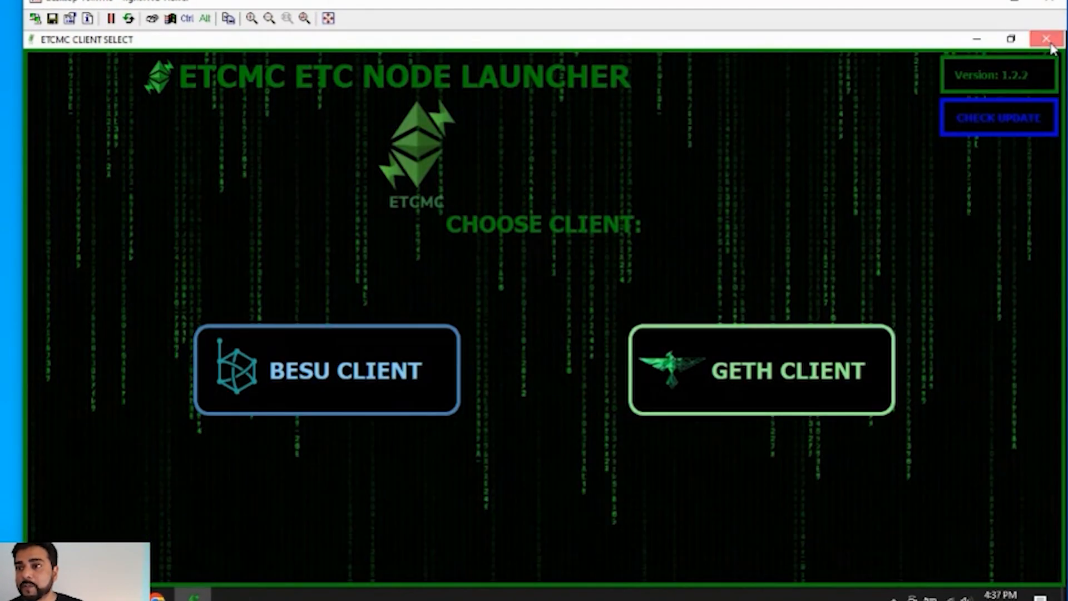
{"action": "left_click", "coordinate": [1046, 39]}
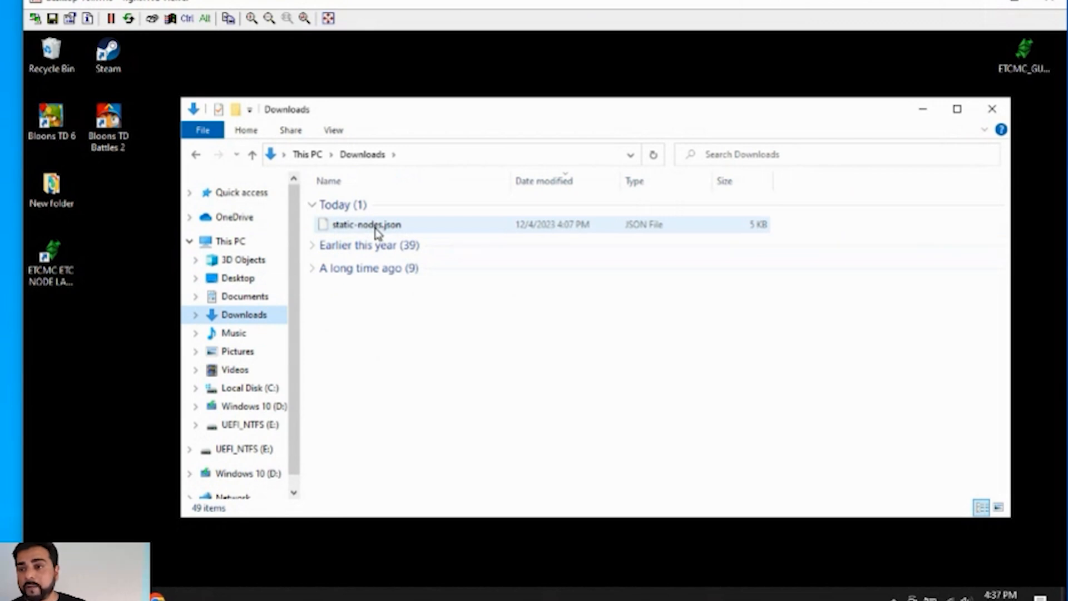
Step: Paste static-nodes.json into ETCMC_GETH\gethDataDirFastNode\geth, approving administrator permission
{"action": "left_click", "coordinate": [366, 224]}
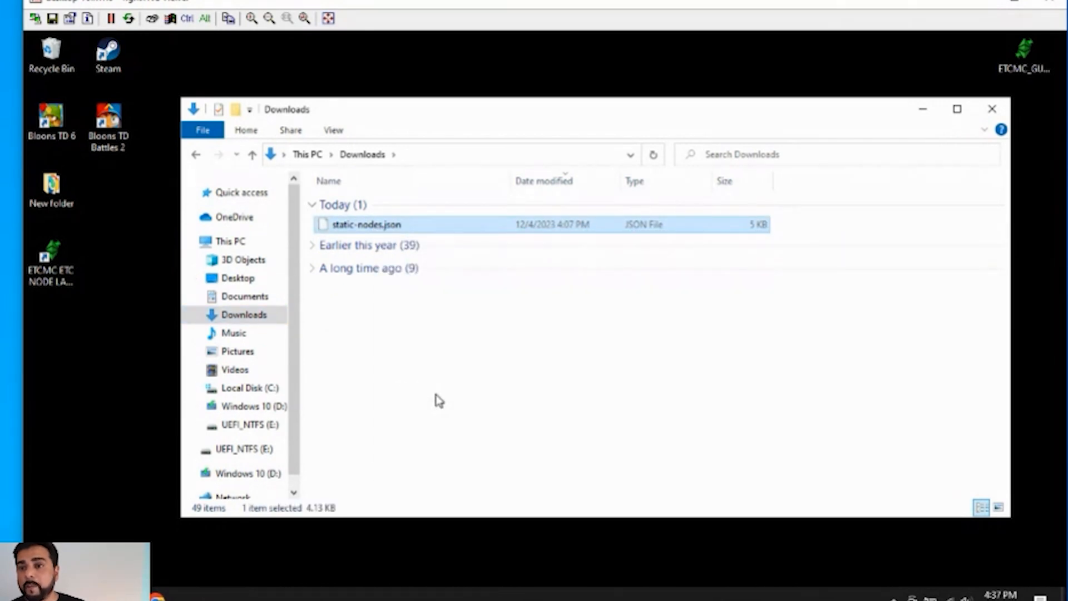
{"action": "mouse_move", "coordinate": [300, 299]}
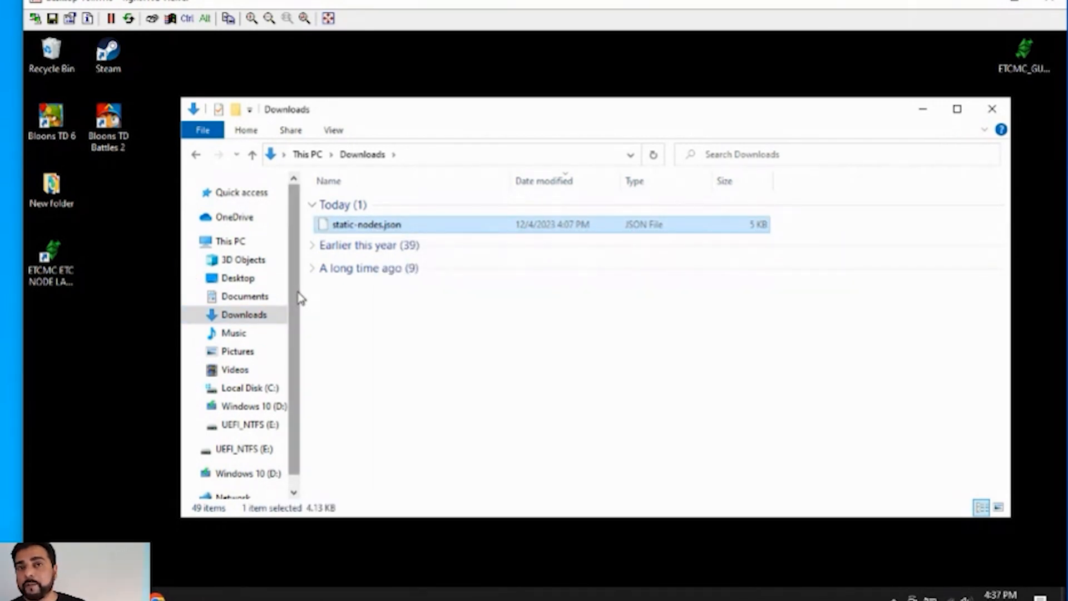
{"action": "mouse_move", "coordinate": [308, 419]}
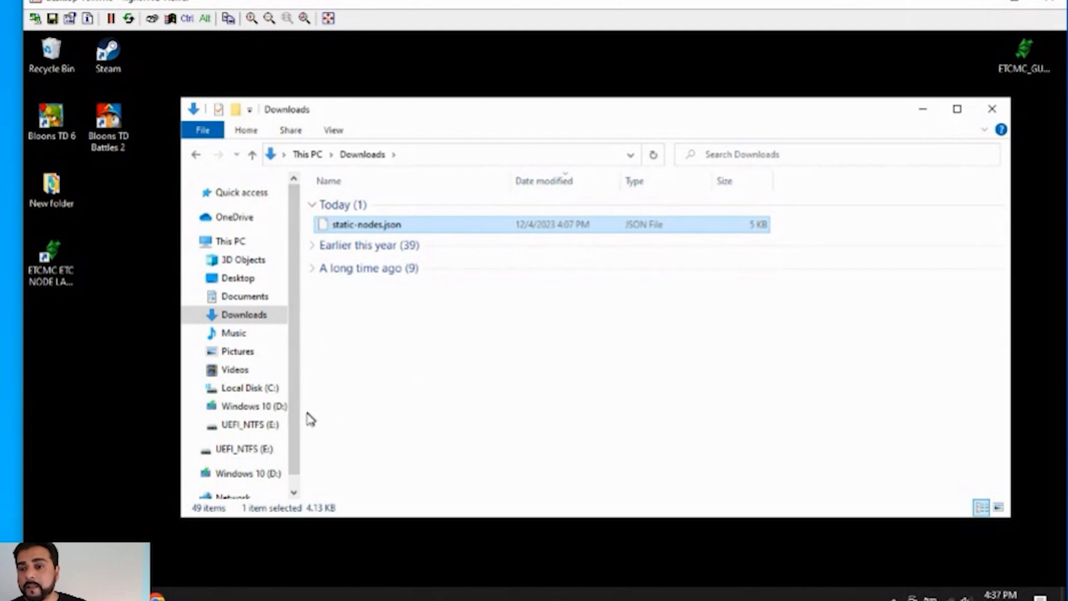
{"action": "left_click", "coordinate": [245, 388]}
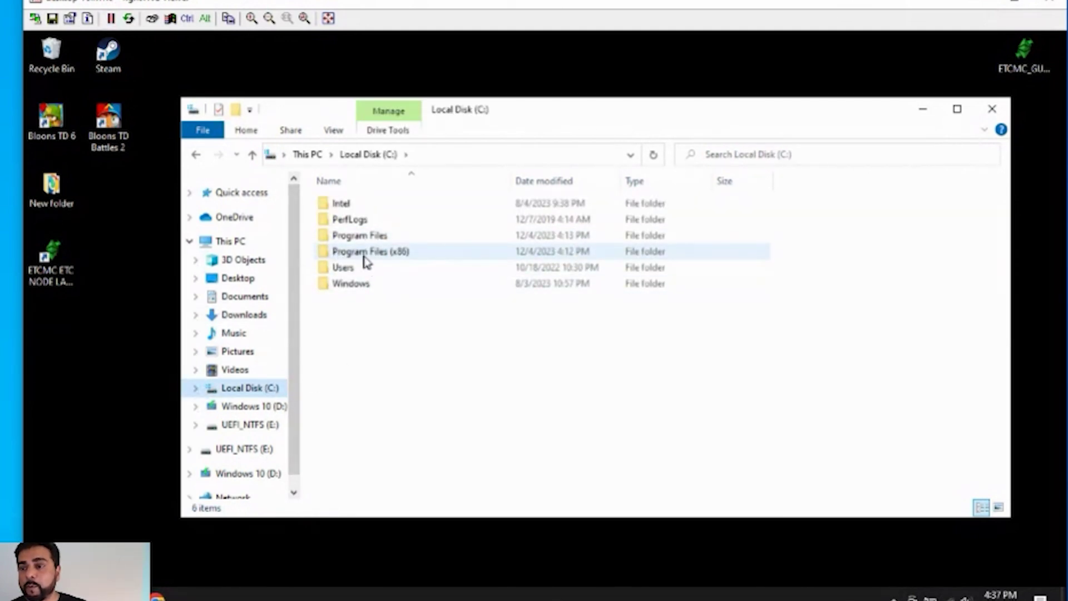
{"action": "double_click", "coordinate": [370, 251]}
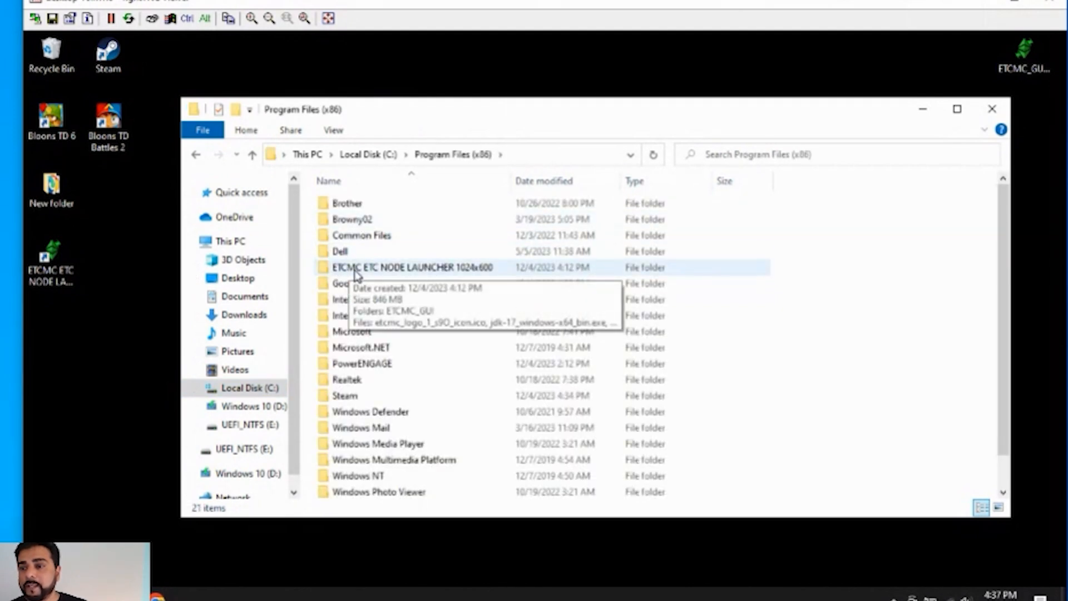
{"action": "double_click", "coordinate": [412, 267]}
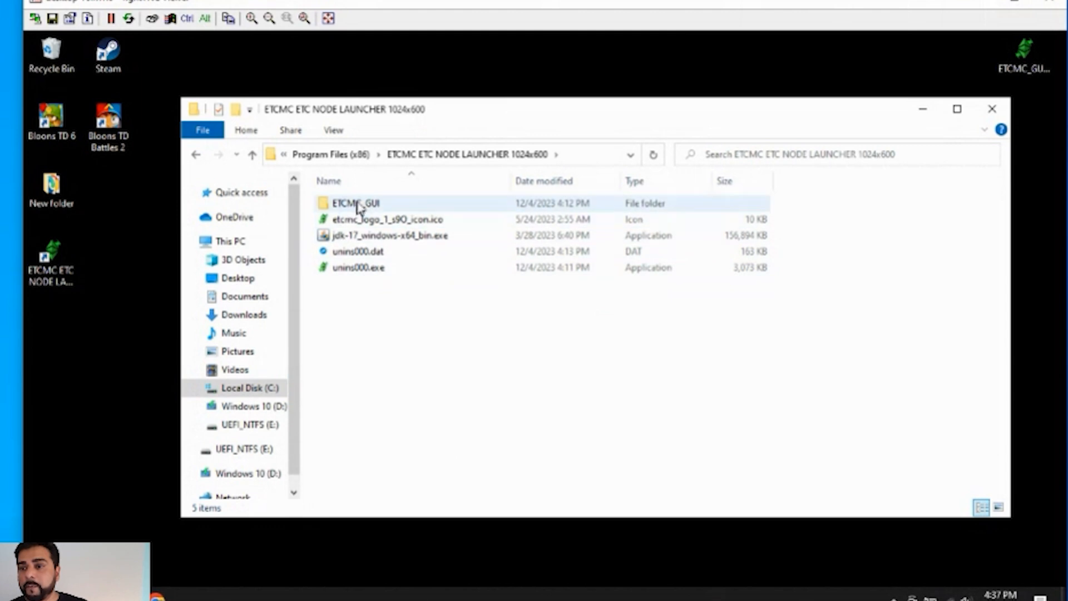
{"action": "double_click", "coordinate": [355, 203]}
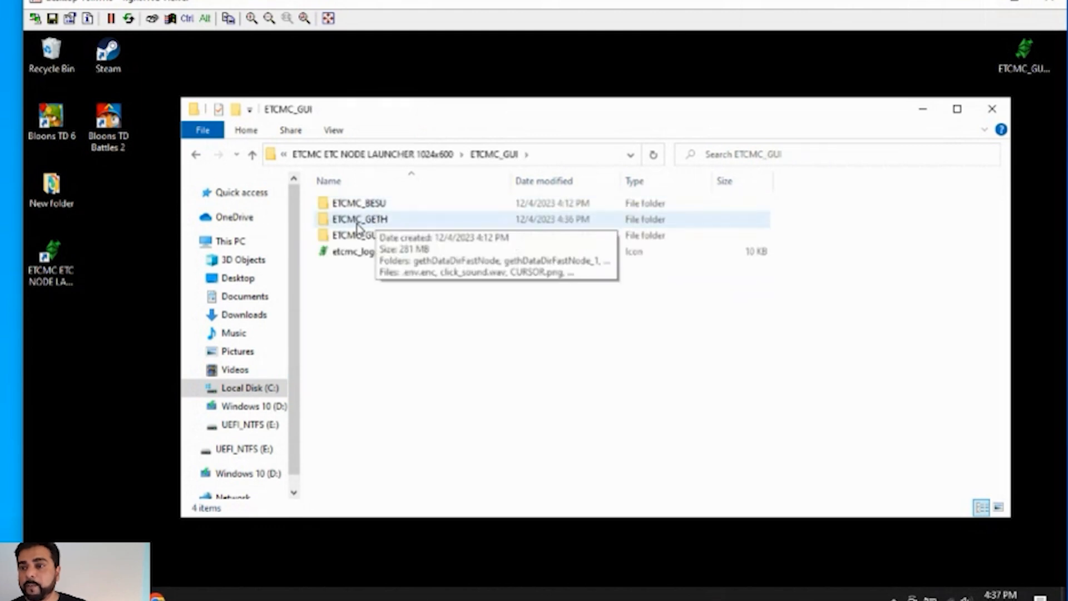
{"action": "double_click", "coordinate": [359, 219]}
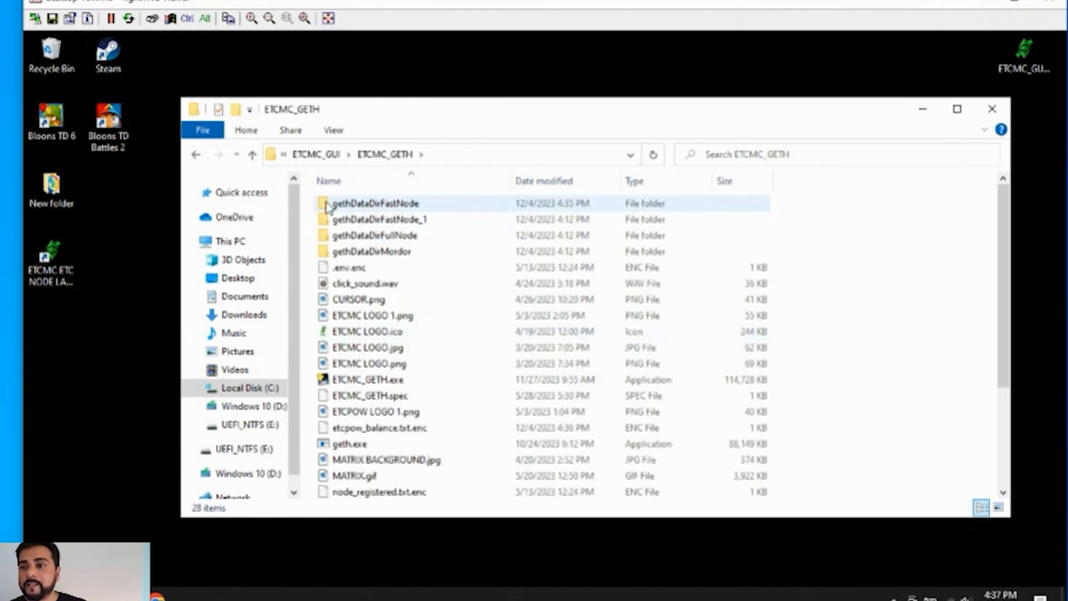
{"action": "mouse_move", "coordinate": [371, 211]}
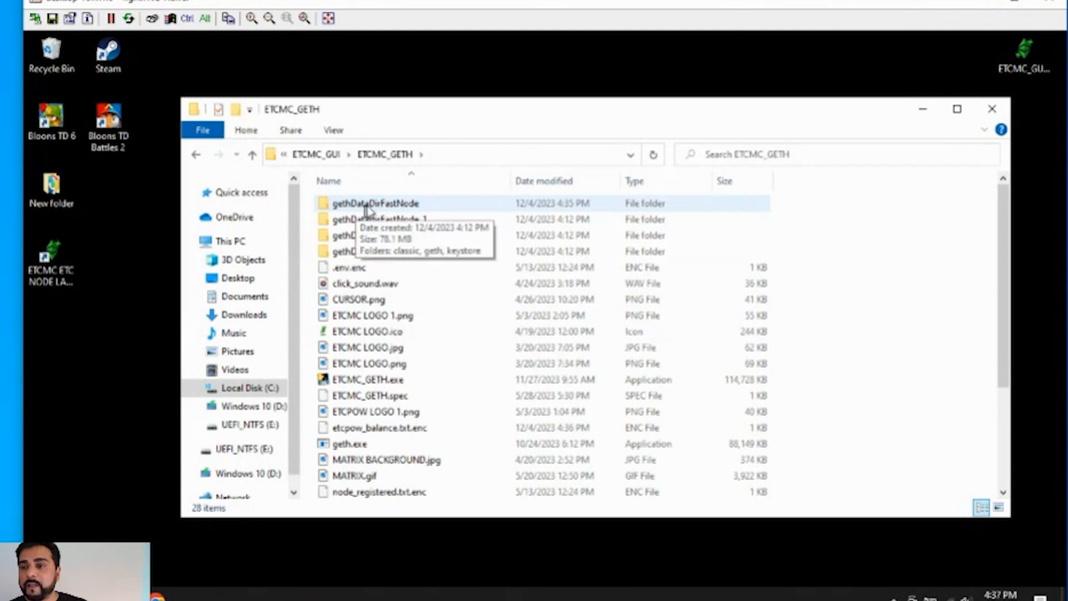
{"action": "mouse_move", "coordinate": [409, 215]}
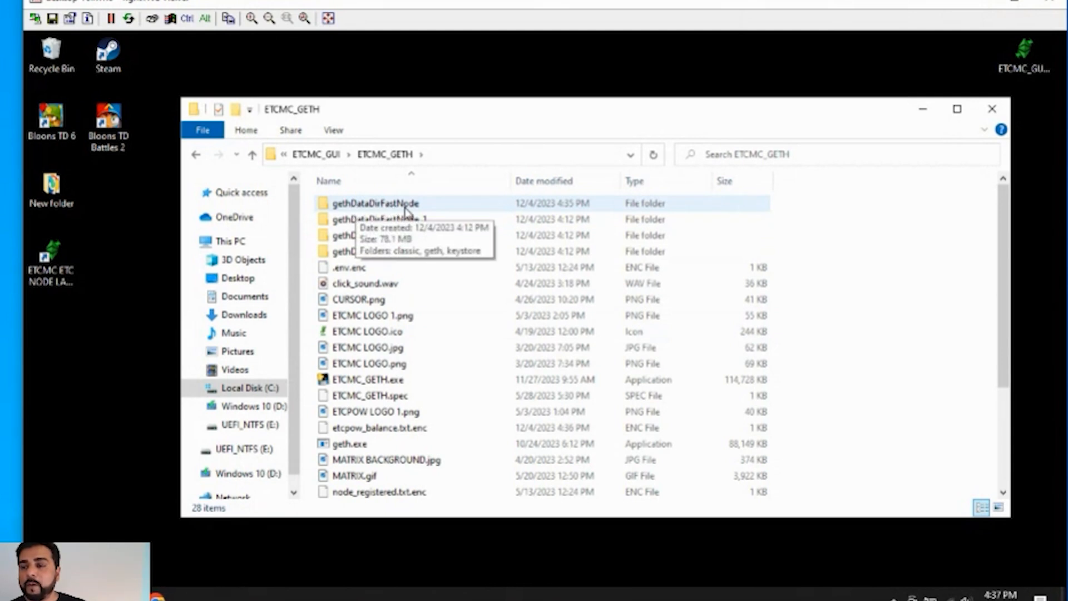
{"action": "double_click", "coordinate": [375, 203]}
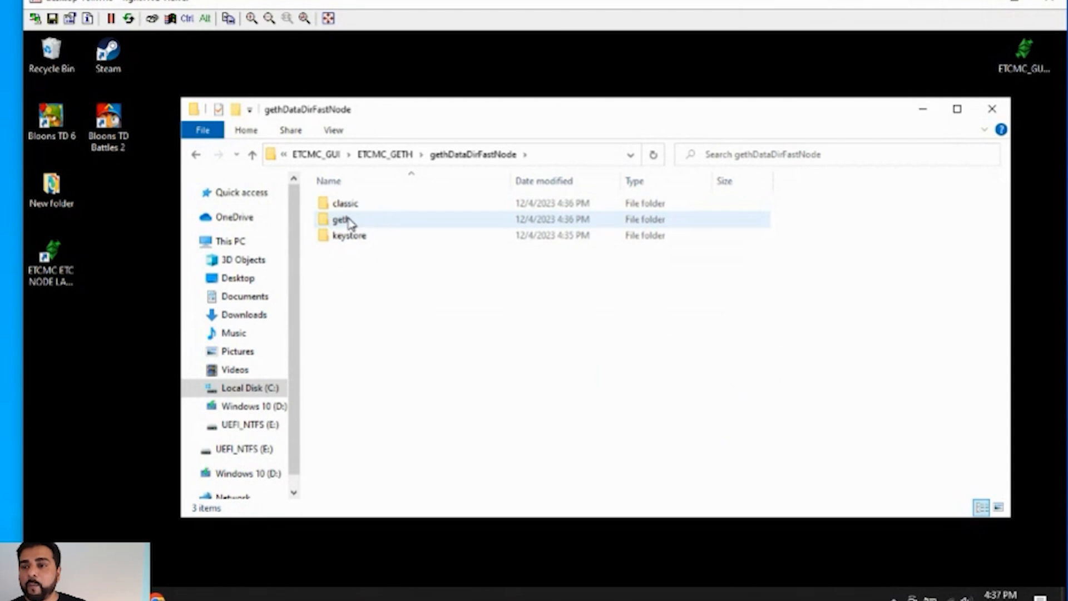
{"action": "mouse_move", "coordinate": [344, 225]}
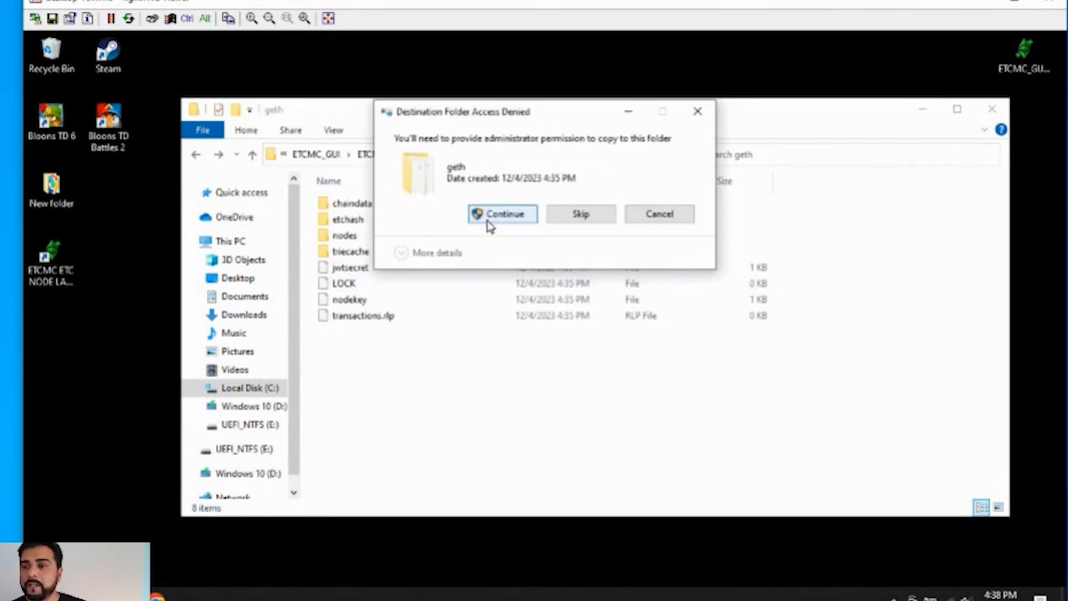
{"action": "left_click", "coordinate": [502, 214]}
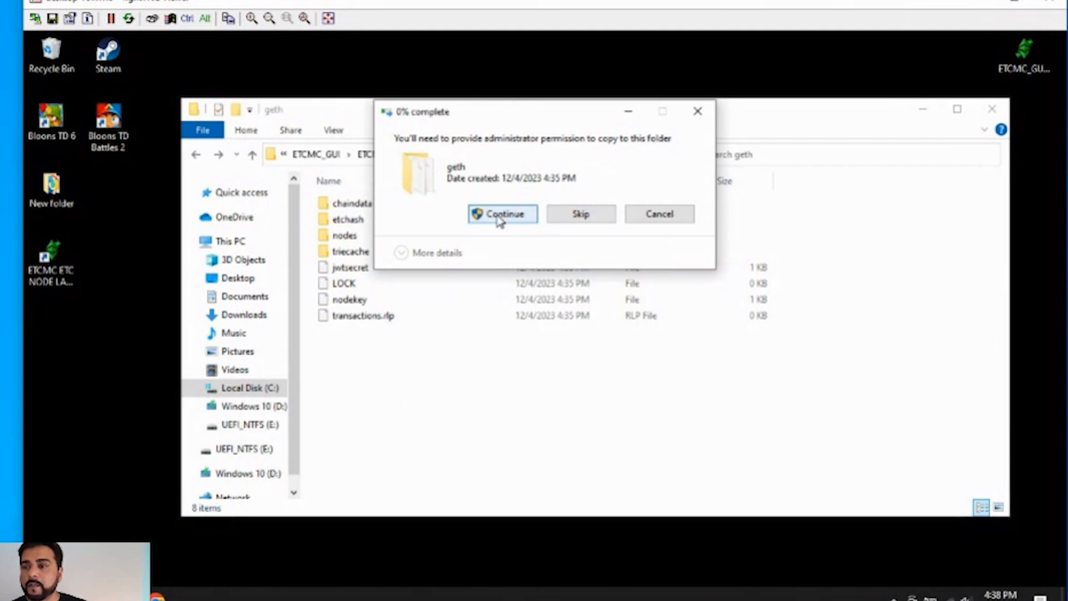
{"action": "left_click", "coordinate": [502, 213]}
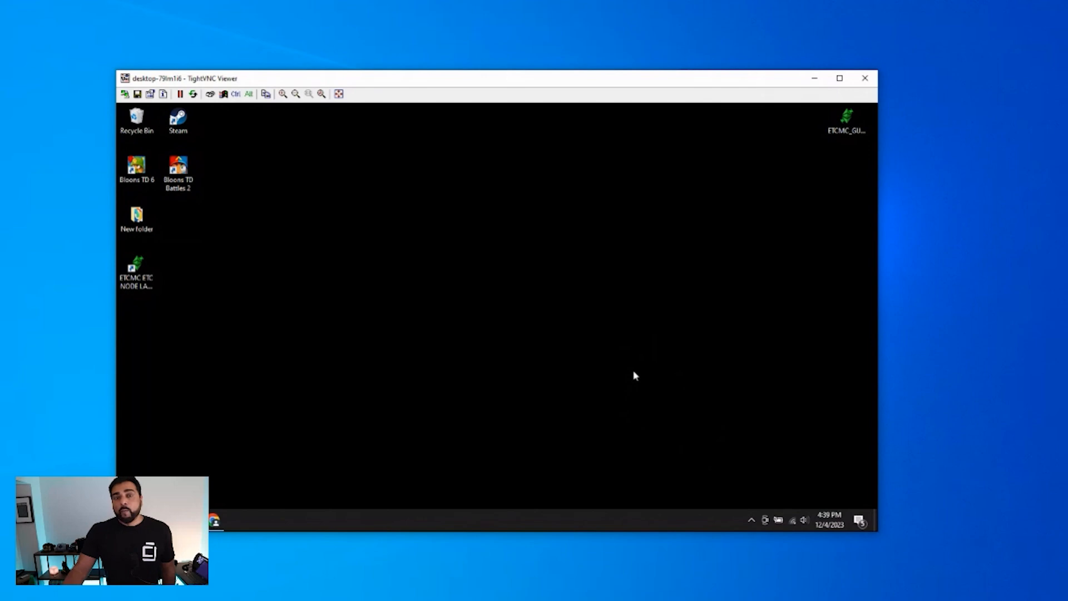
{"action": "mouse_move", "coordinate": [685, 430]}
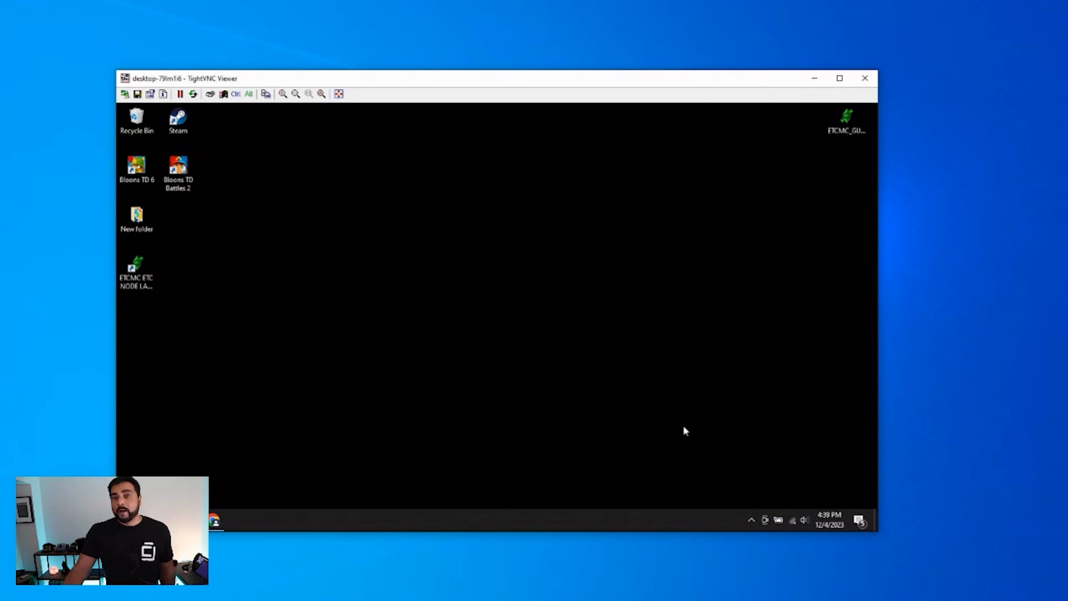
{"action": "mouse_move", "coordinate": [829, 524]}
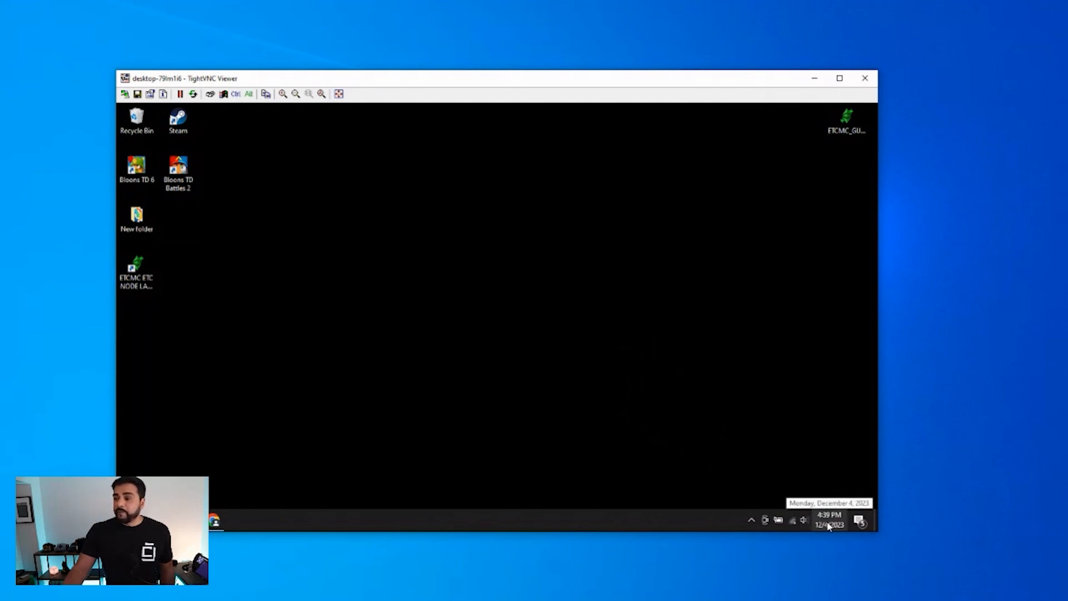
Step: Sync the clock via Adjust date/time and Sync now, then close Settings
{"action": "right_click", "coordinate": [829, 525]}
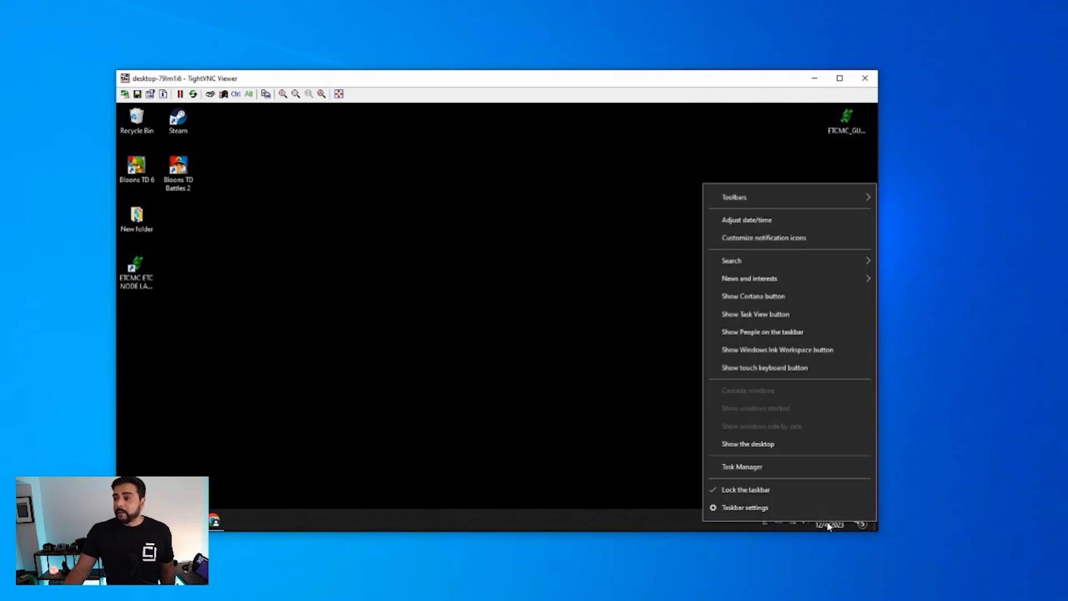
{"action": "mouse_move", "coordinate": [752, 219]}
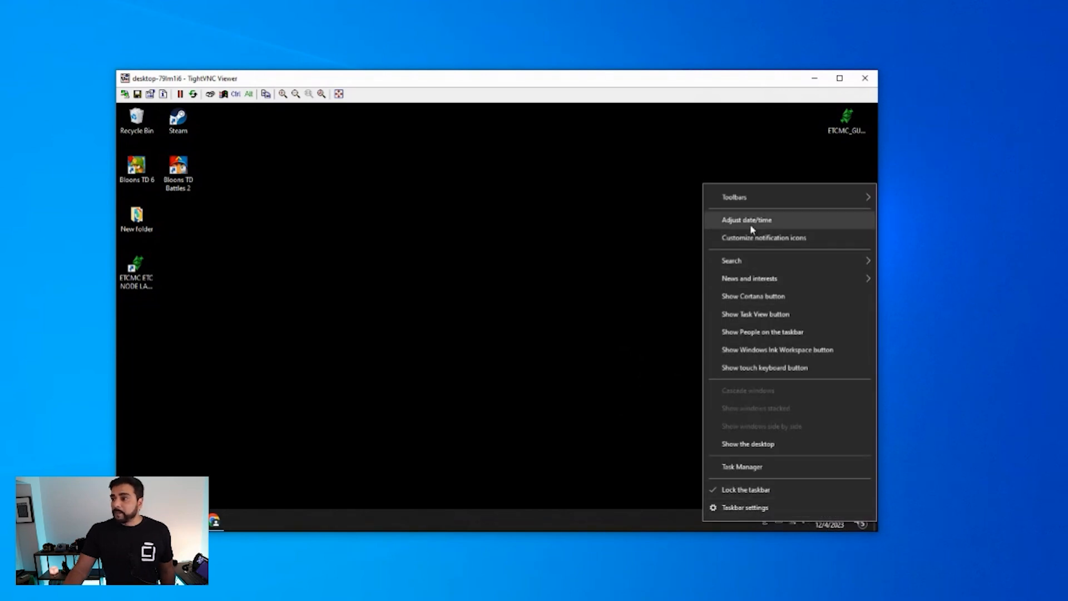
{"action": "left_click", "coordinate": [747, 220]}
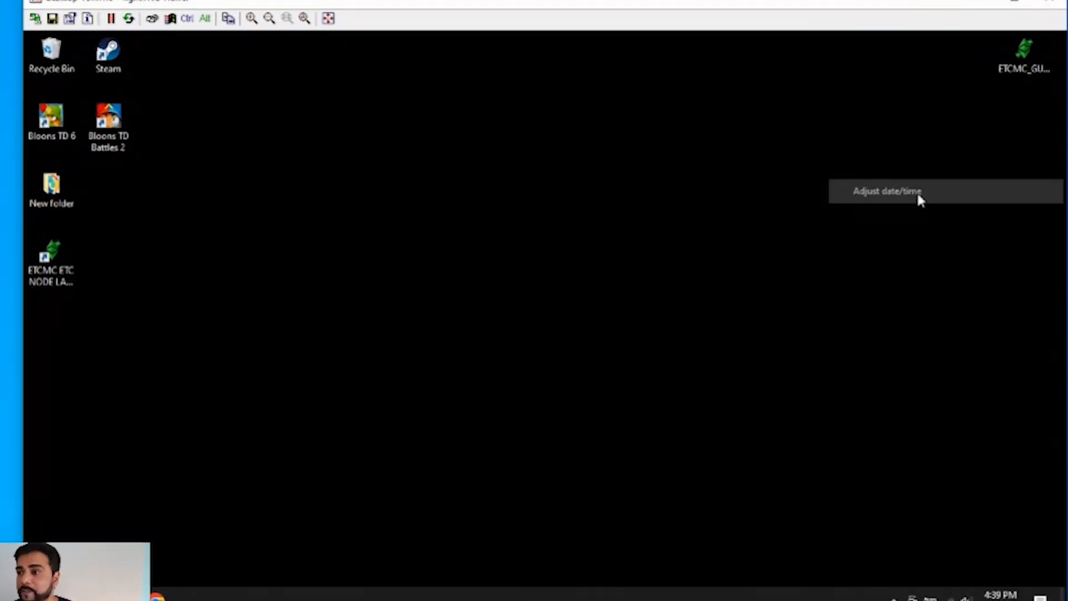
{"action": "left_click", "coordinate": [886, 191]}
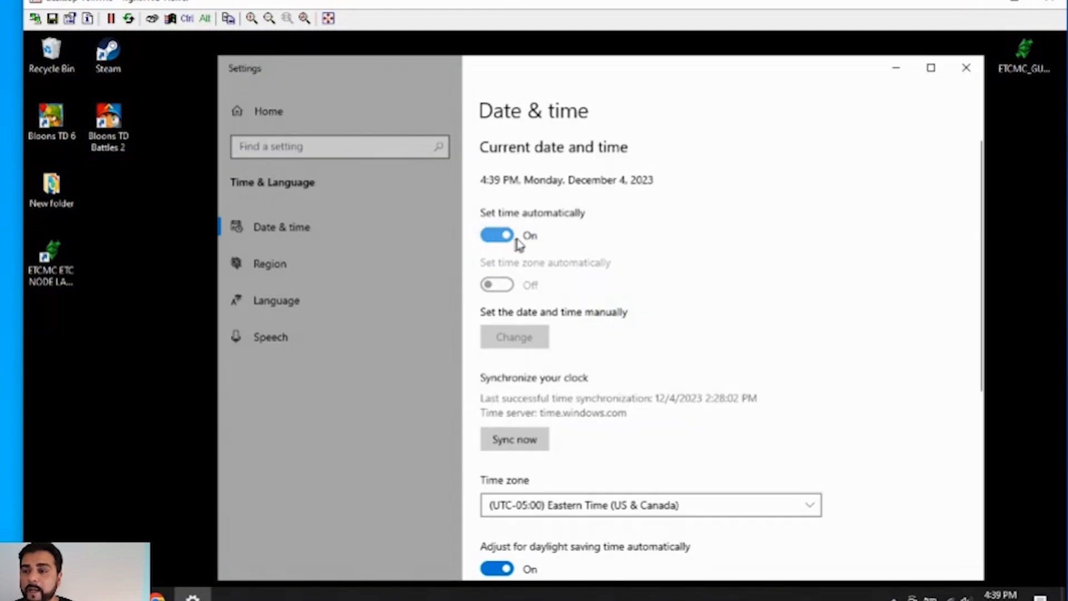
{"action": "mouse_move", "coordinate": [504, 398]}
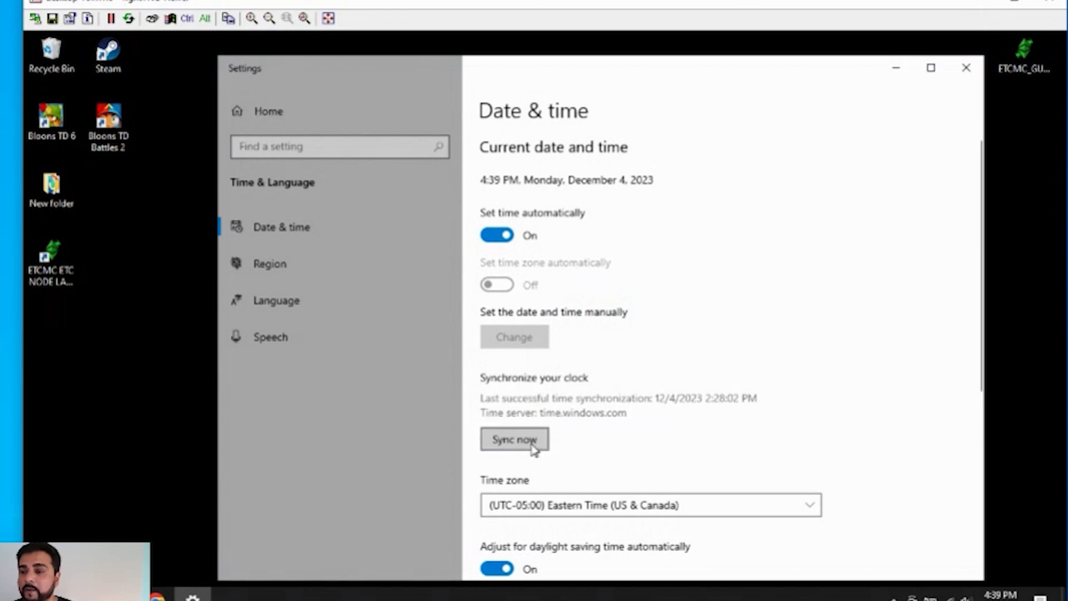
{"action": "left_click", "coordinate": [514, 439]}
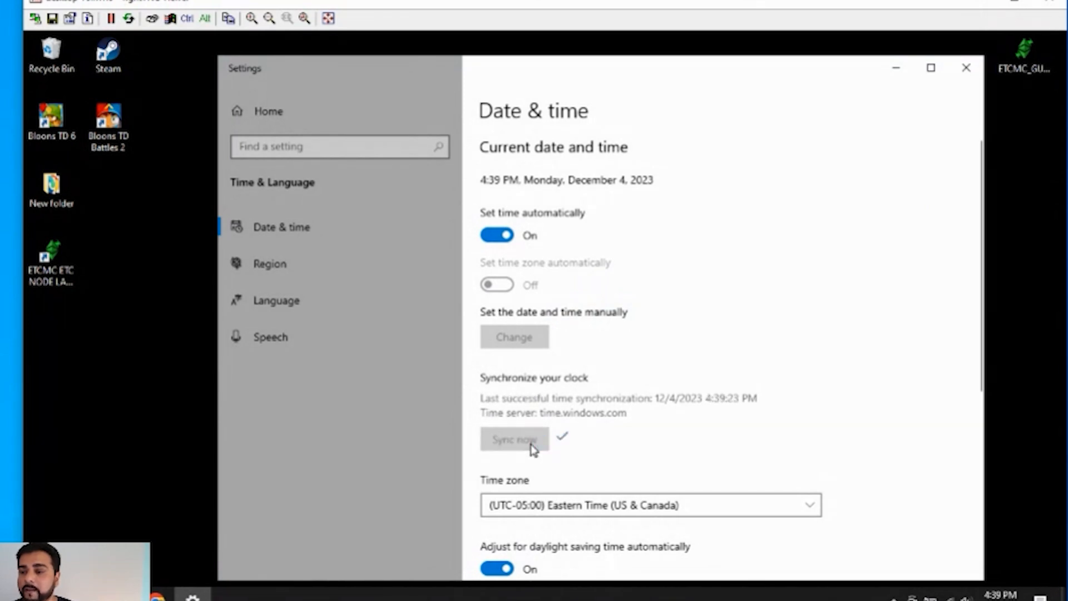
{"action": "mouse_move", "coordinate": [765, 301]}
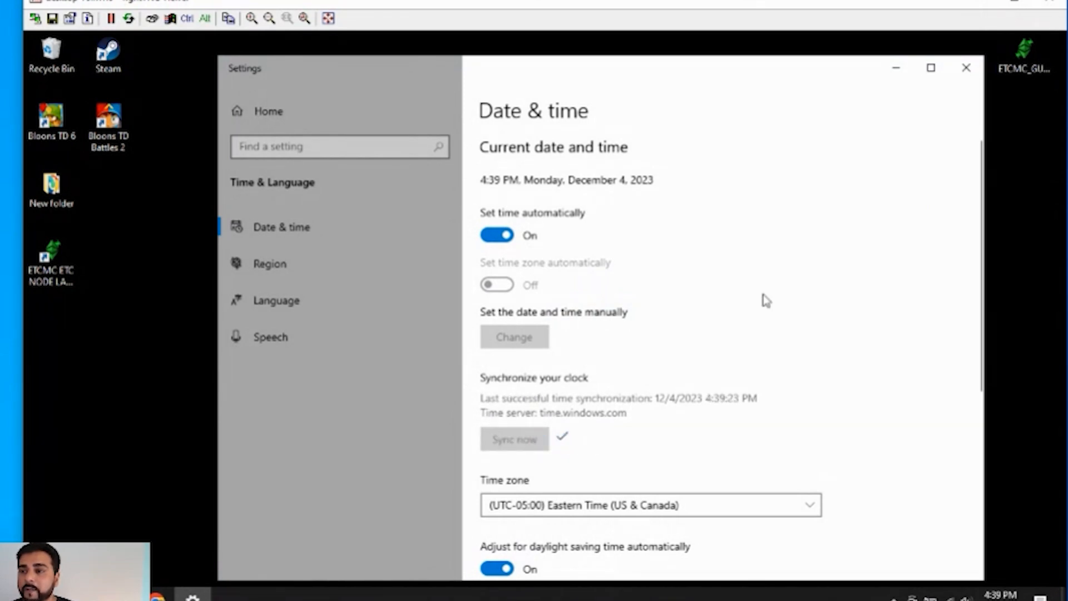
{"action": "left_click", "coordinate": [965, 68]}
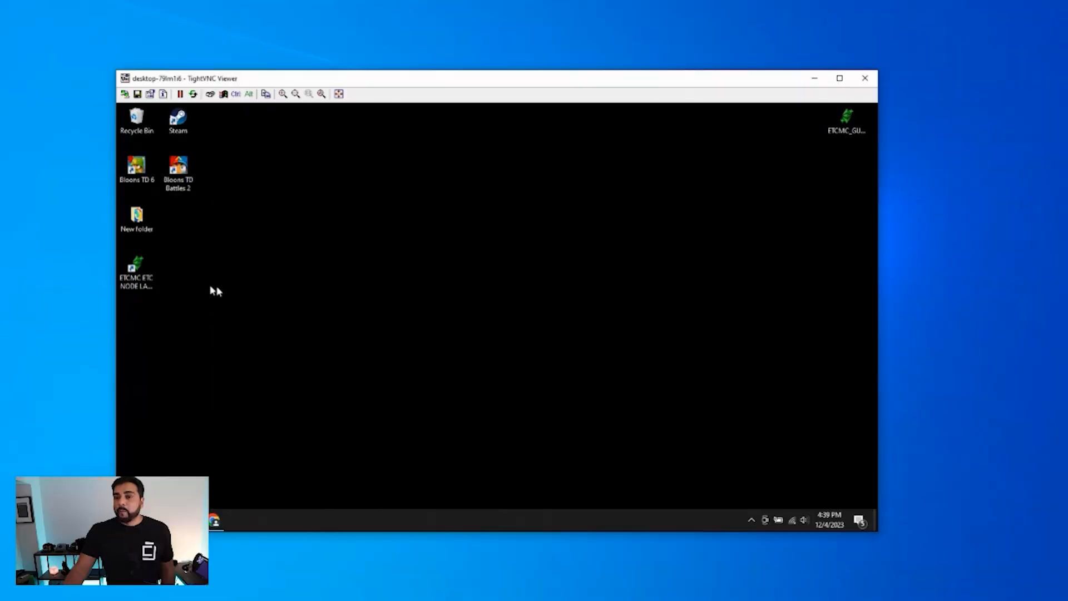
Step: Launch ETCMC Node Launcher, select GETH CLIENT, and click Earn ETCPOW
{"action": "left_click", "coordinate": [136, 270]}
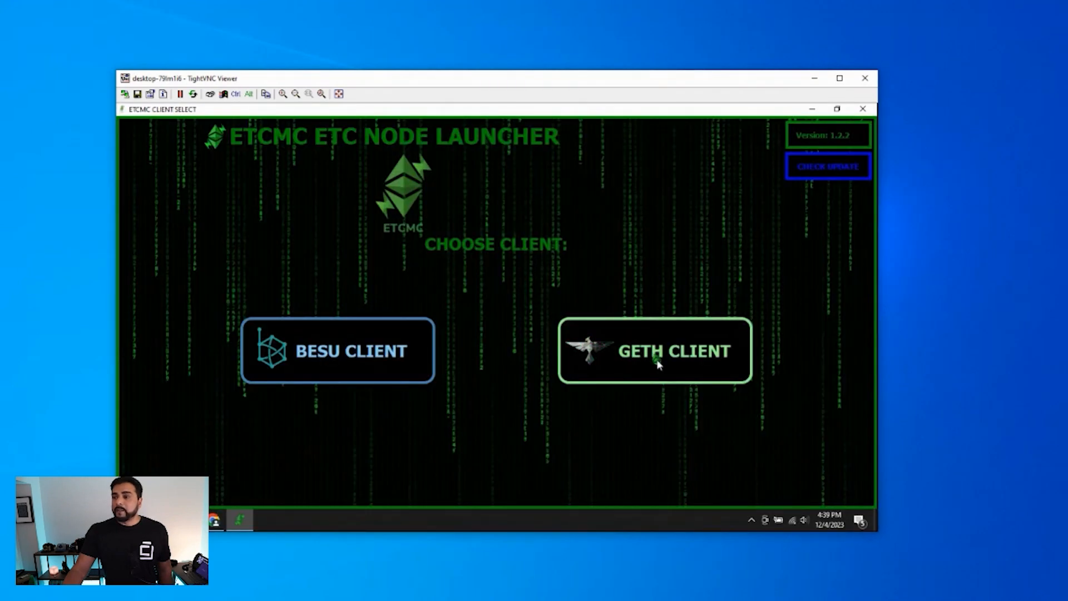
{"action": "left_click", "coordinate": [655, 350]}
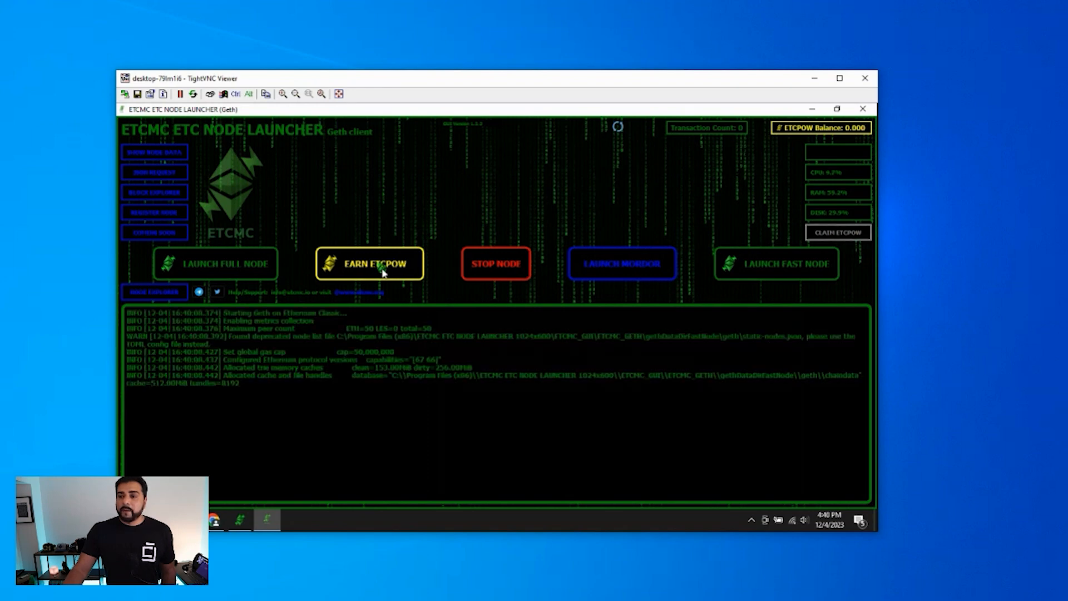
{"action": "left_click", "coordinate": [368, 264]}
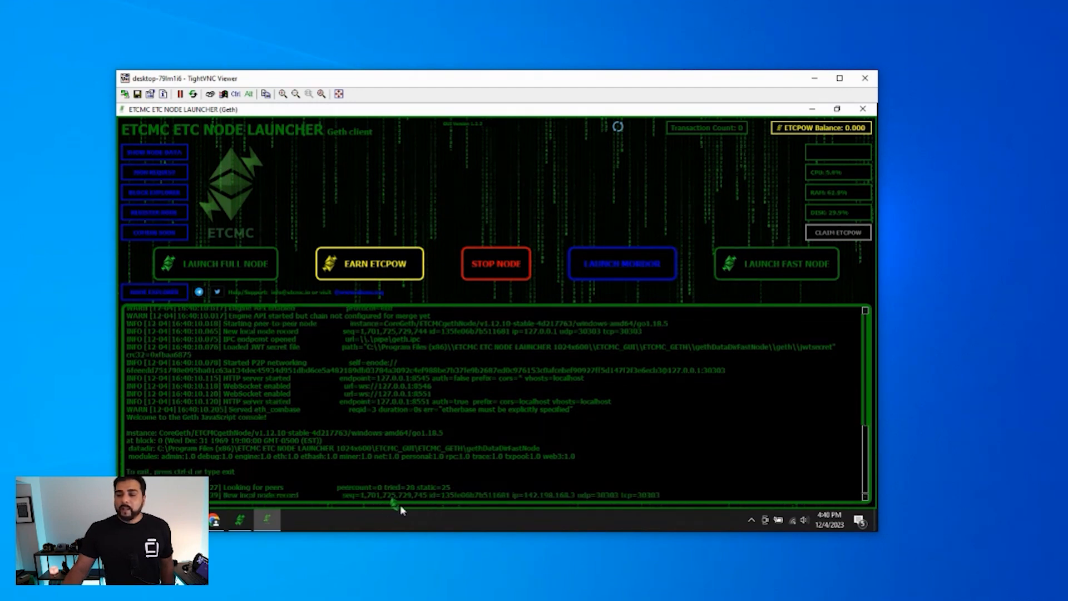
{"action": "mouse_move", "coordinate": [514, 492]}
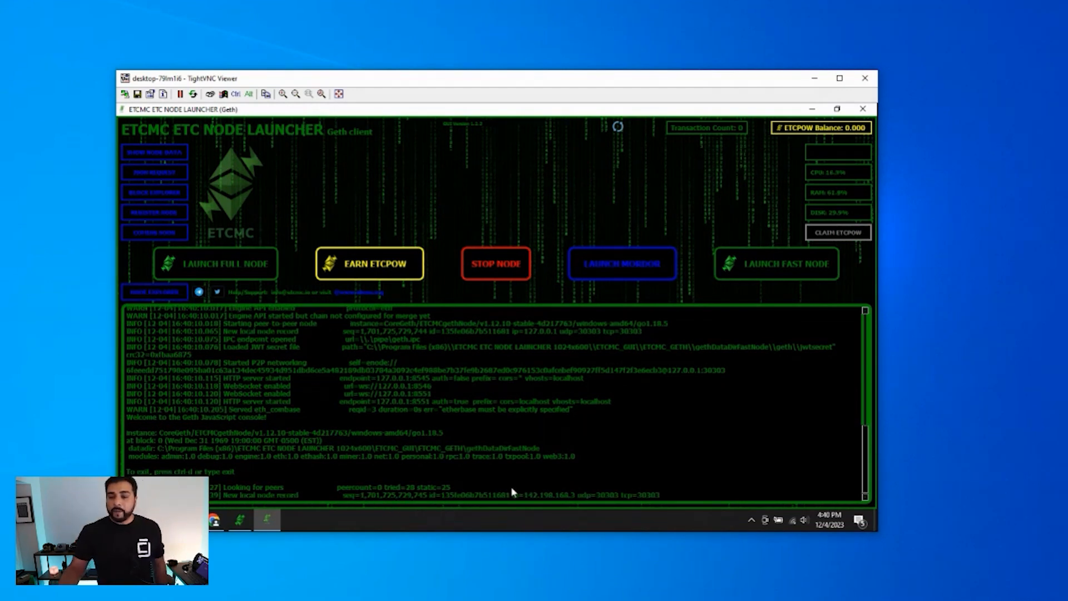